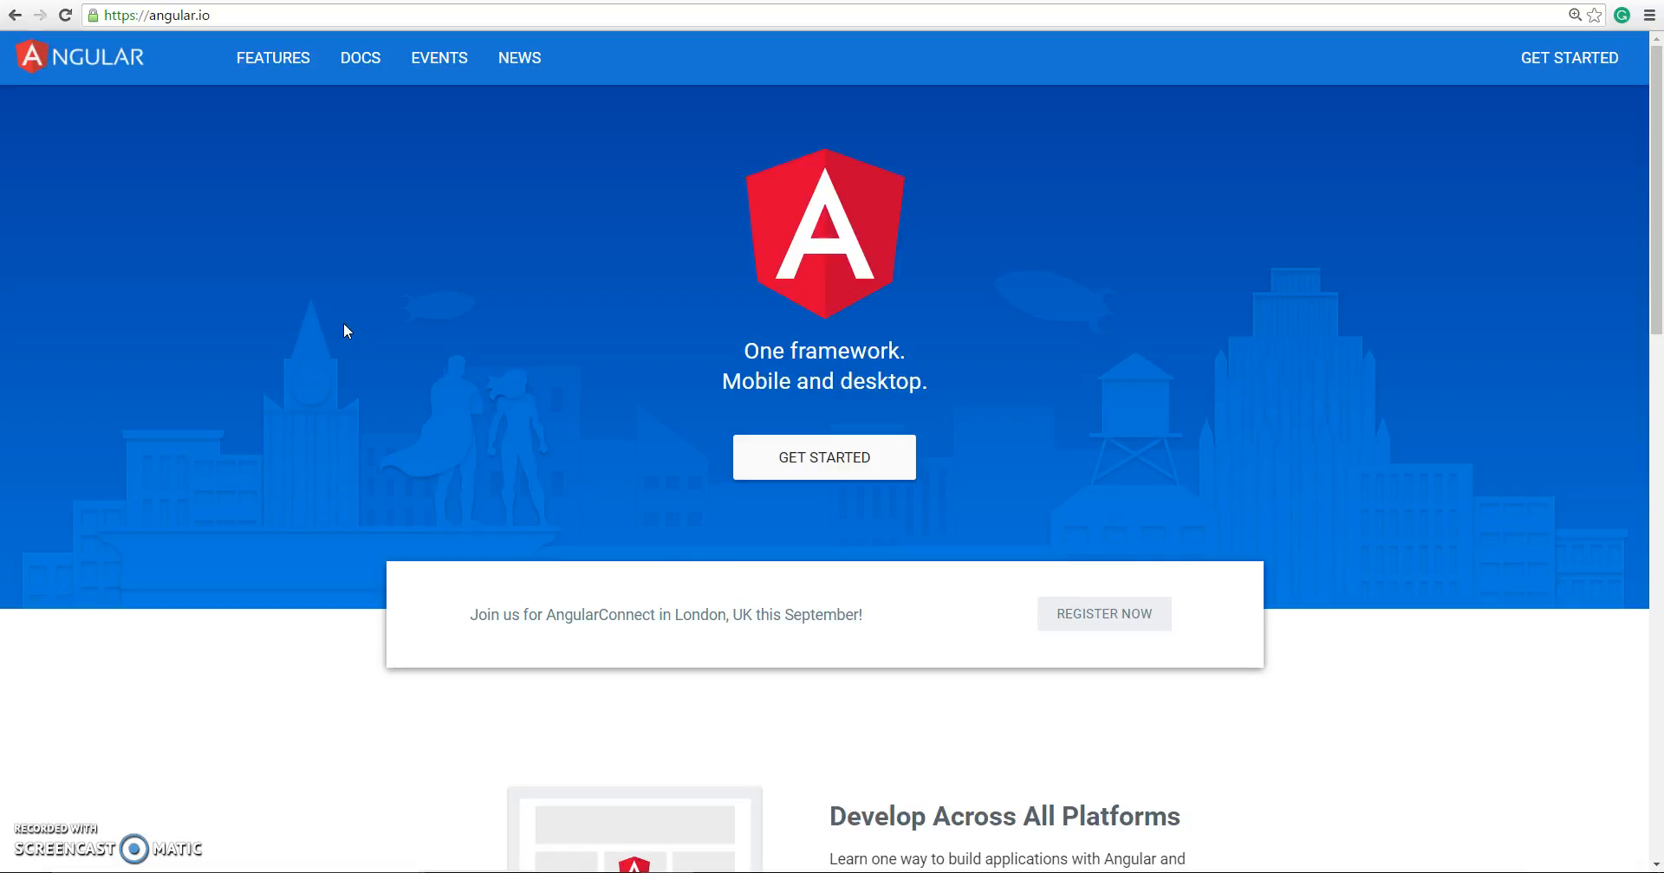
mouse_move(881, 796)
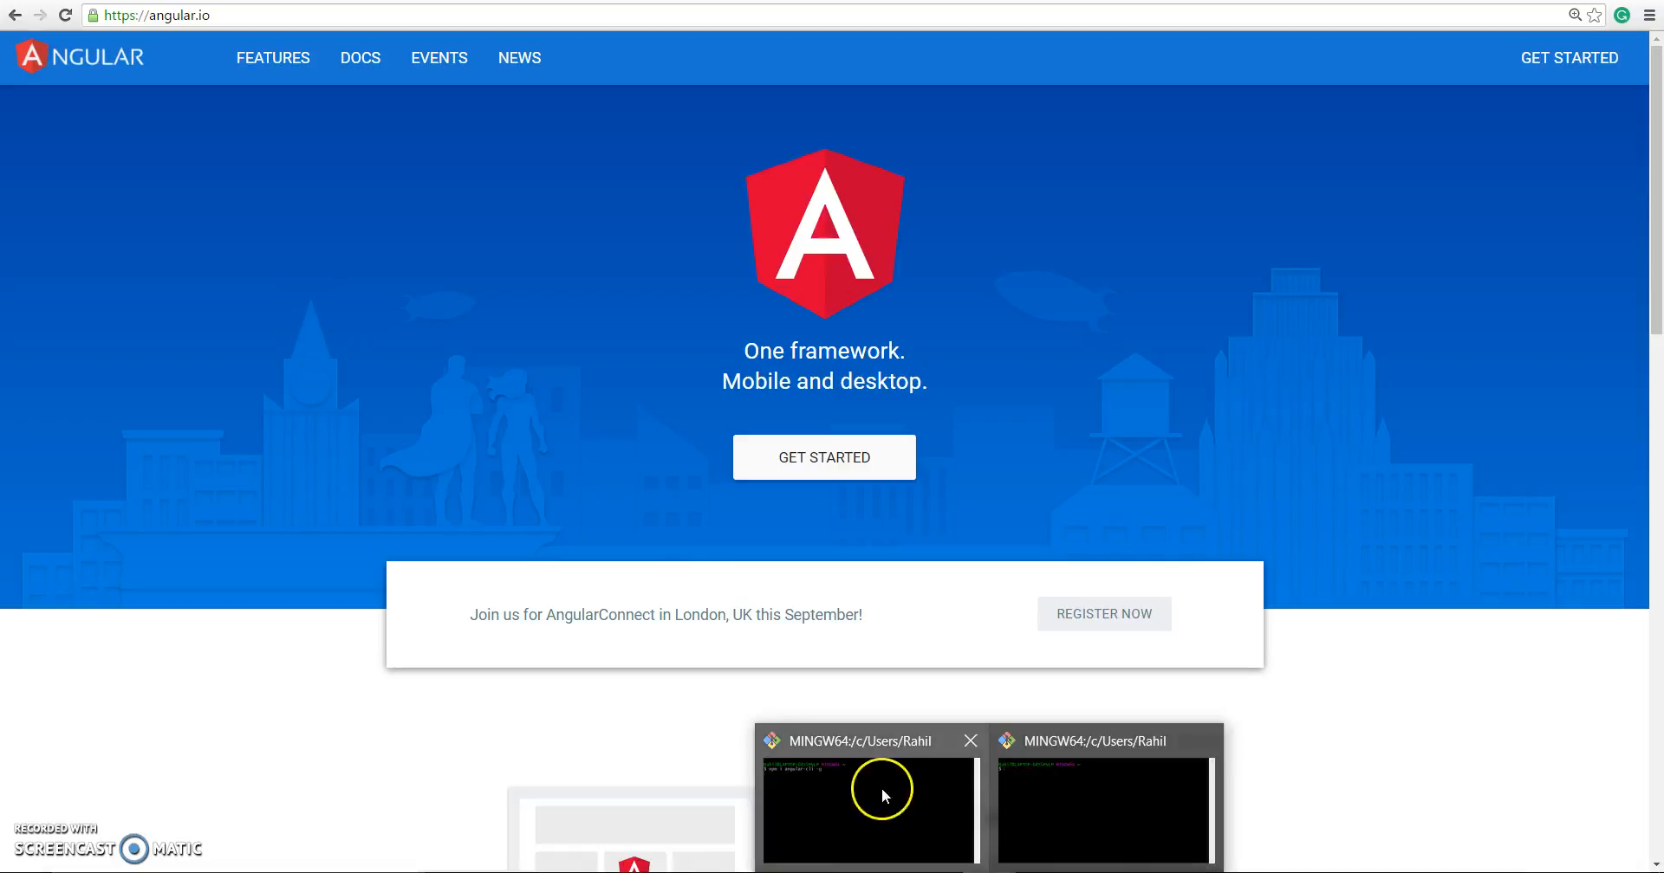
Bring Git Bash to the front and enter the global install command npm i angular-cli -g
click(868, 812)
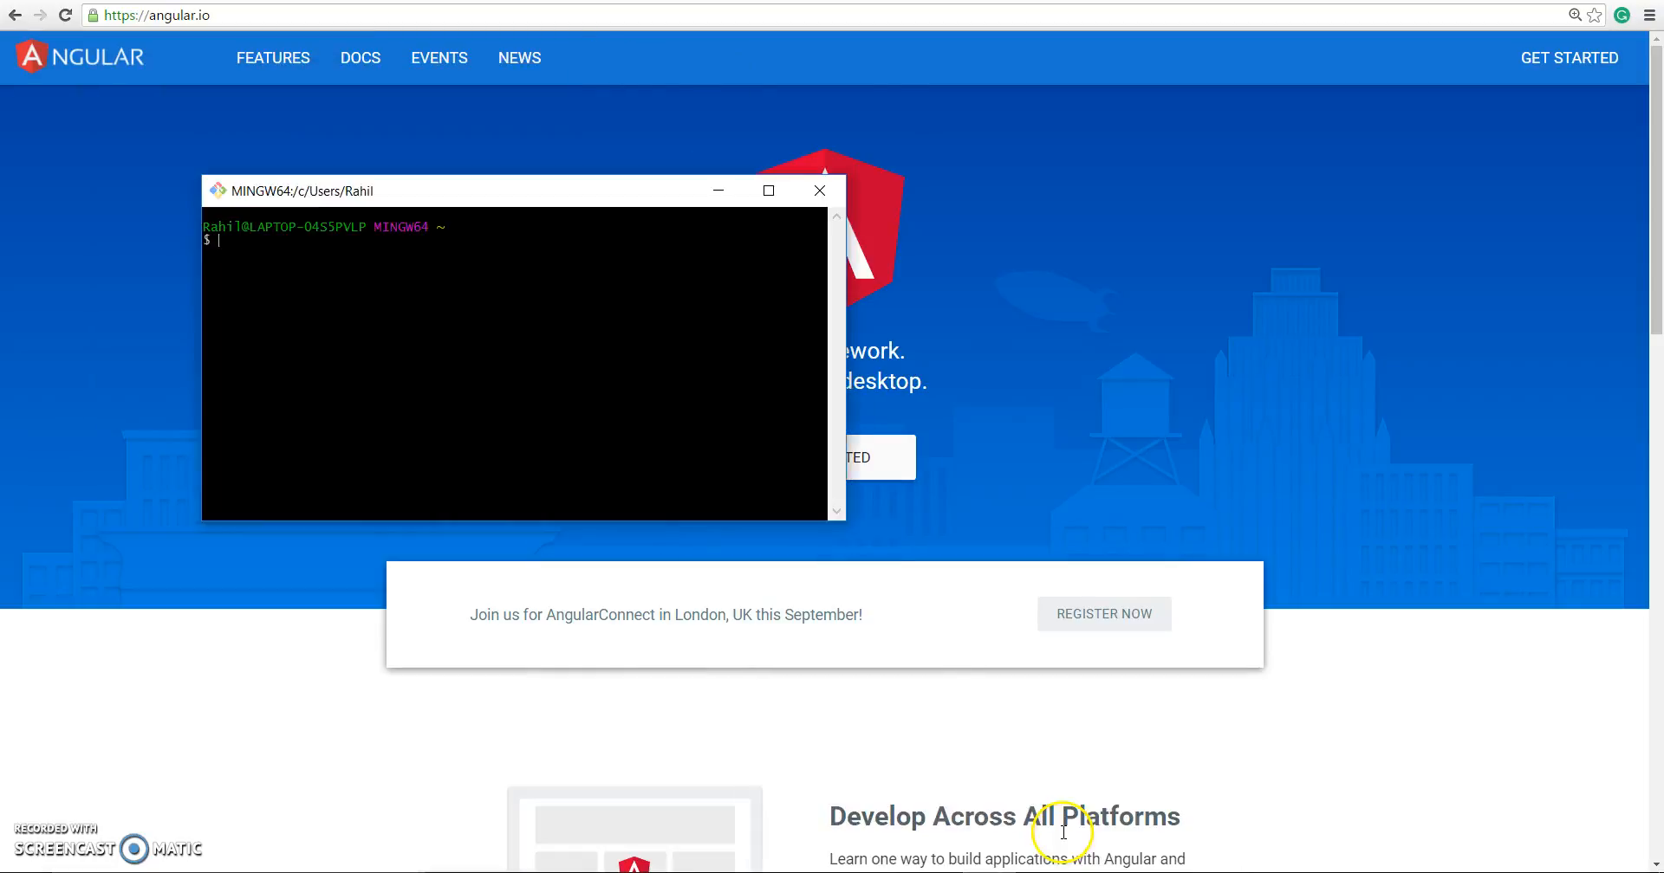
text(n)
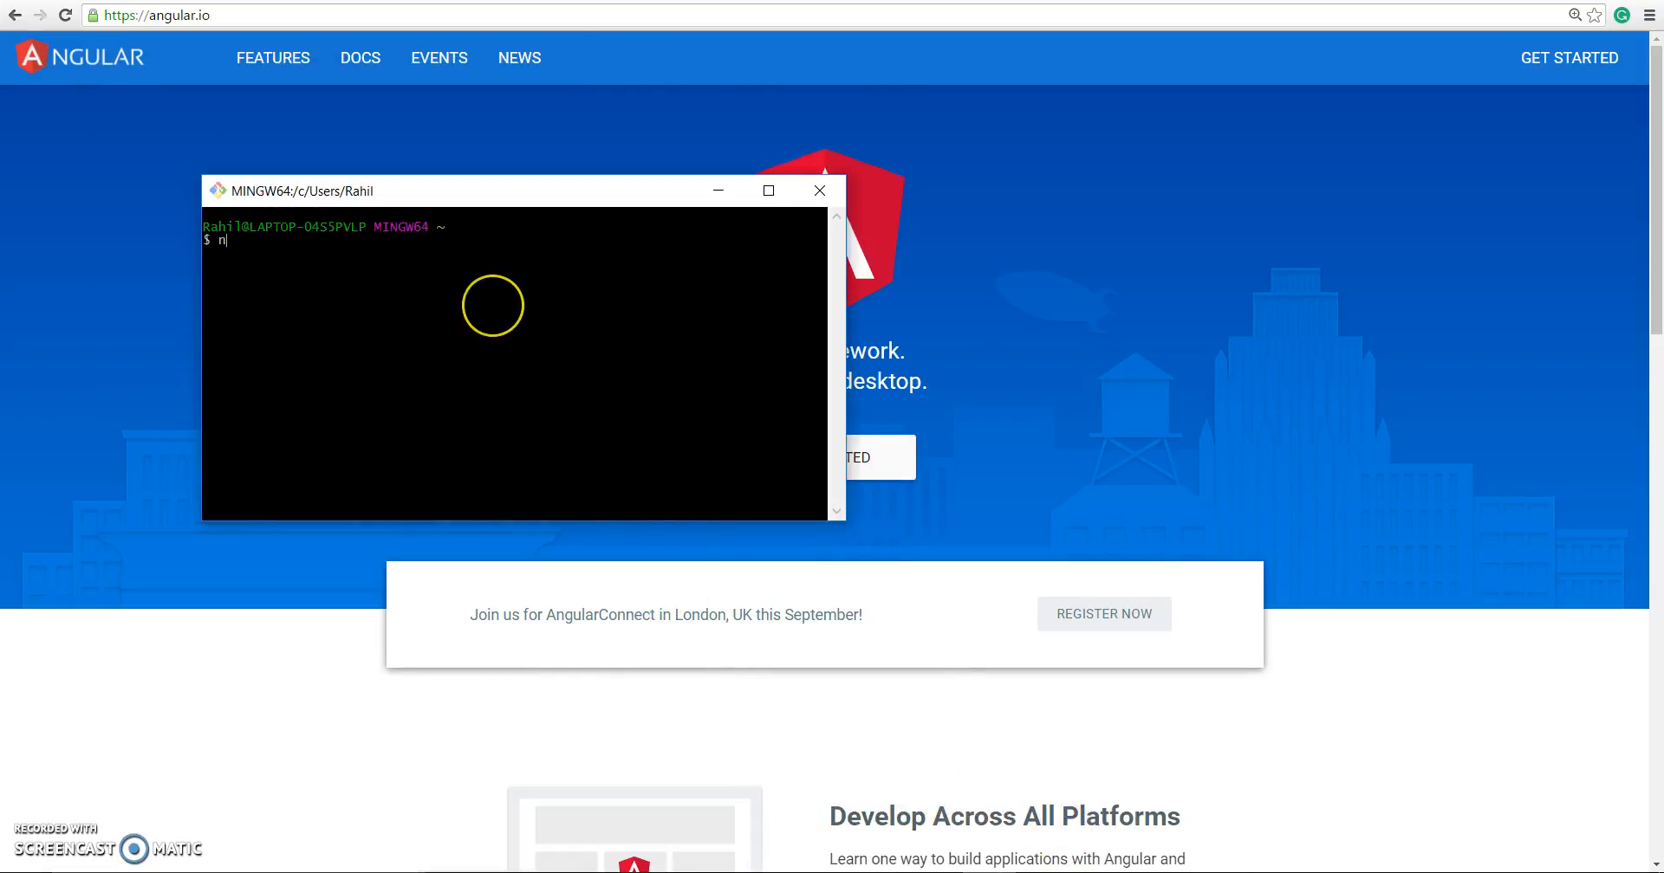
text(pm i)
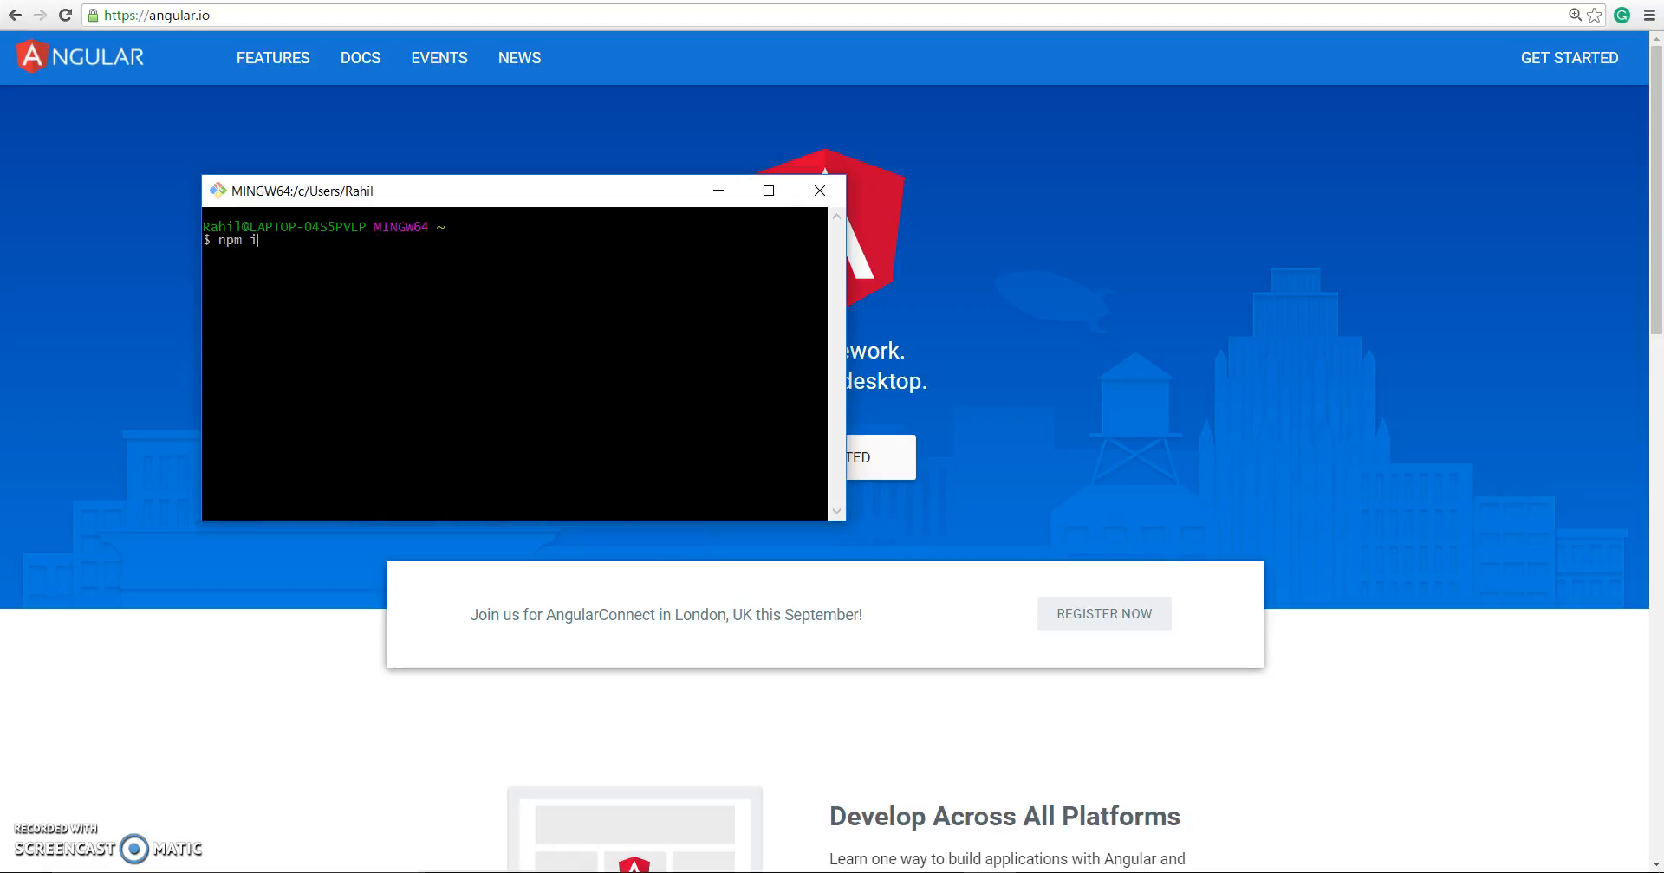
text(angular-c)
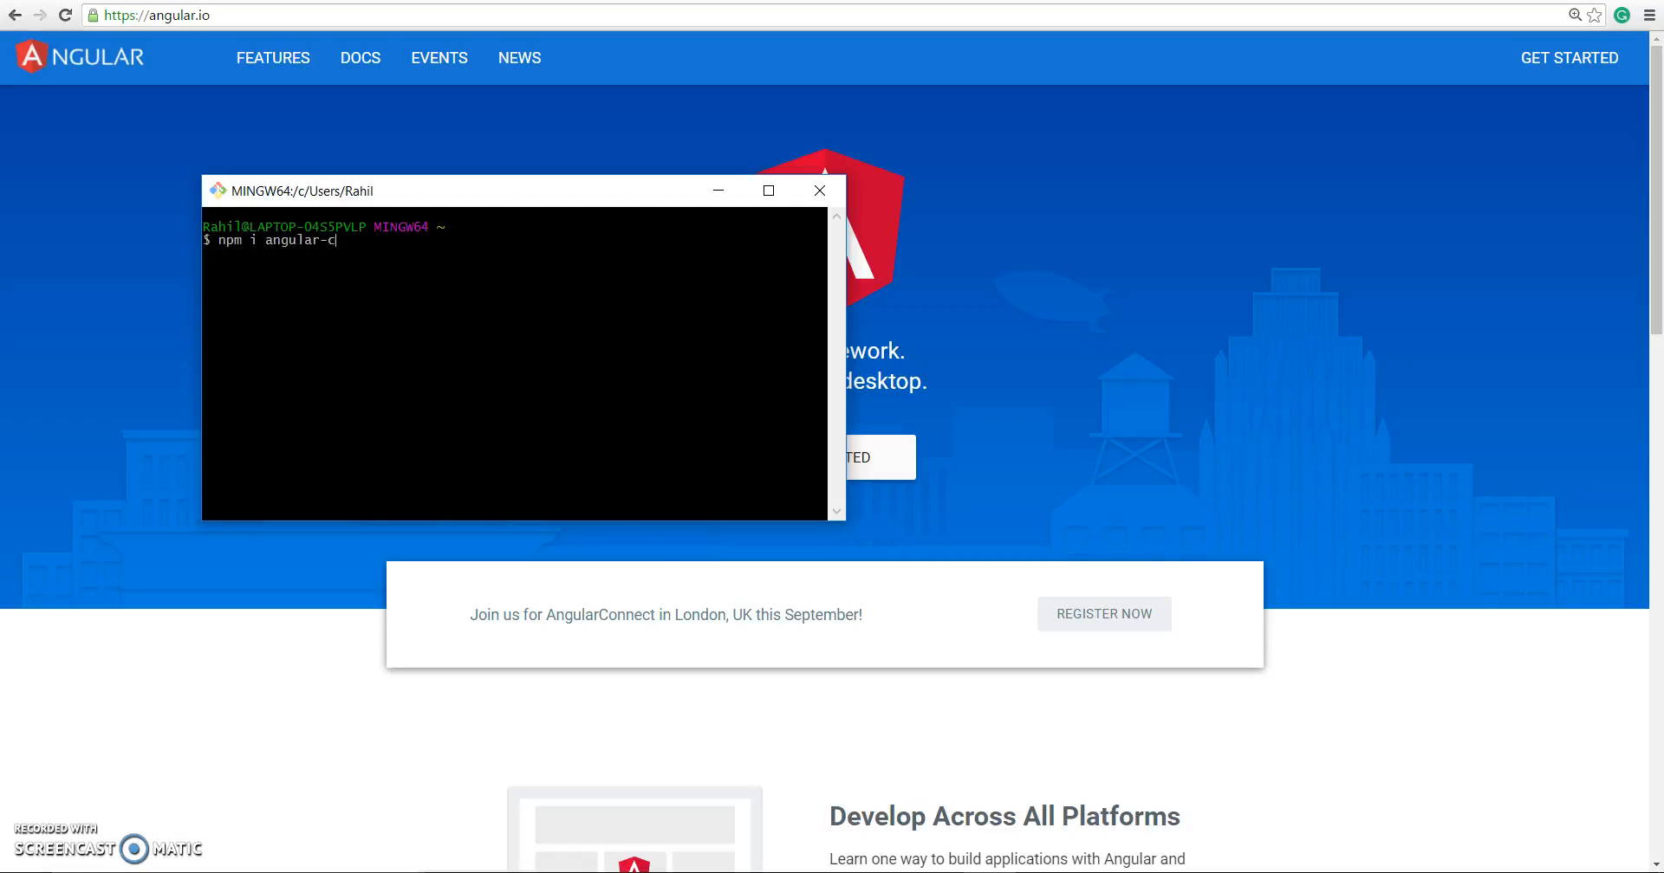
text(li -g)
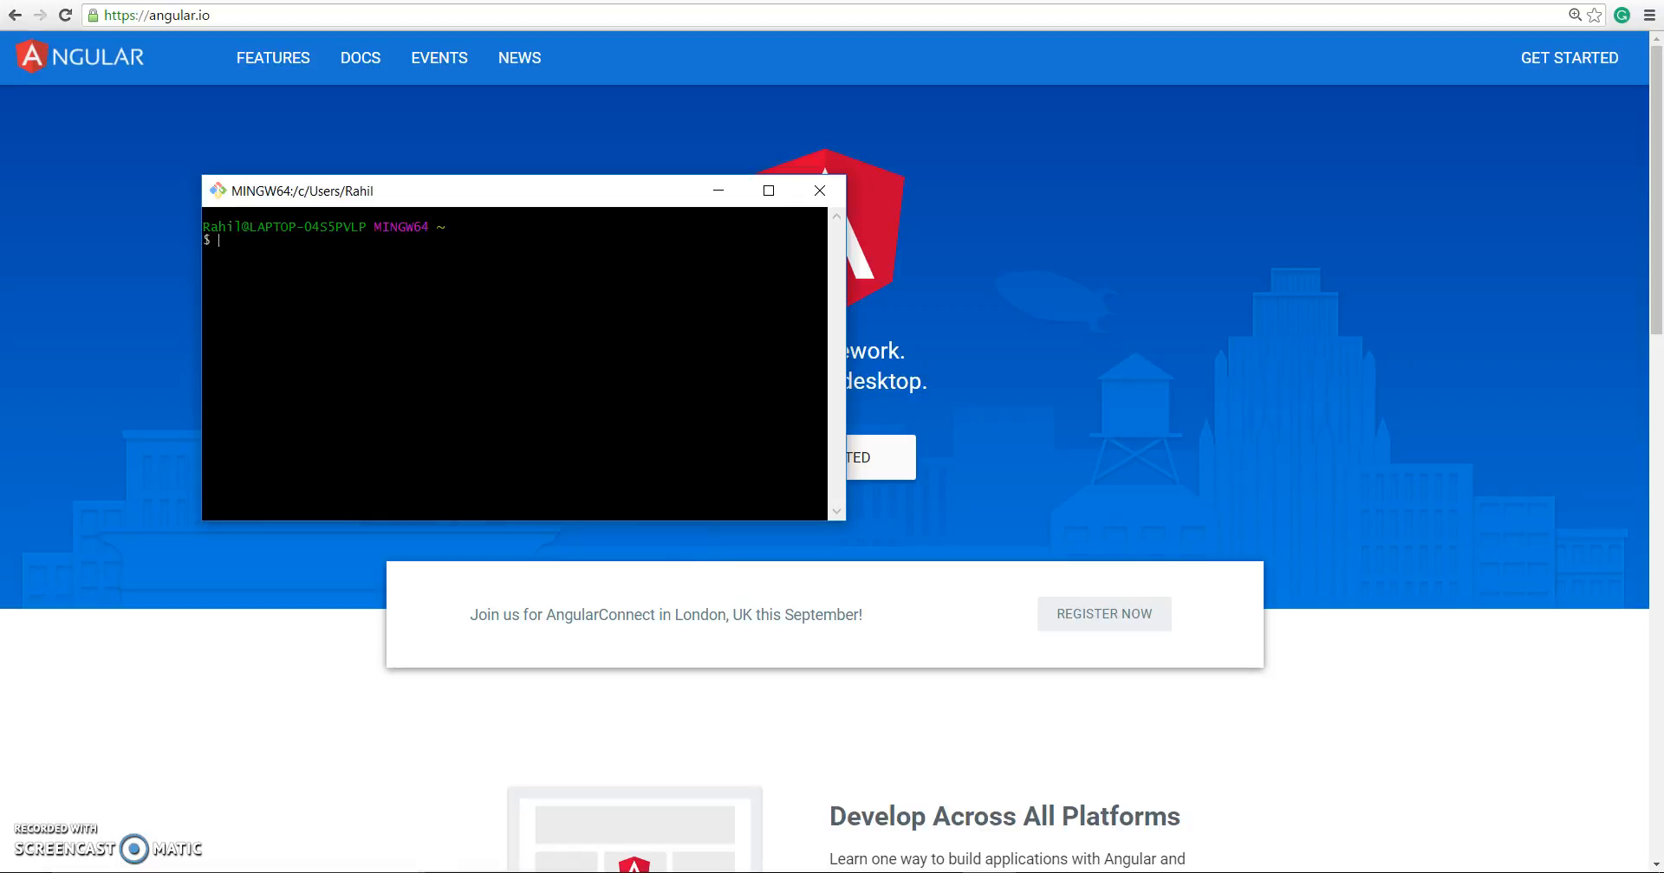
Change directory to the C:/xampp/htdocs/ciphertrick projects folder
text(cd)
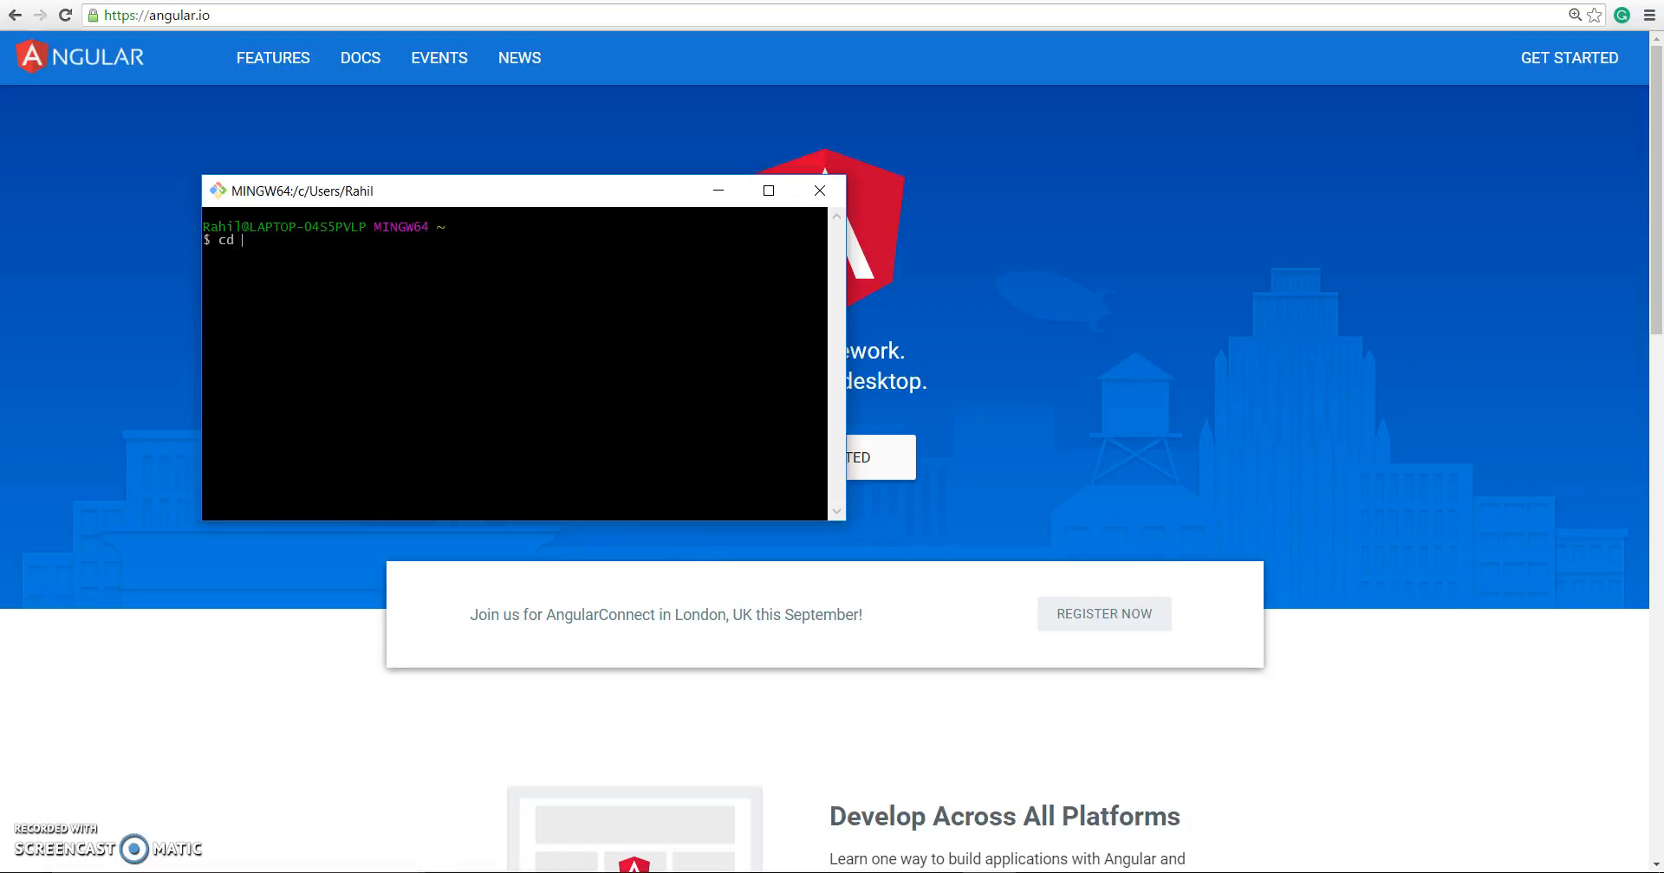
text(c:)
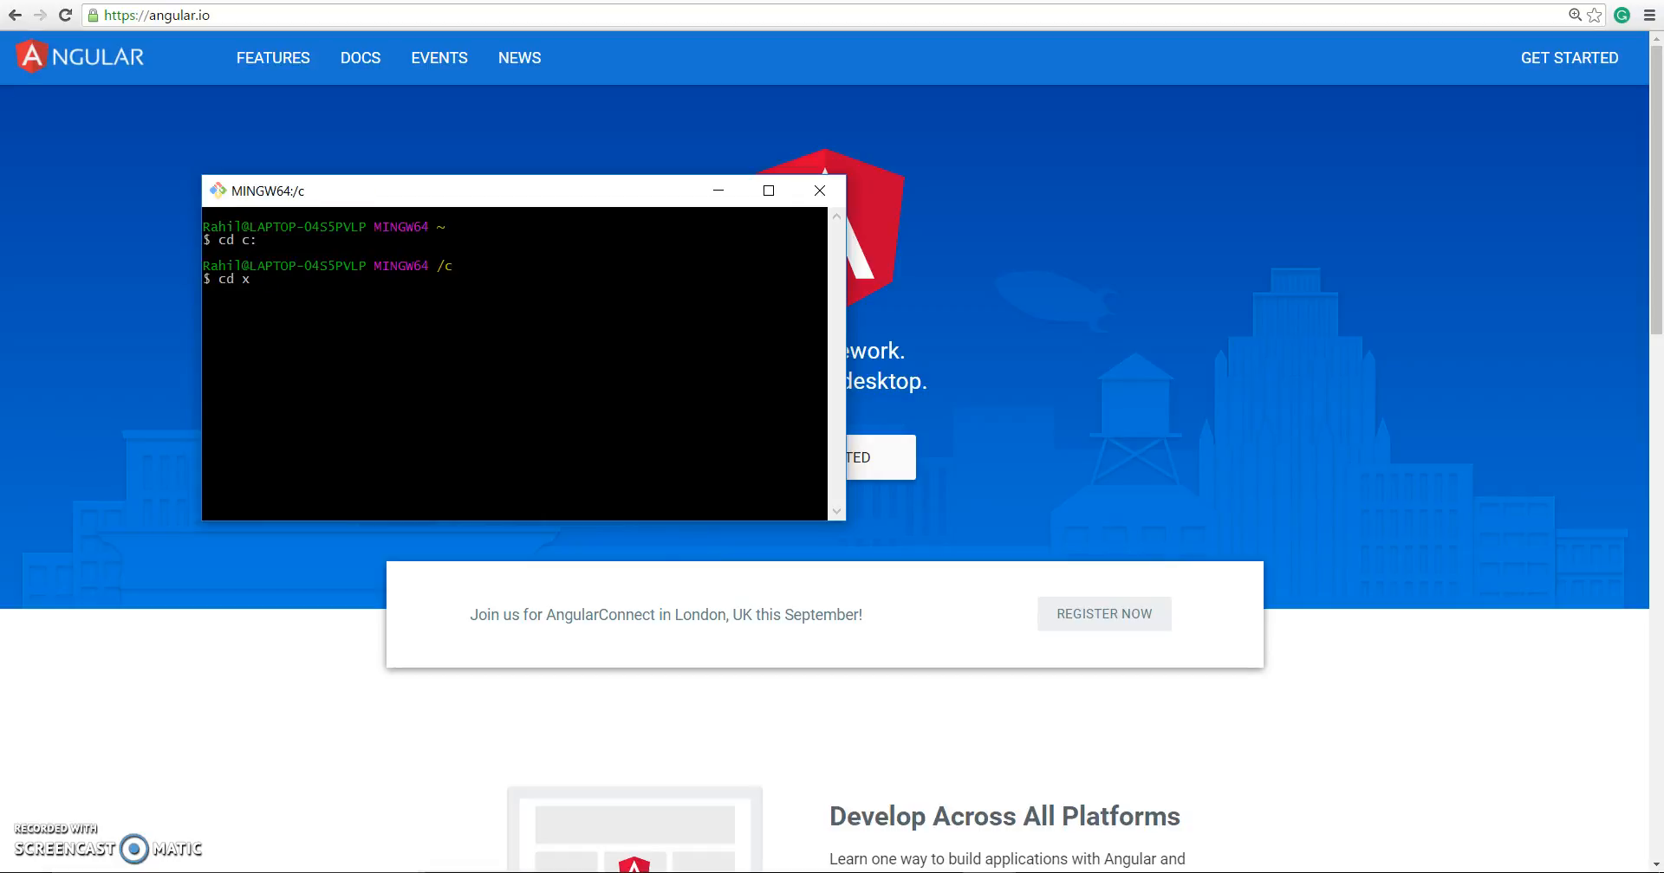
text(ampp/htdocs/)
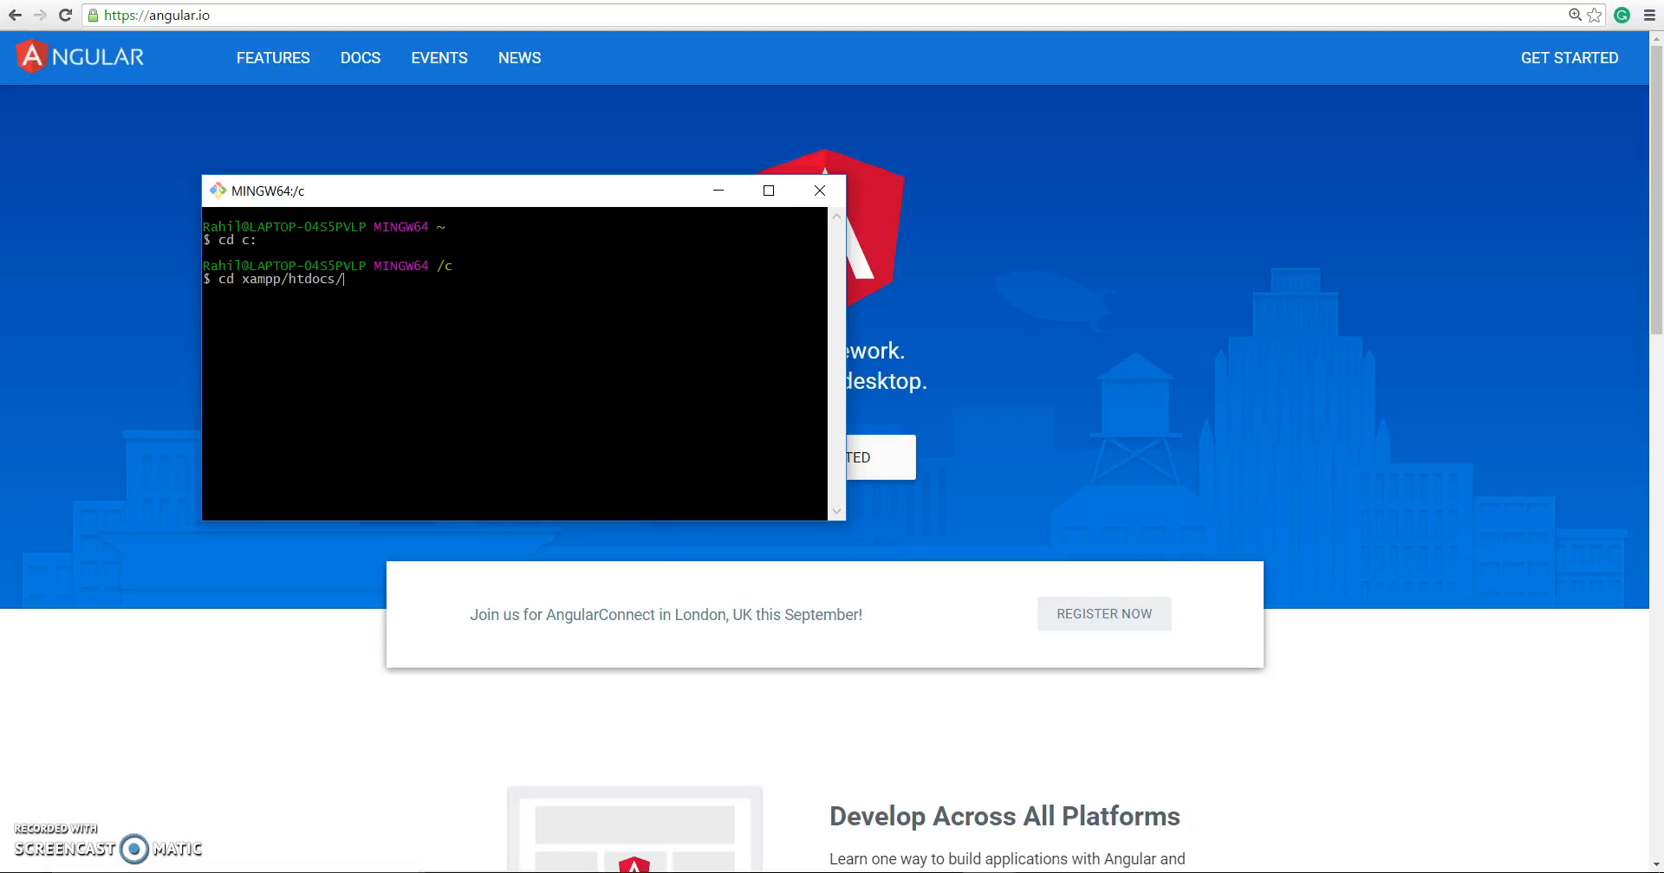
key(Return)
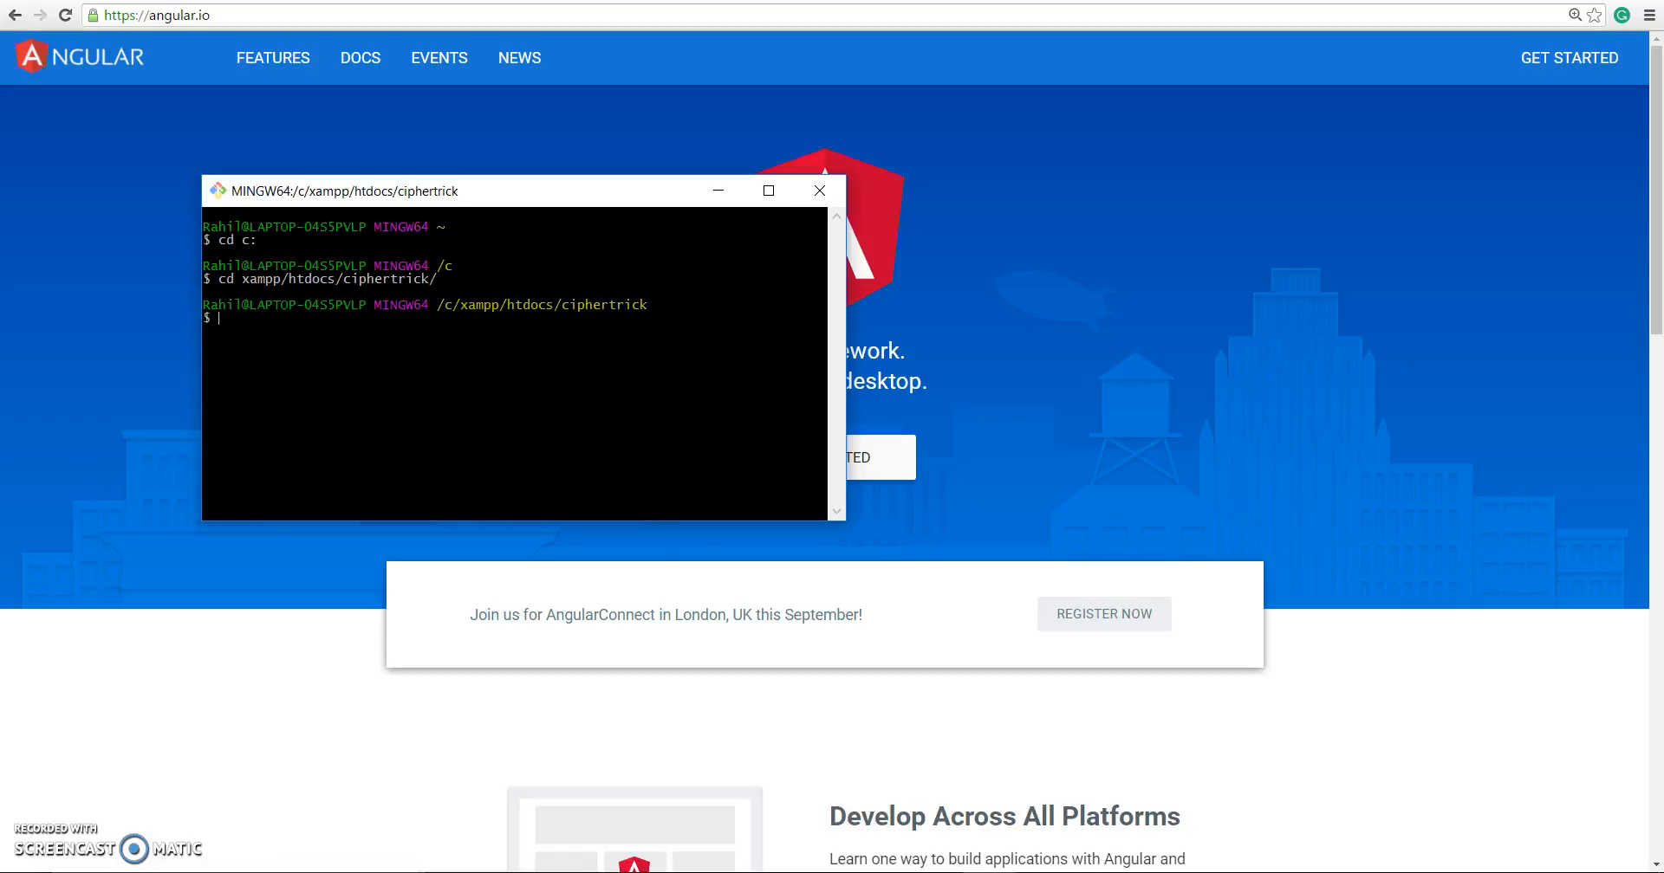
Generate the my-project Angular app with ng new, then maximize the terminal
text(n)
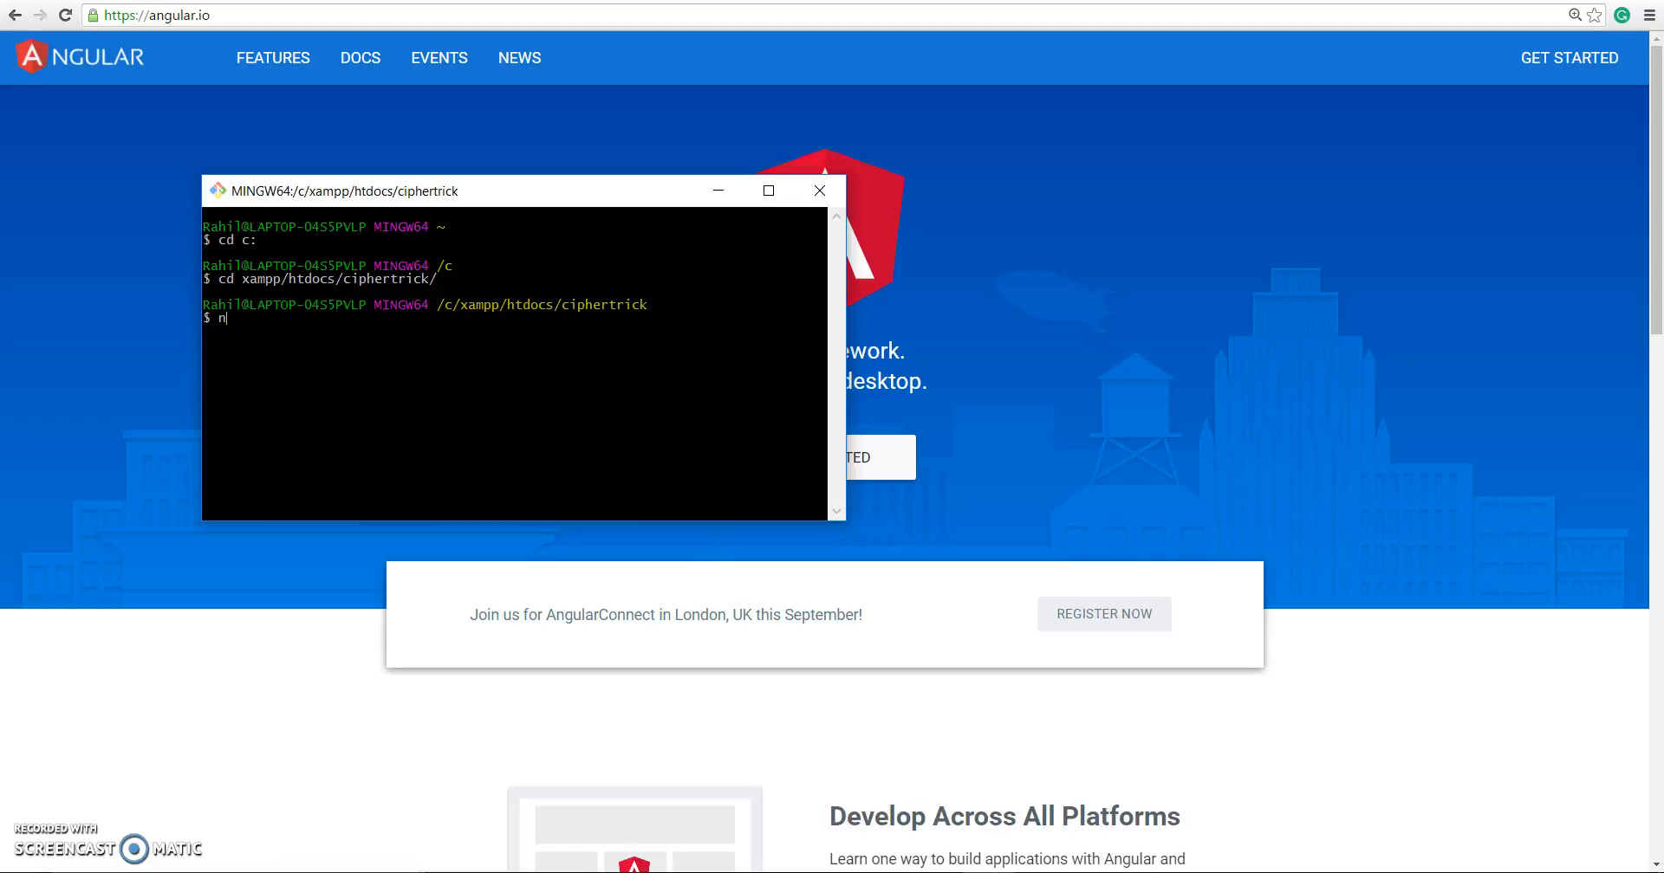
text(g new)
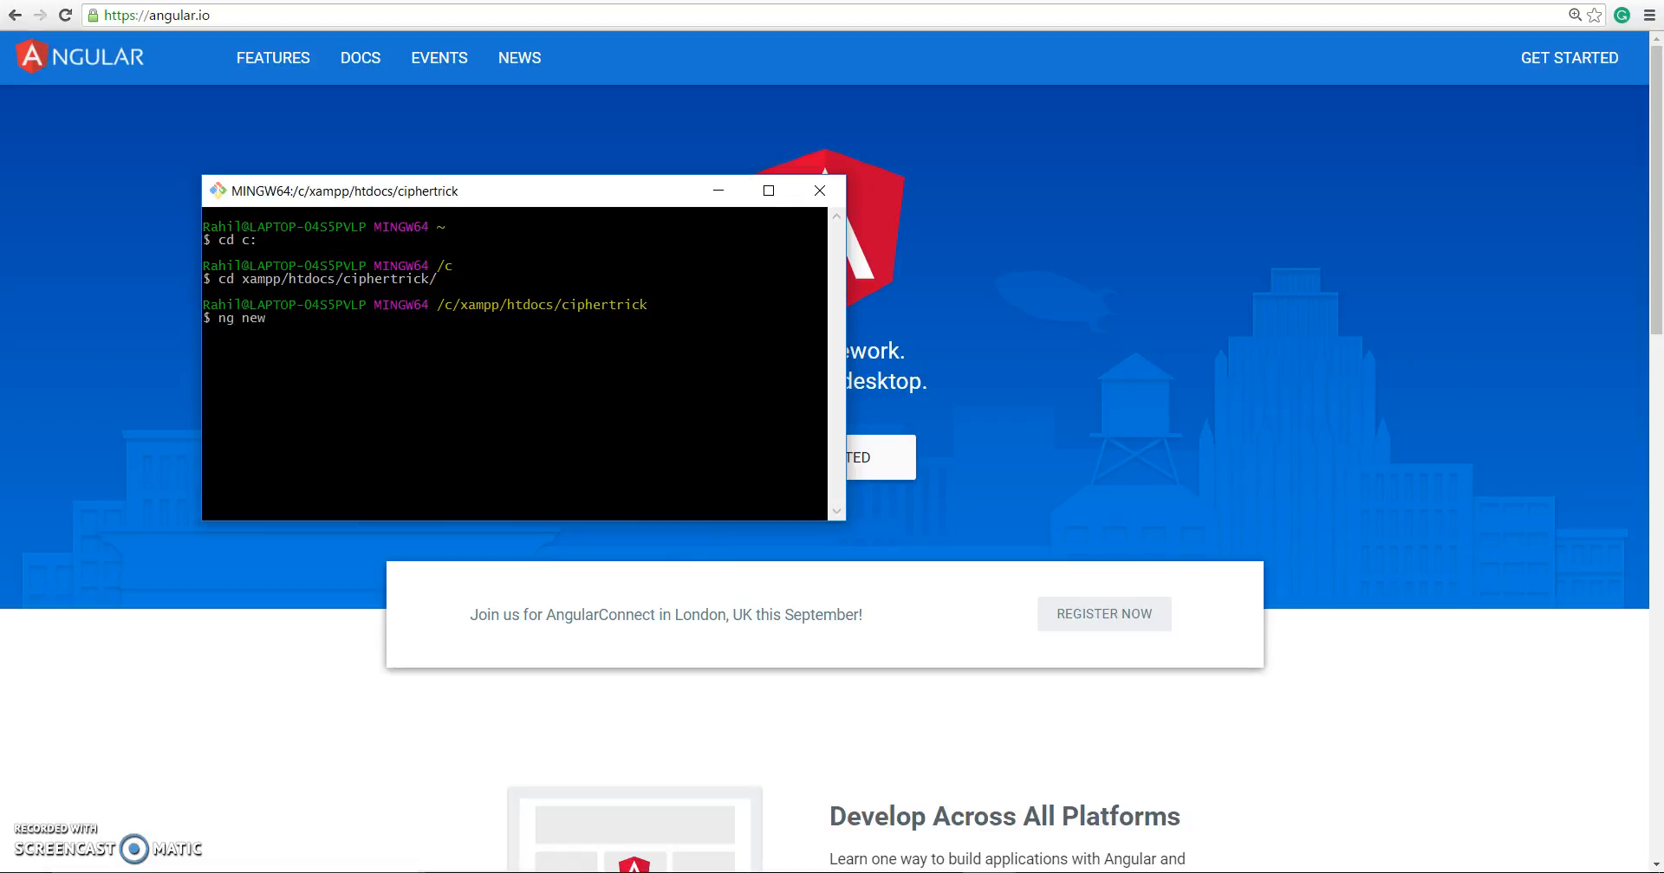
text(my-proj)
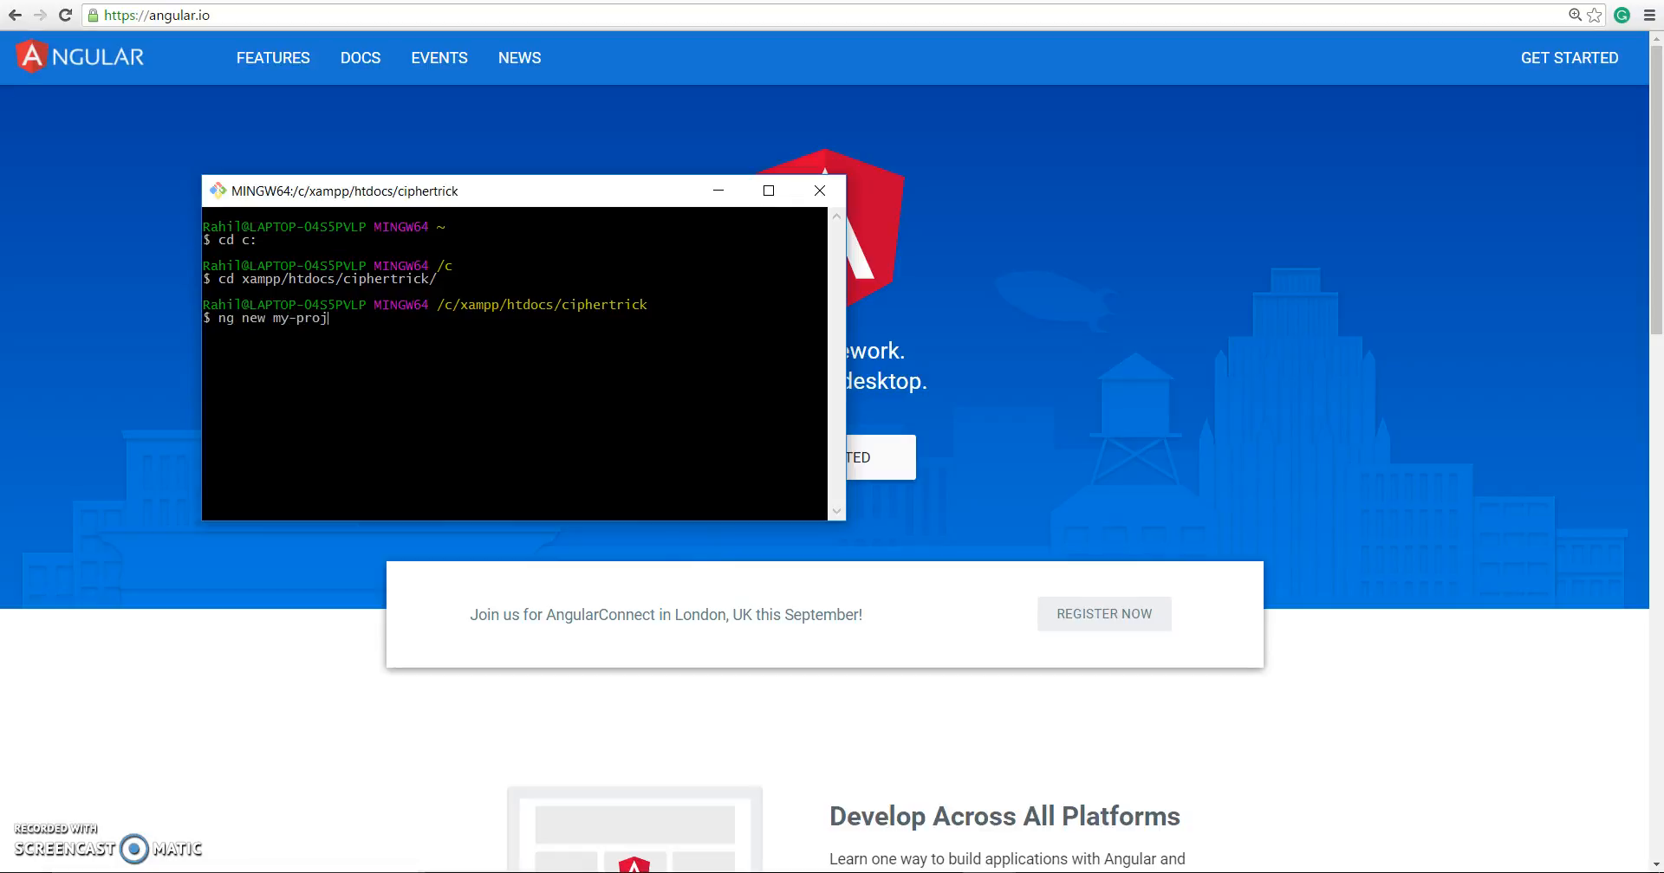
text(ect)
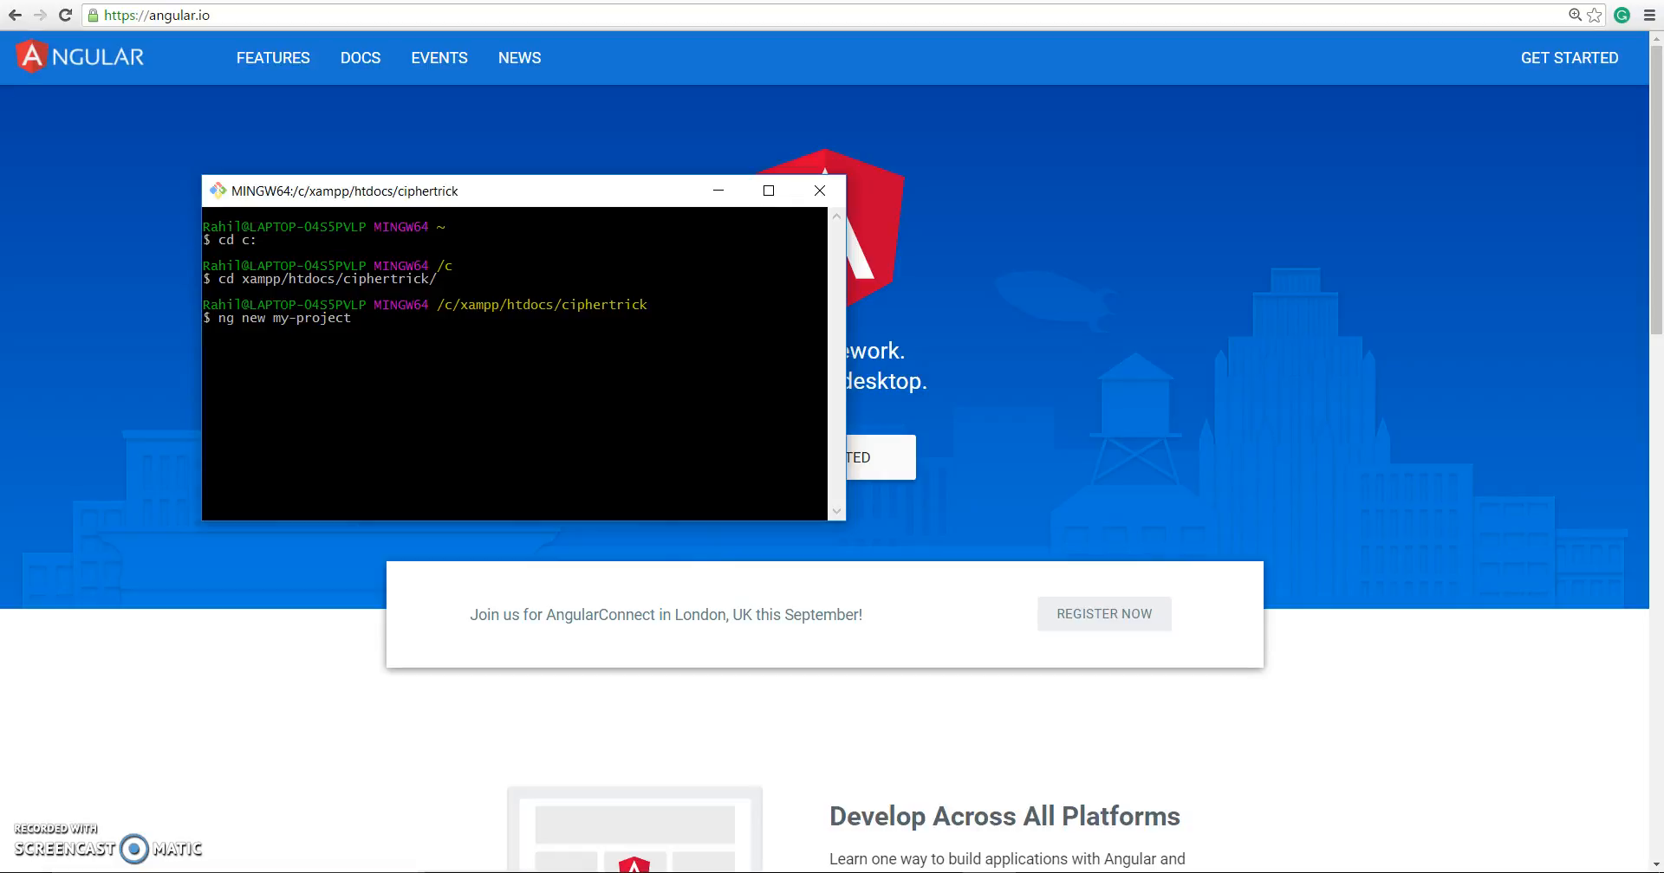
key(Return)
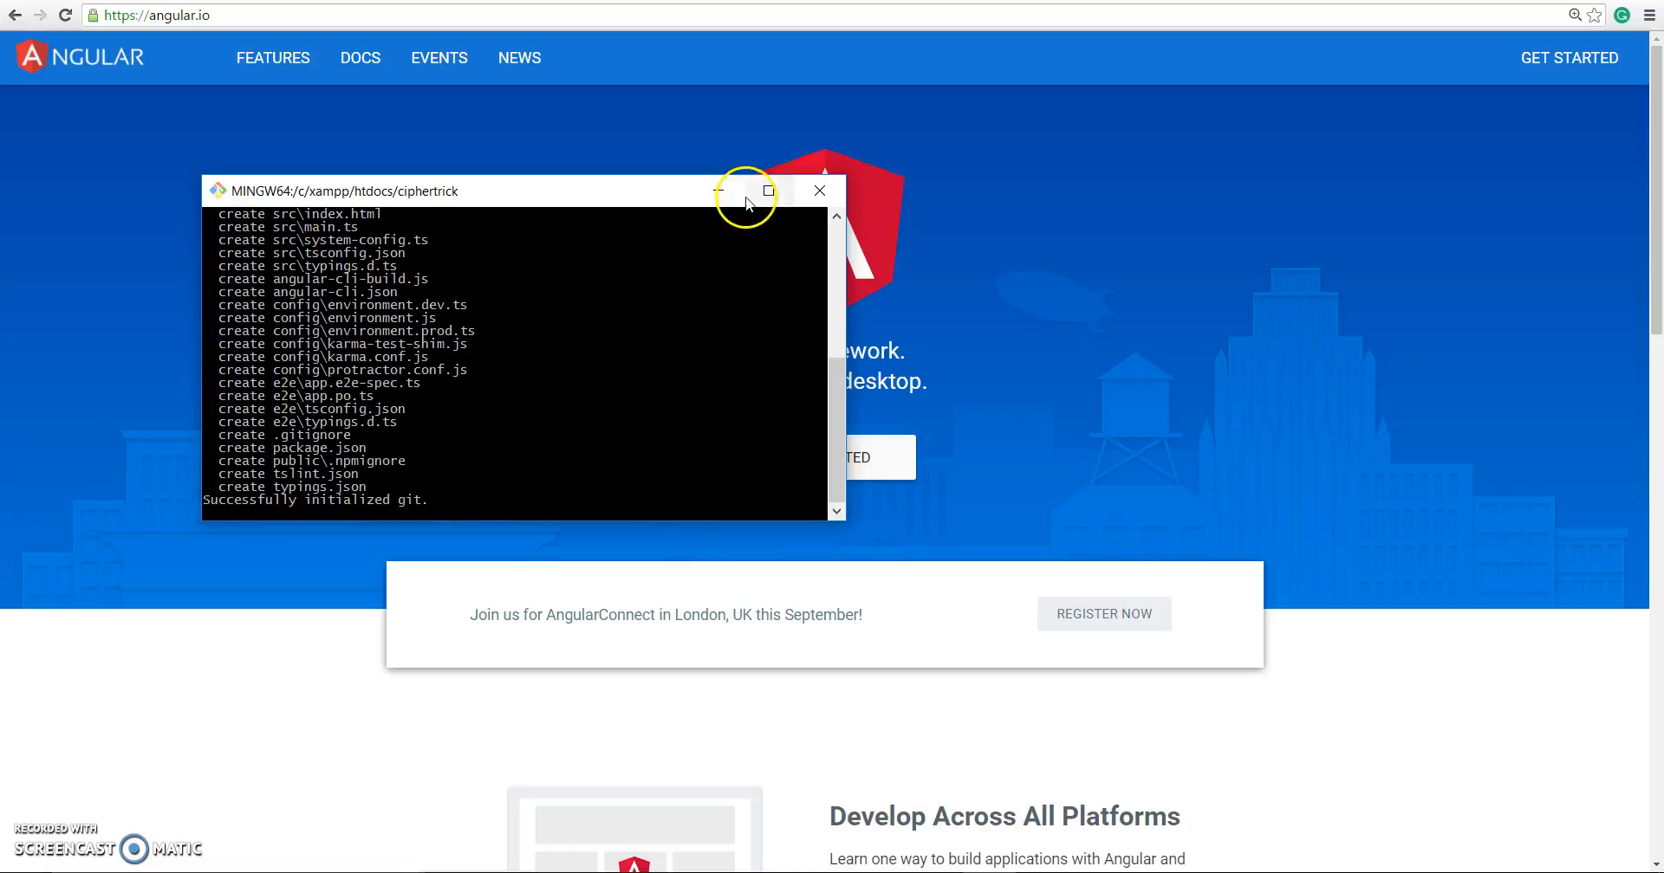
click(766, 190)
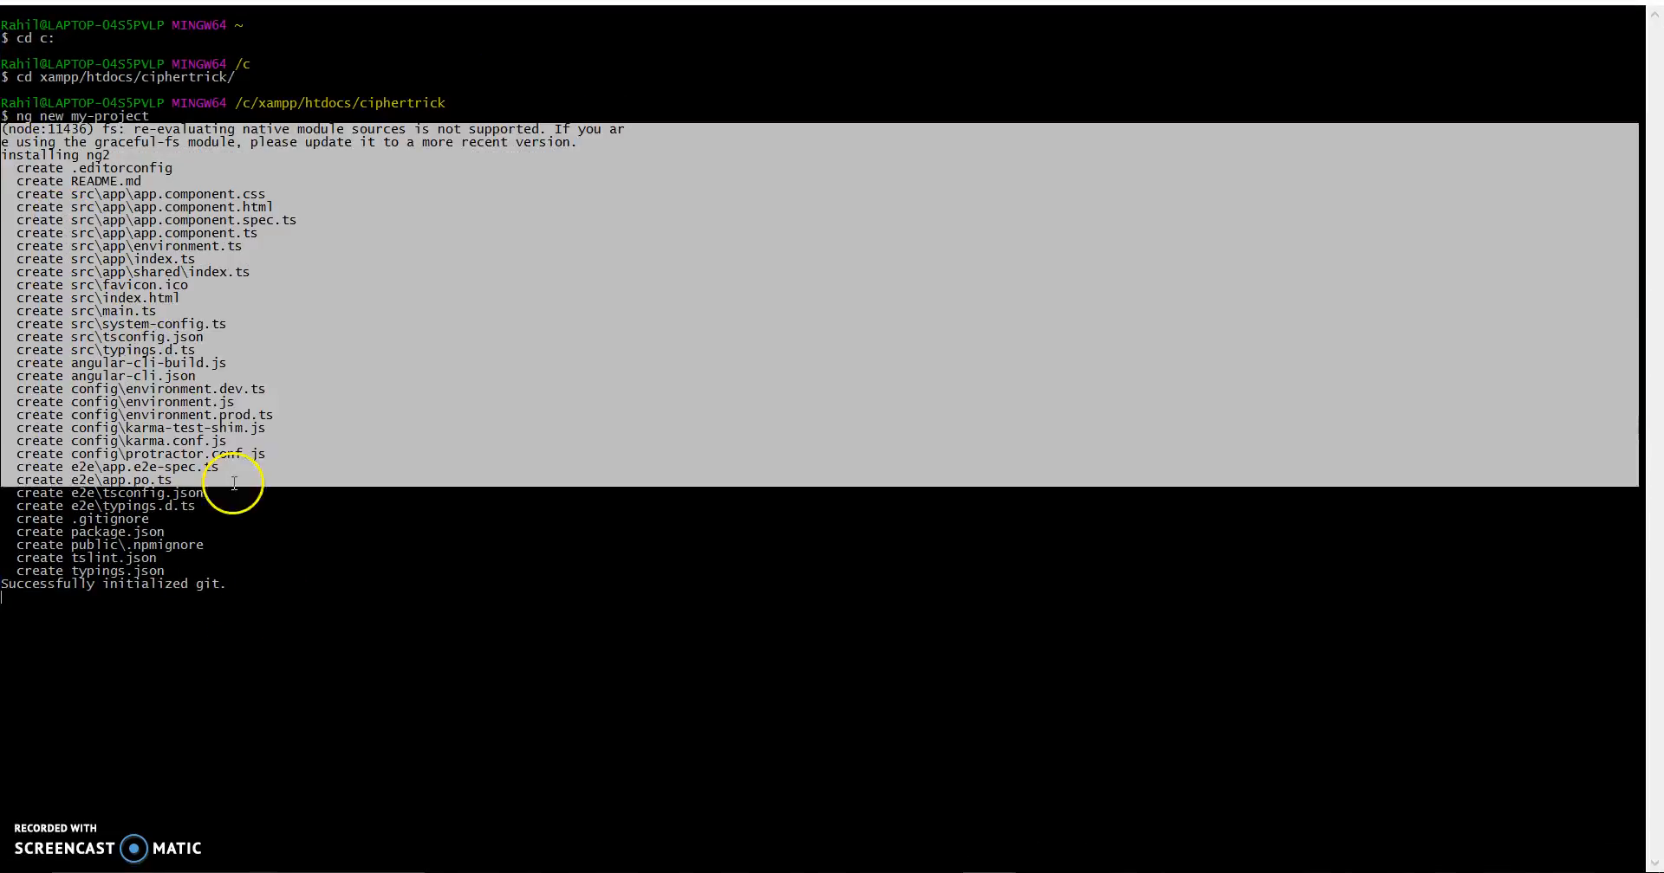
mouse_move(55, 584)
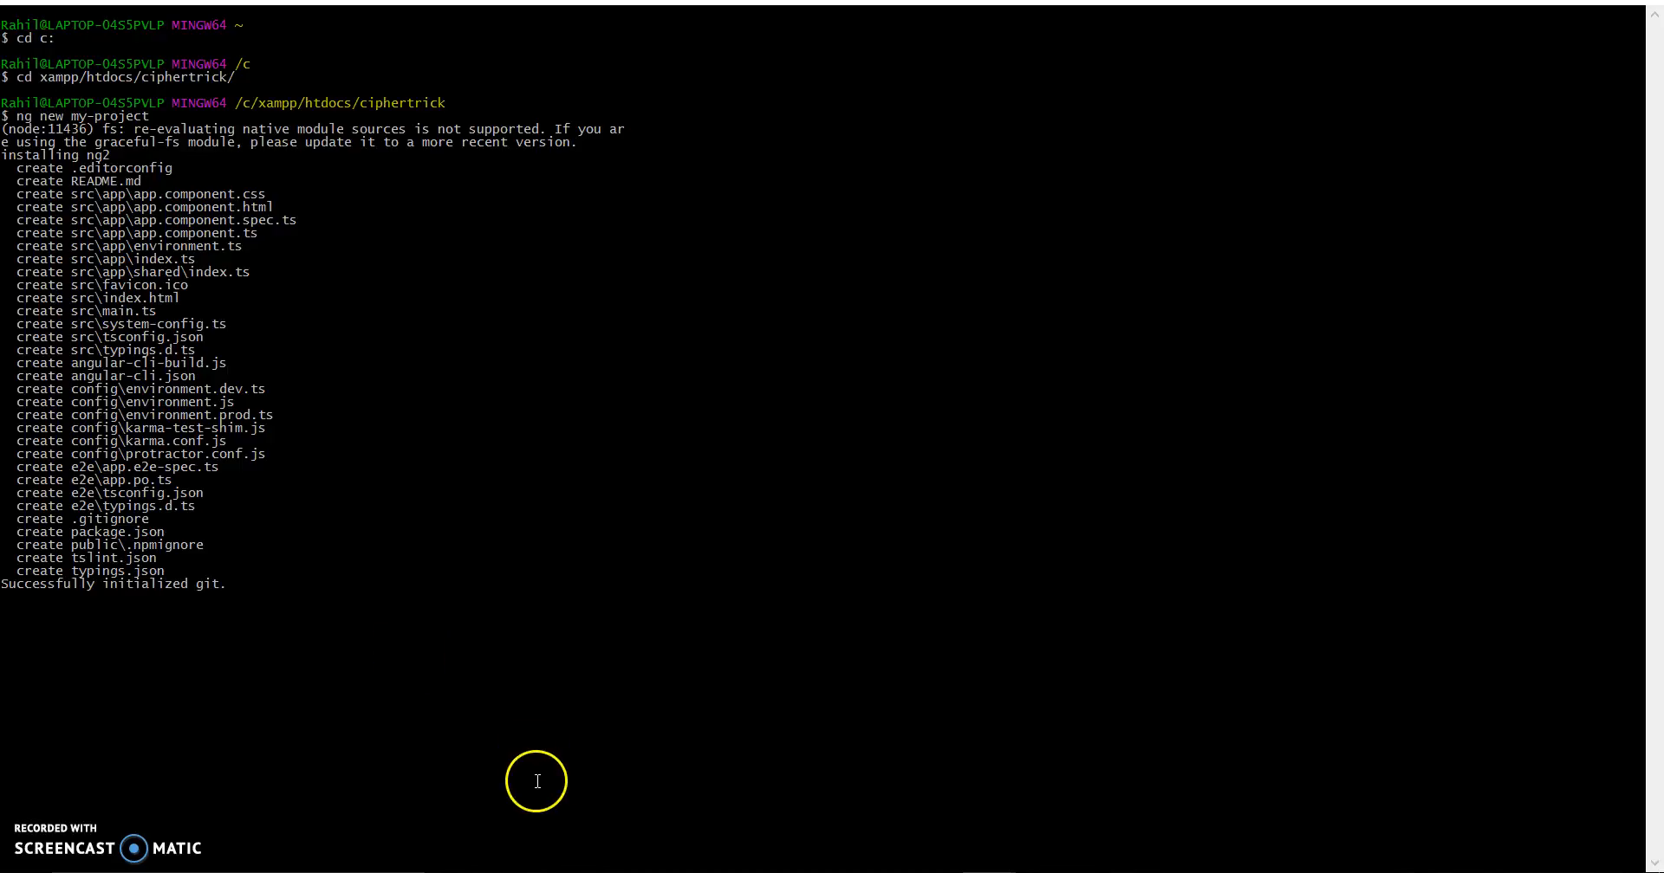
mouse_move(665, 845)
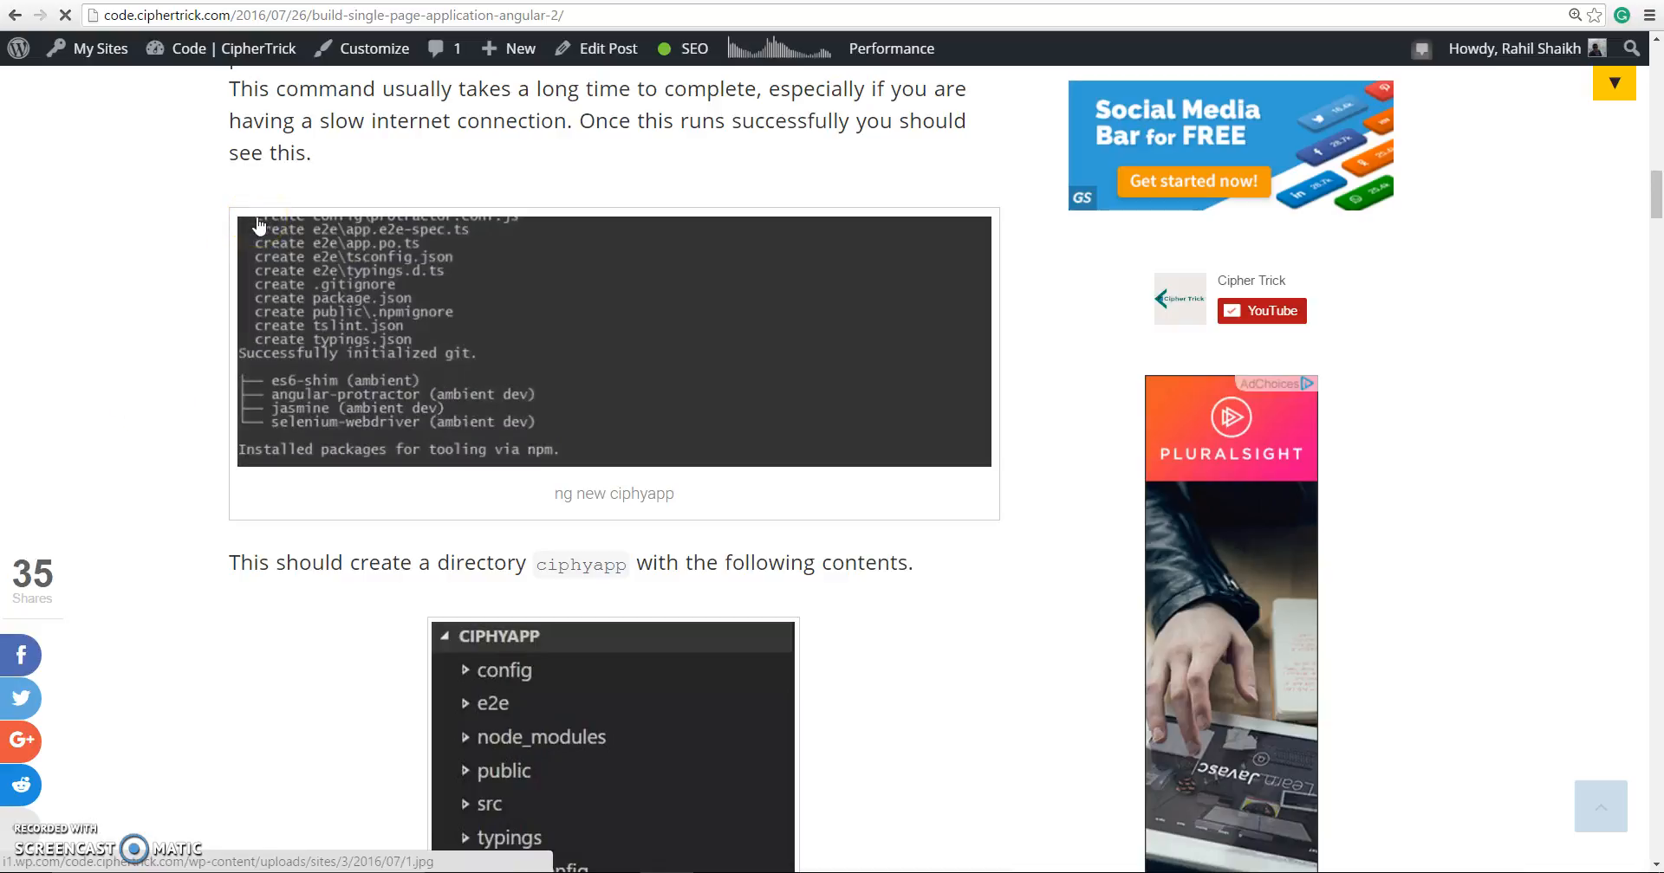
click(479, 430)
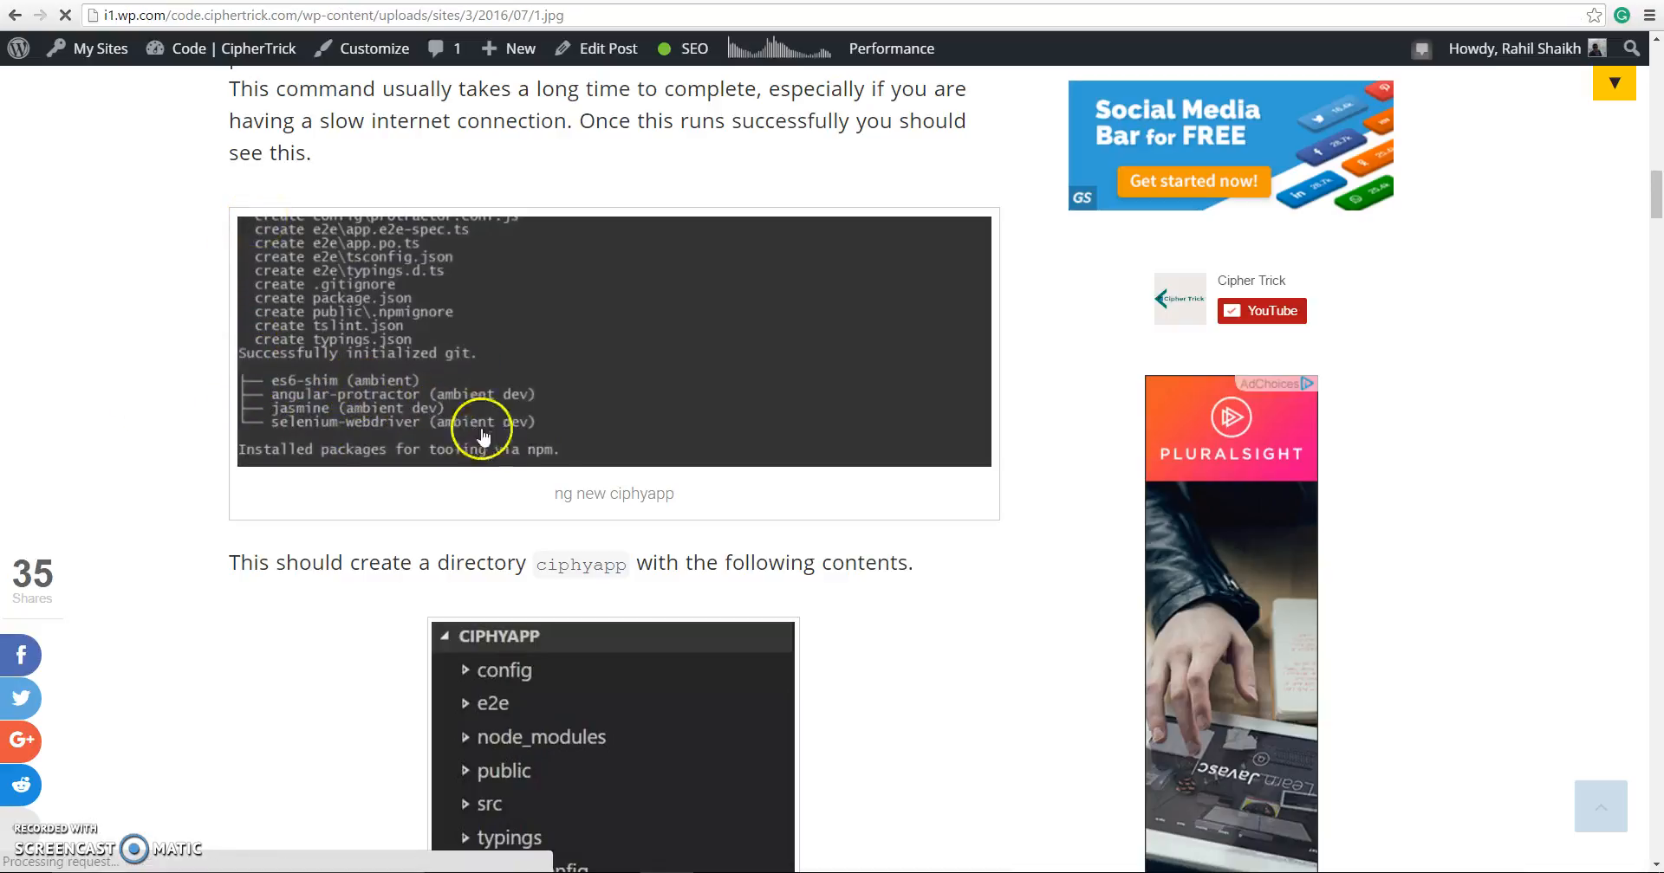
click(481, 429)
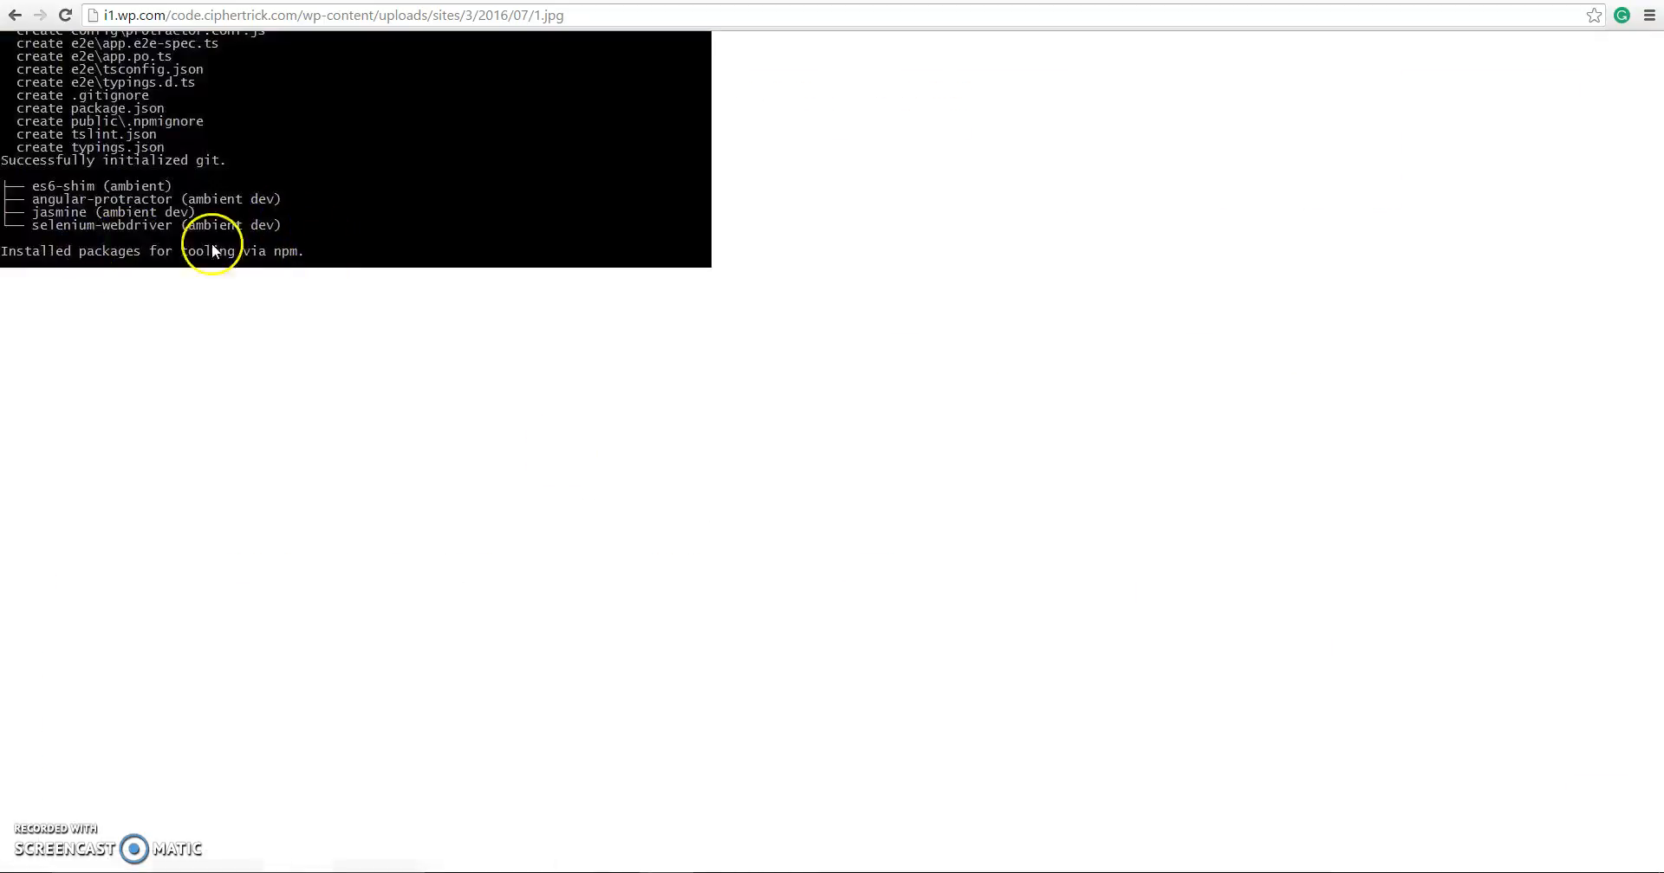
mouse_move(271, 294)
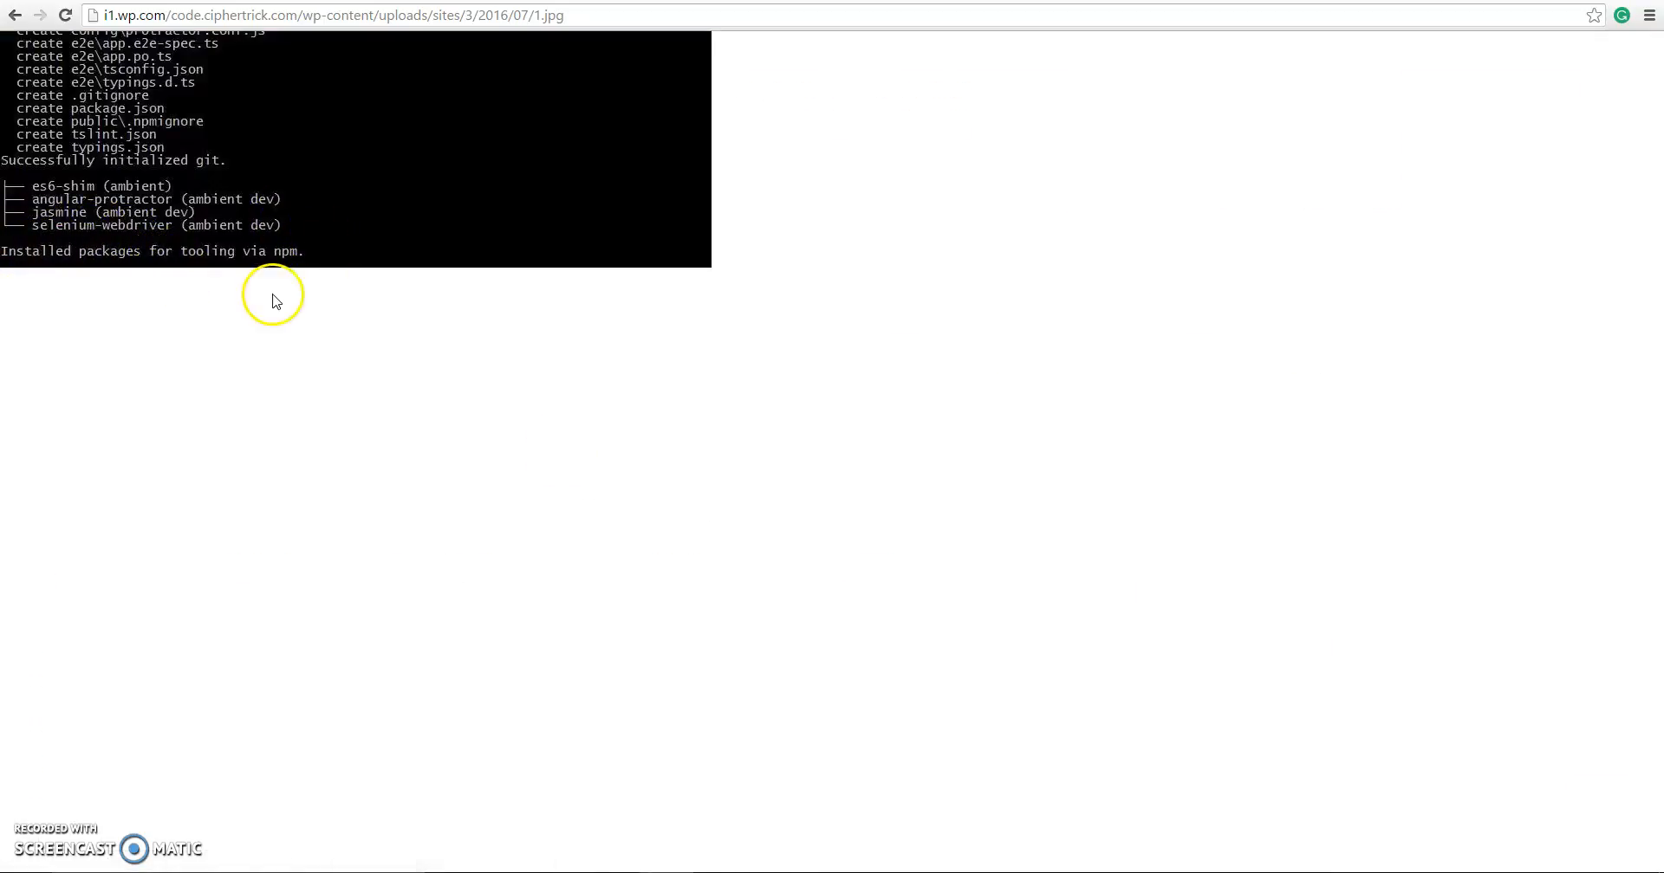
mouse_move(385, 122)
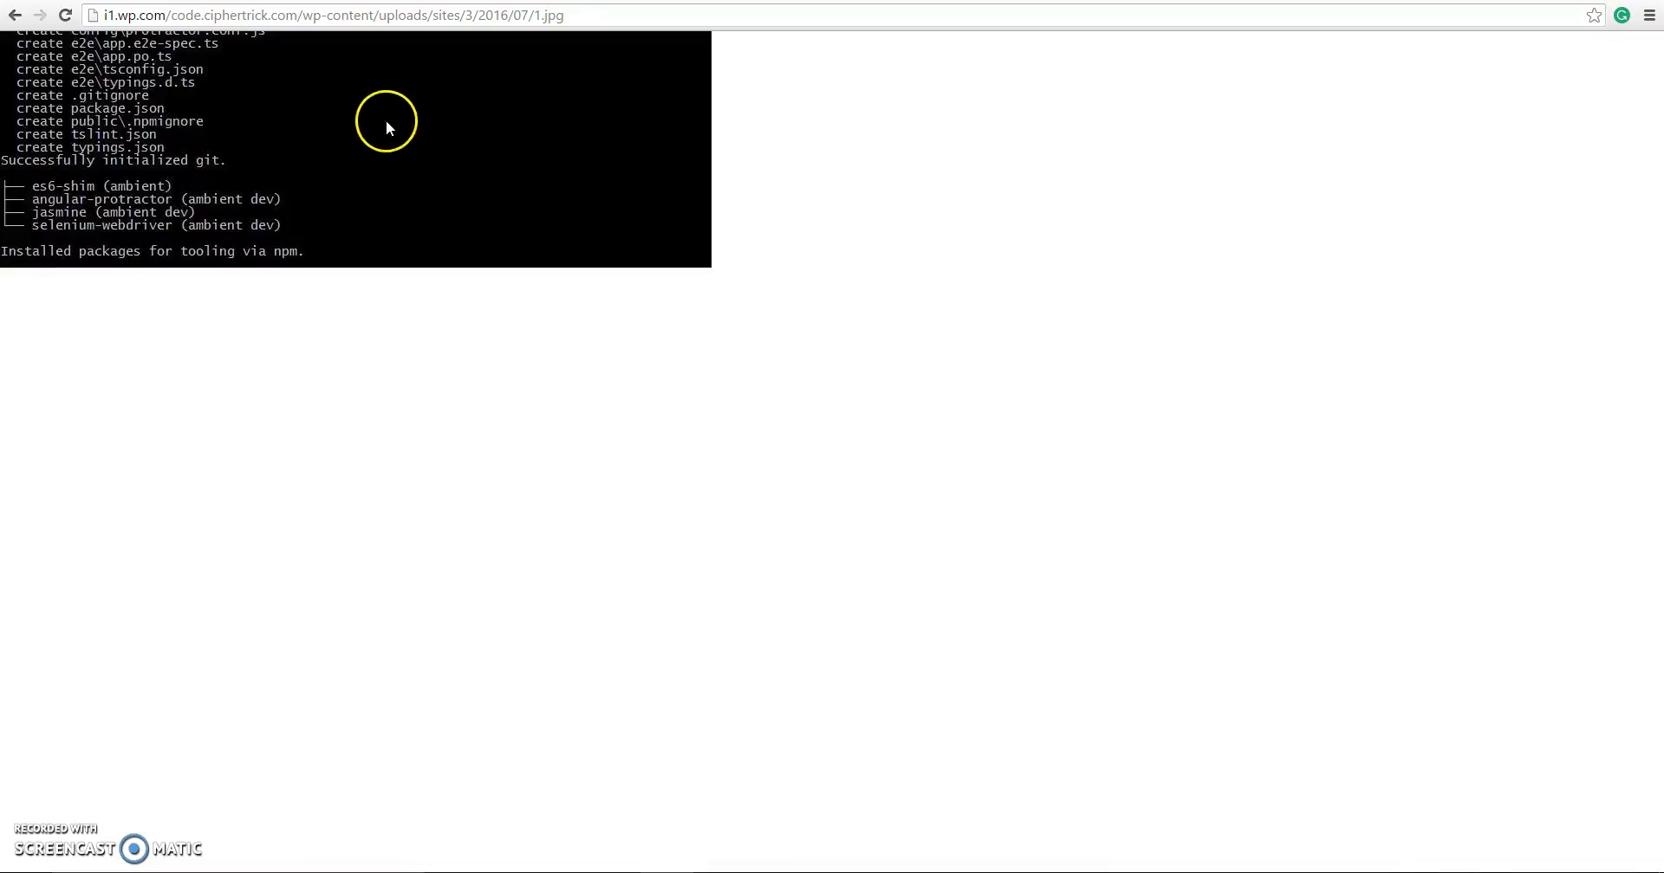
mouse_move(13, 15)
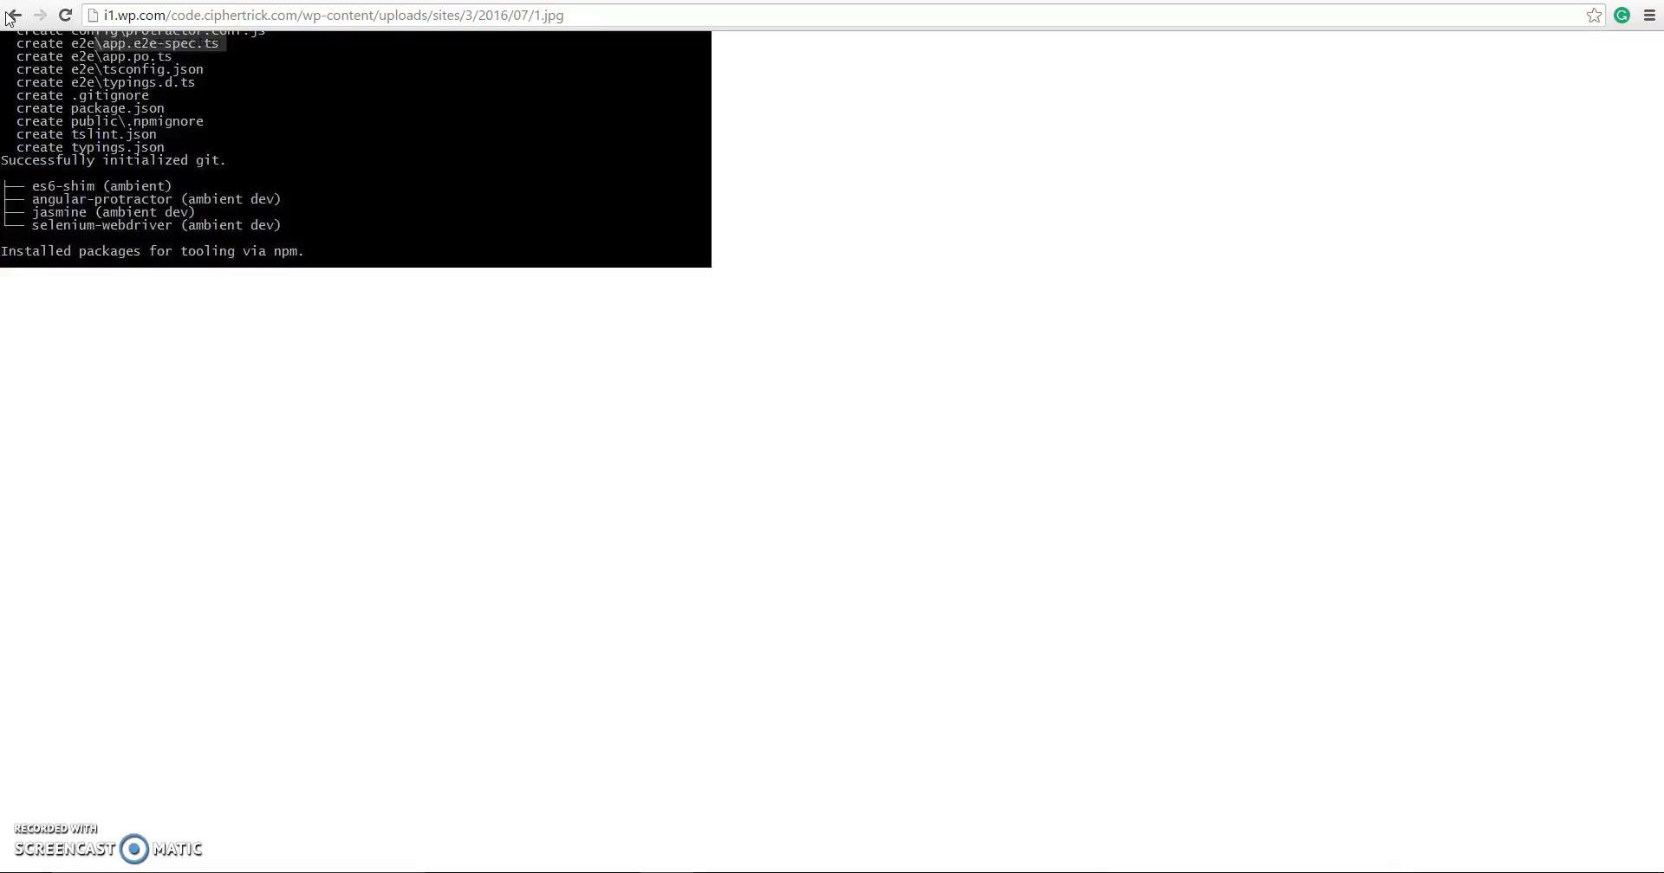
click(14, 15)
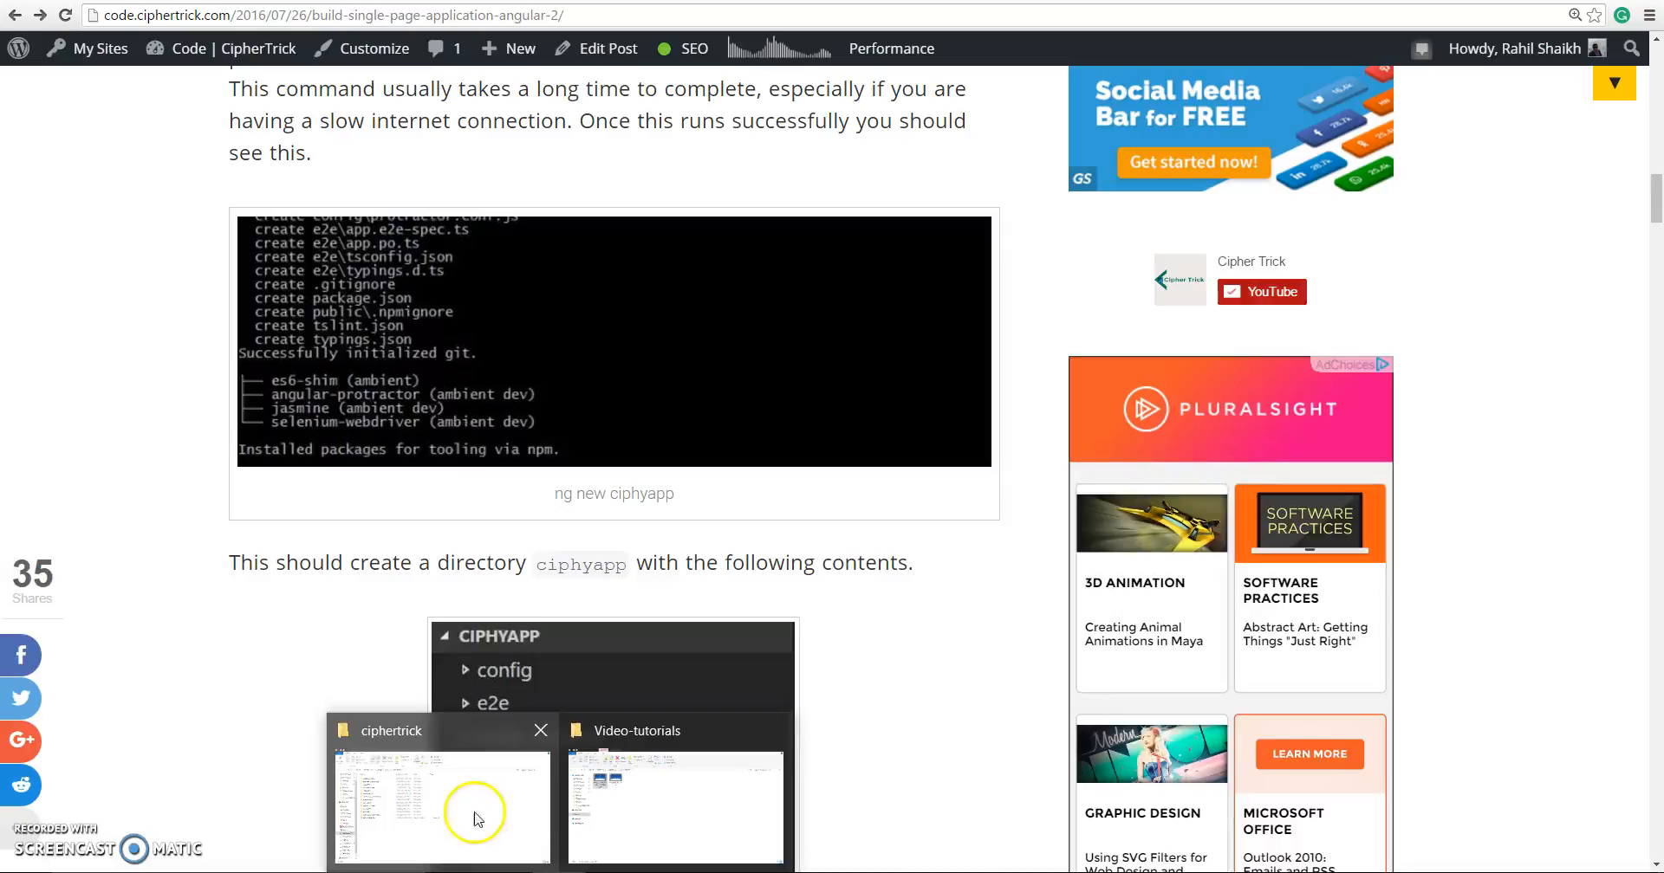
Open the my-project folder from the ciphertrick window, then return to ciphertrick
click(440, 808)
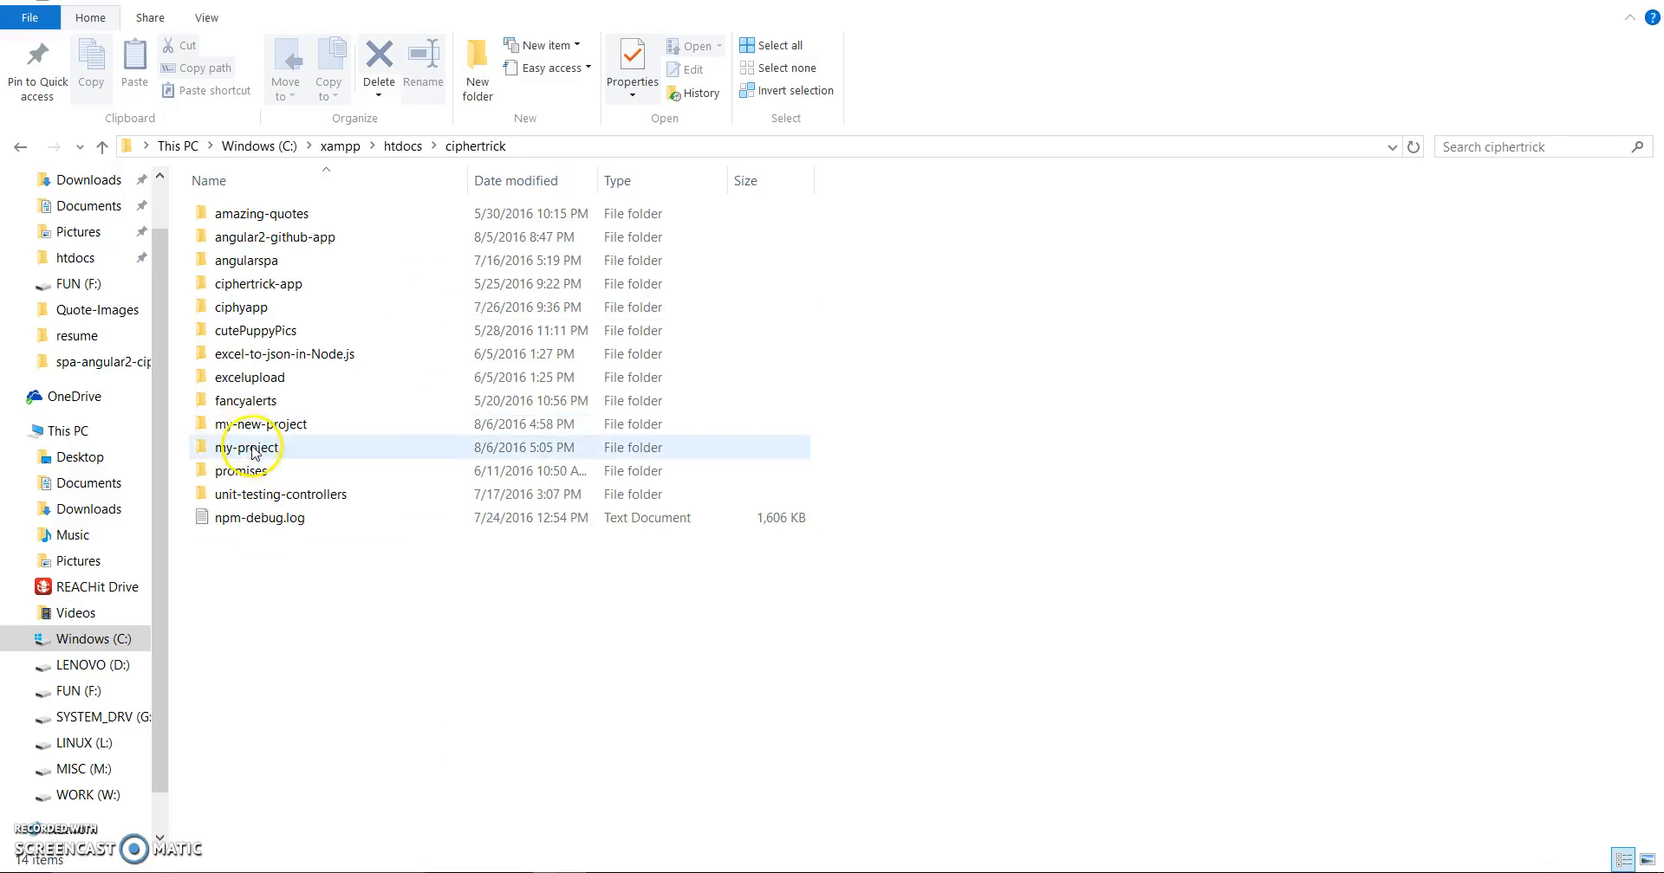
double_click(249, 447)
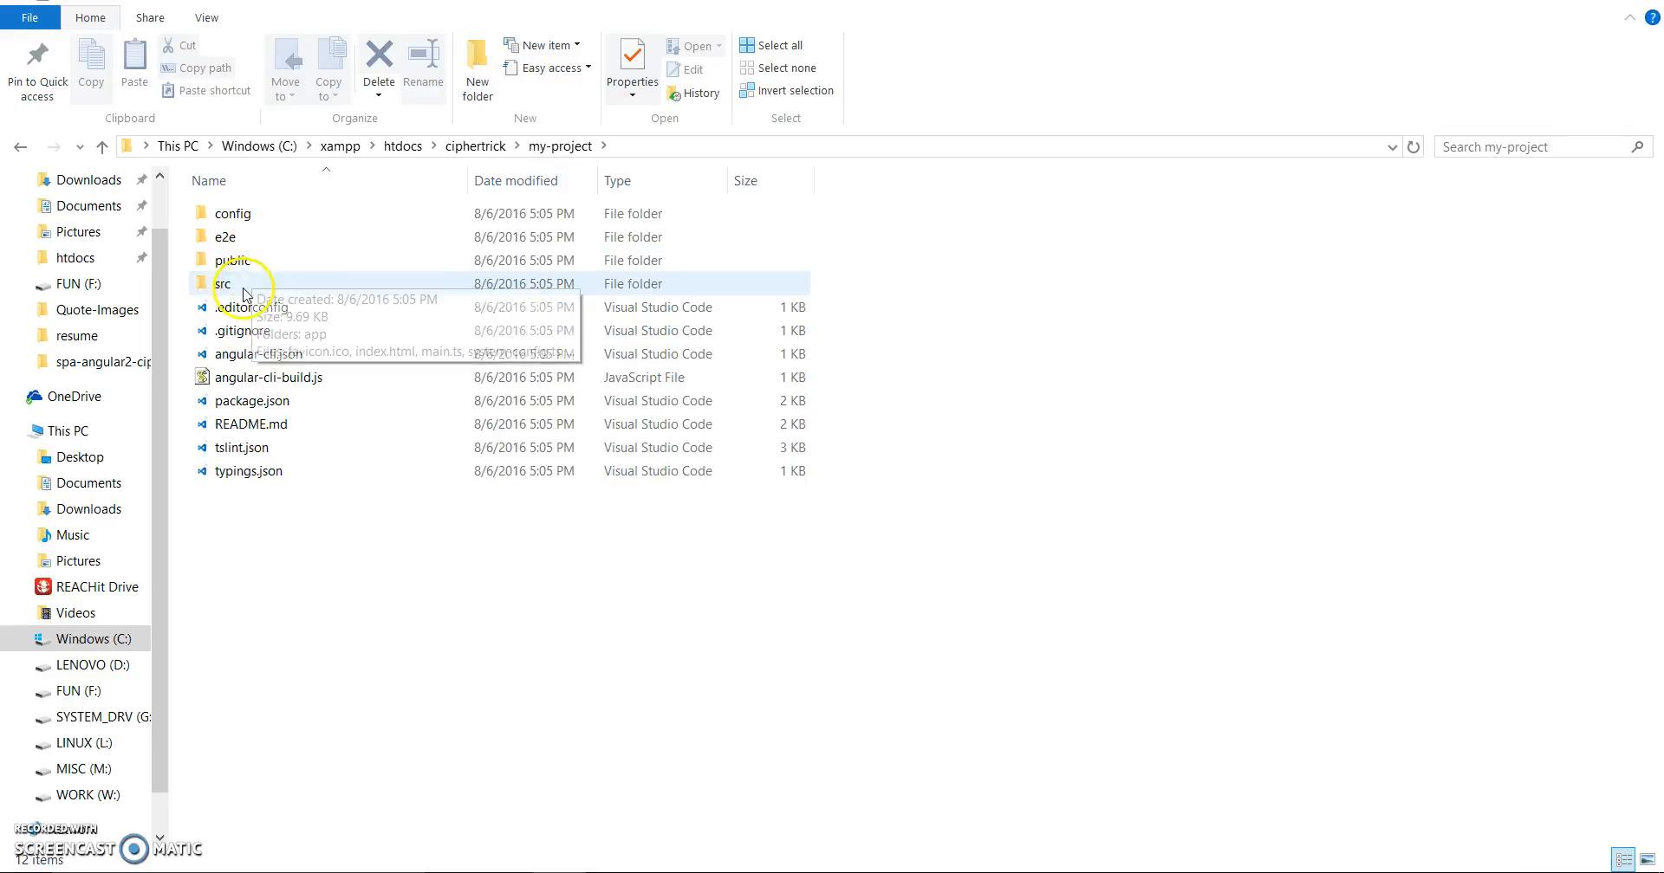
mouse_move(244, 204)
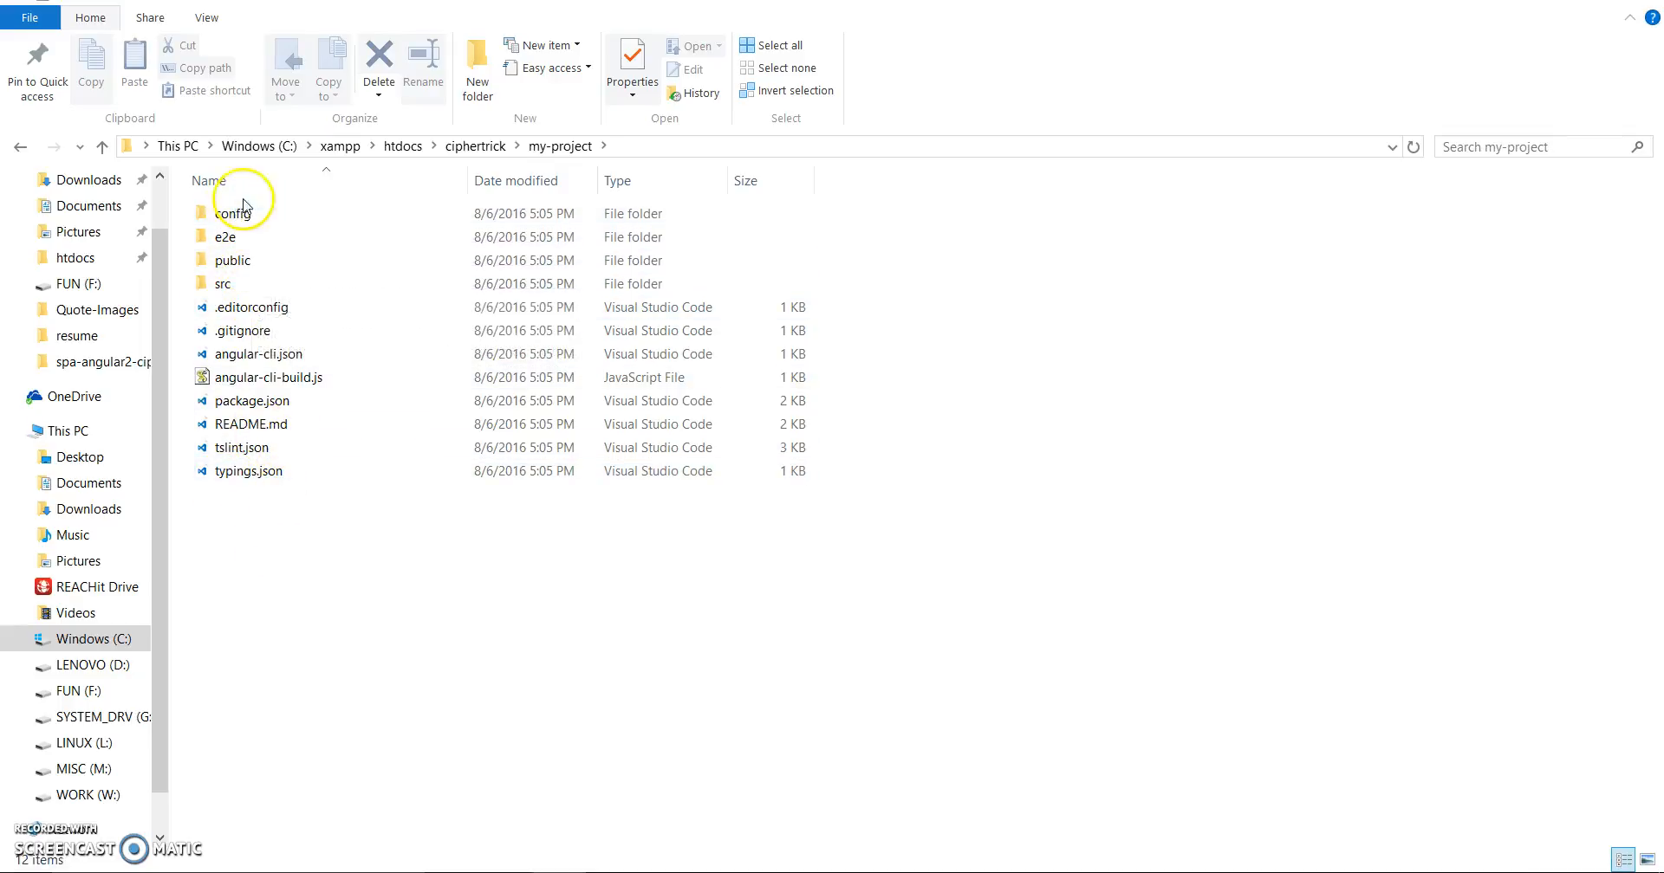
mouse_move(242, 447)
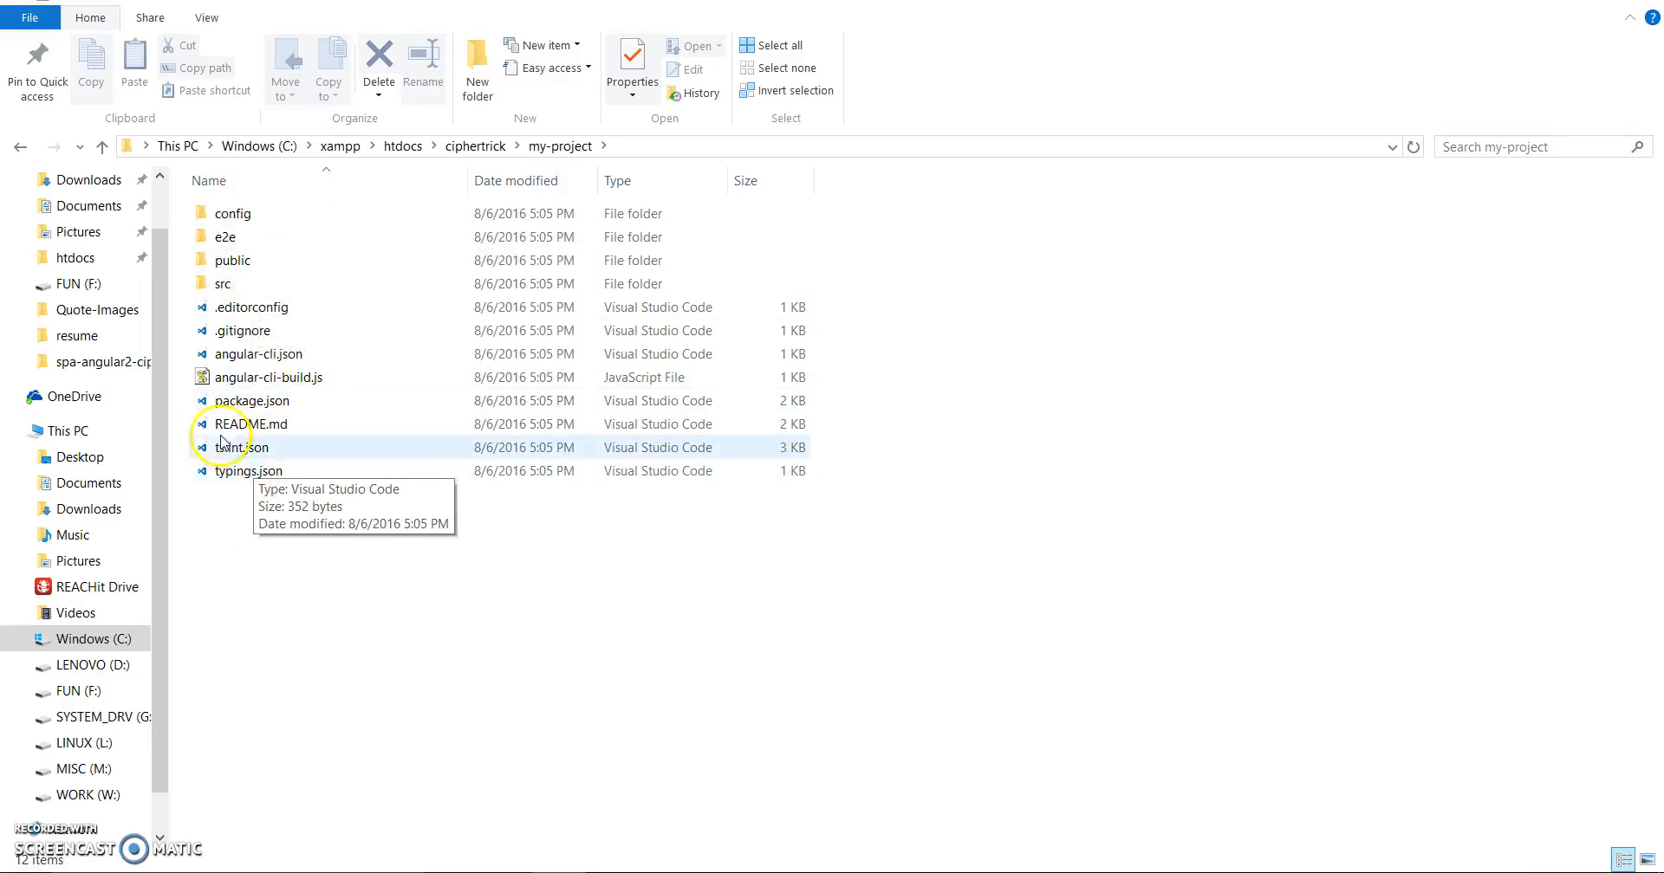
click(21, 147)
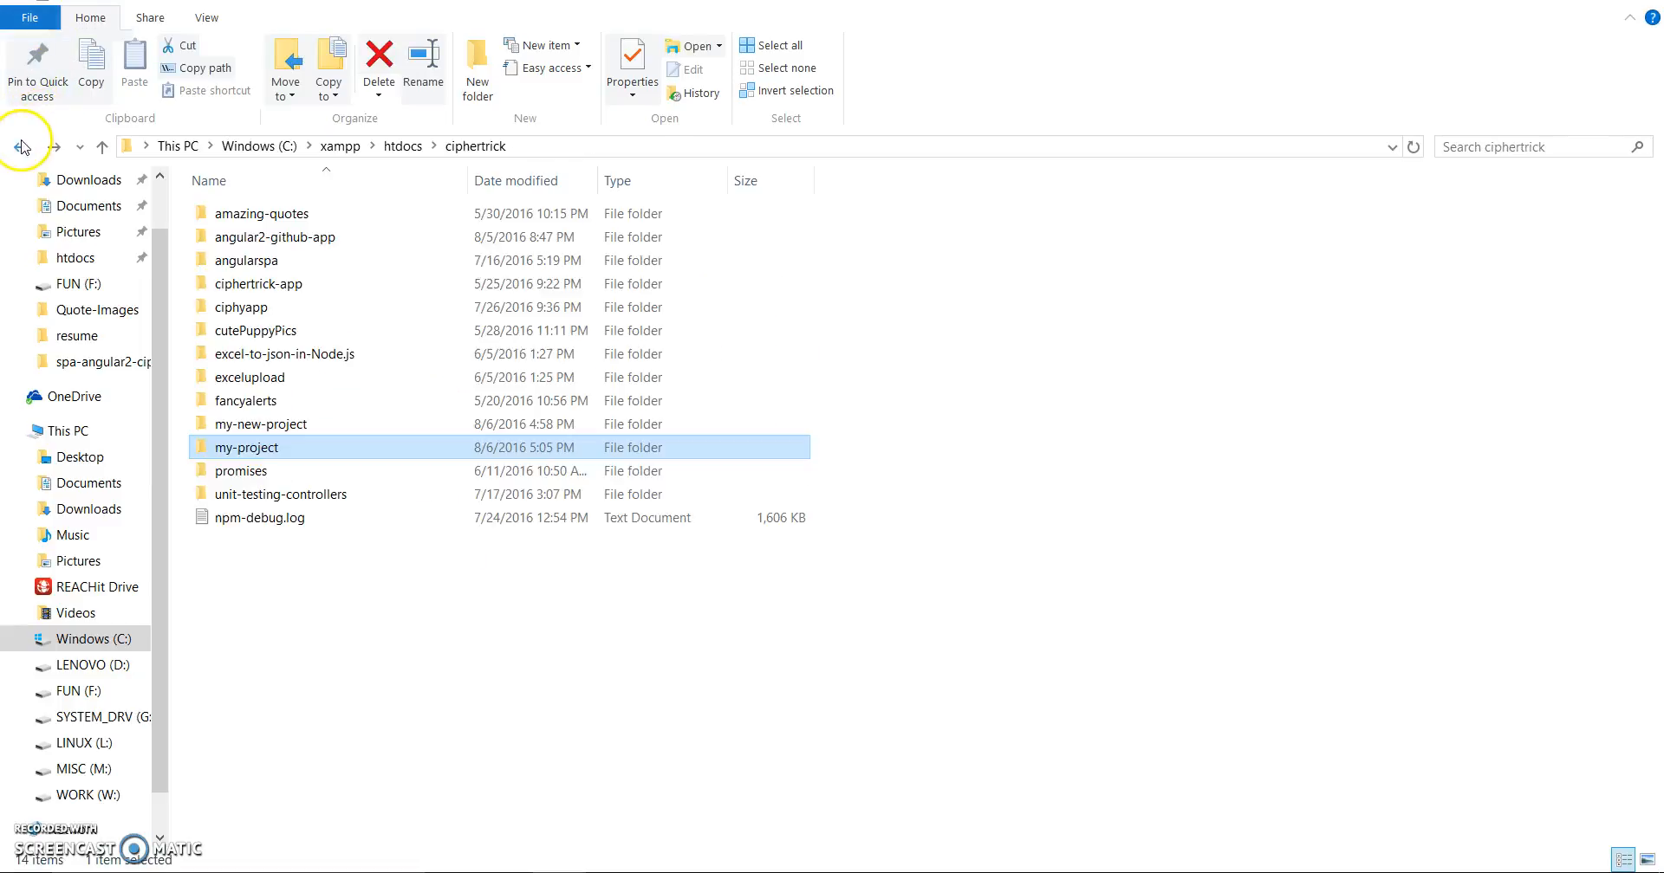
Open the angular2-github-app folder and inspect package.json and typings.json
double_click(274, 237)
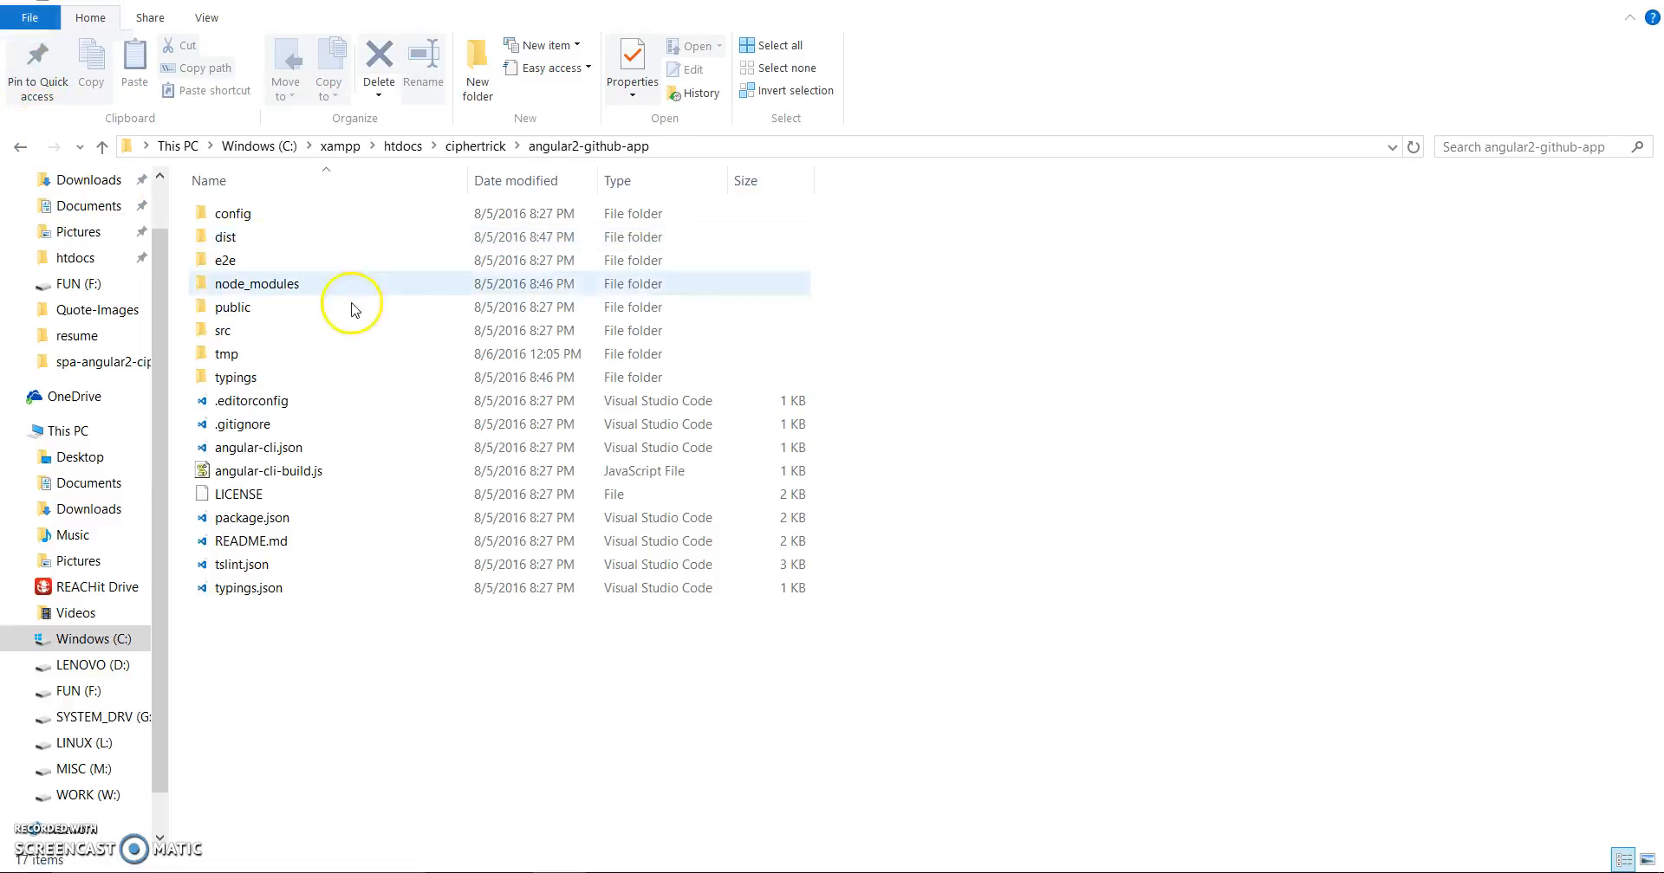
click(226, 353)
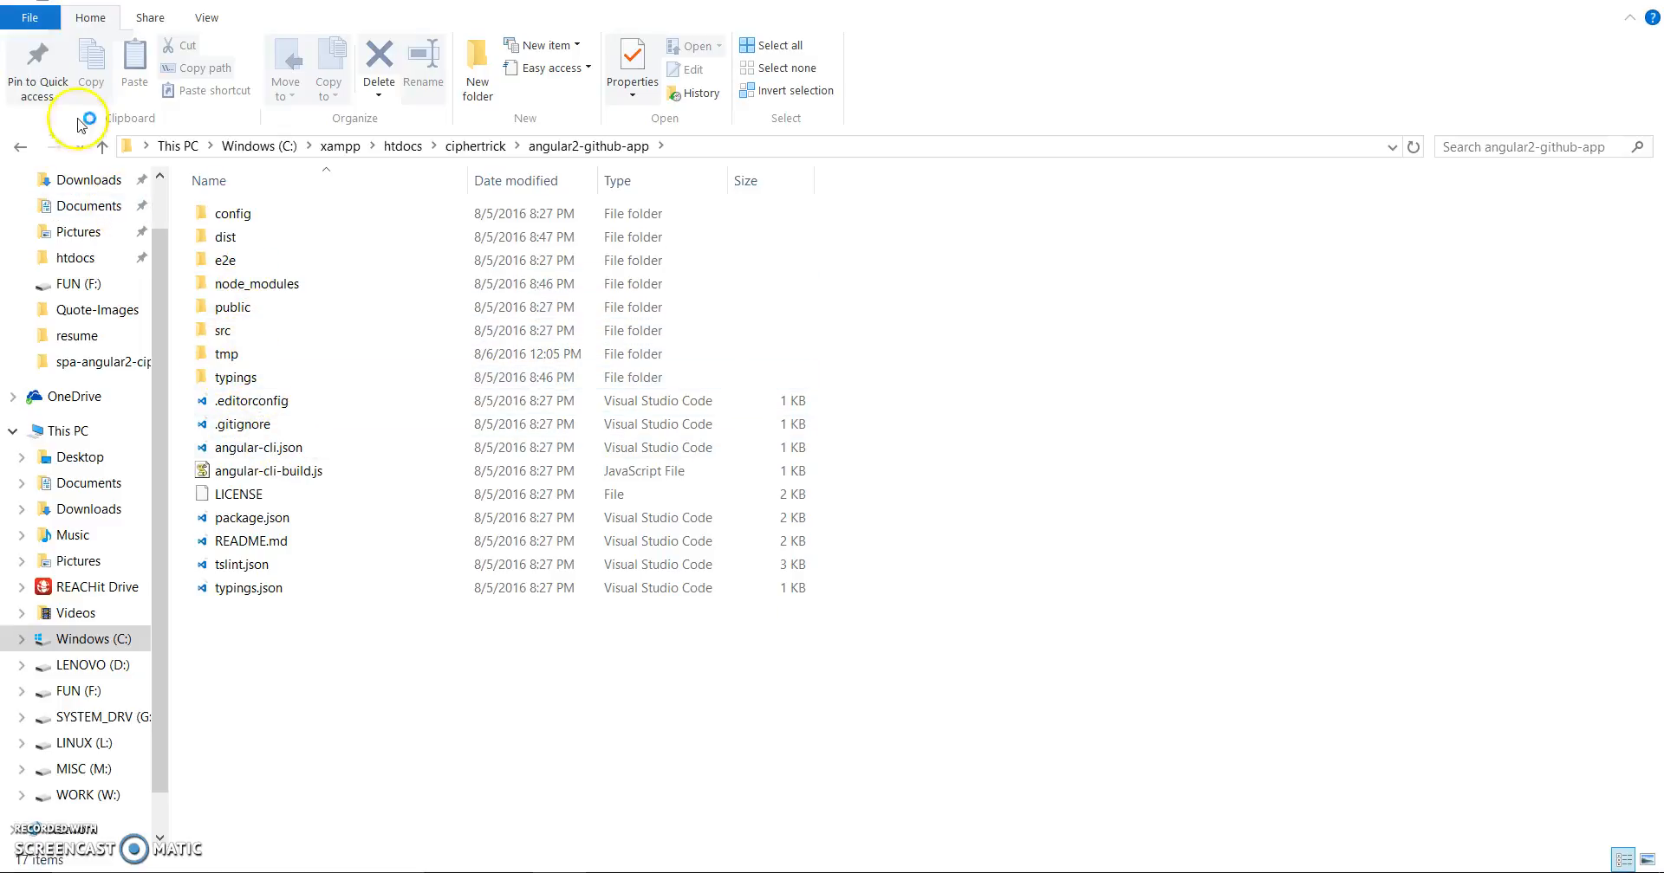
click(239, 494)
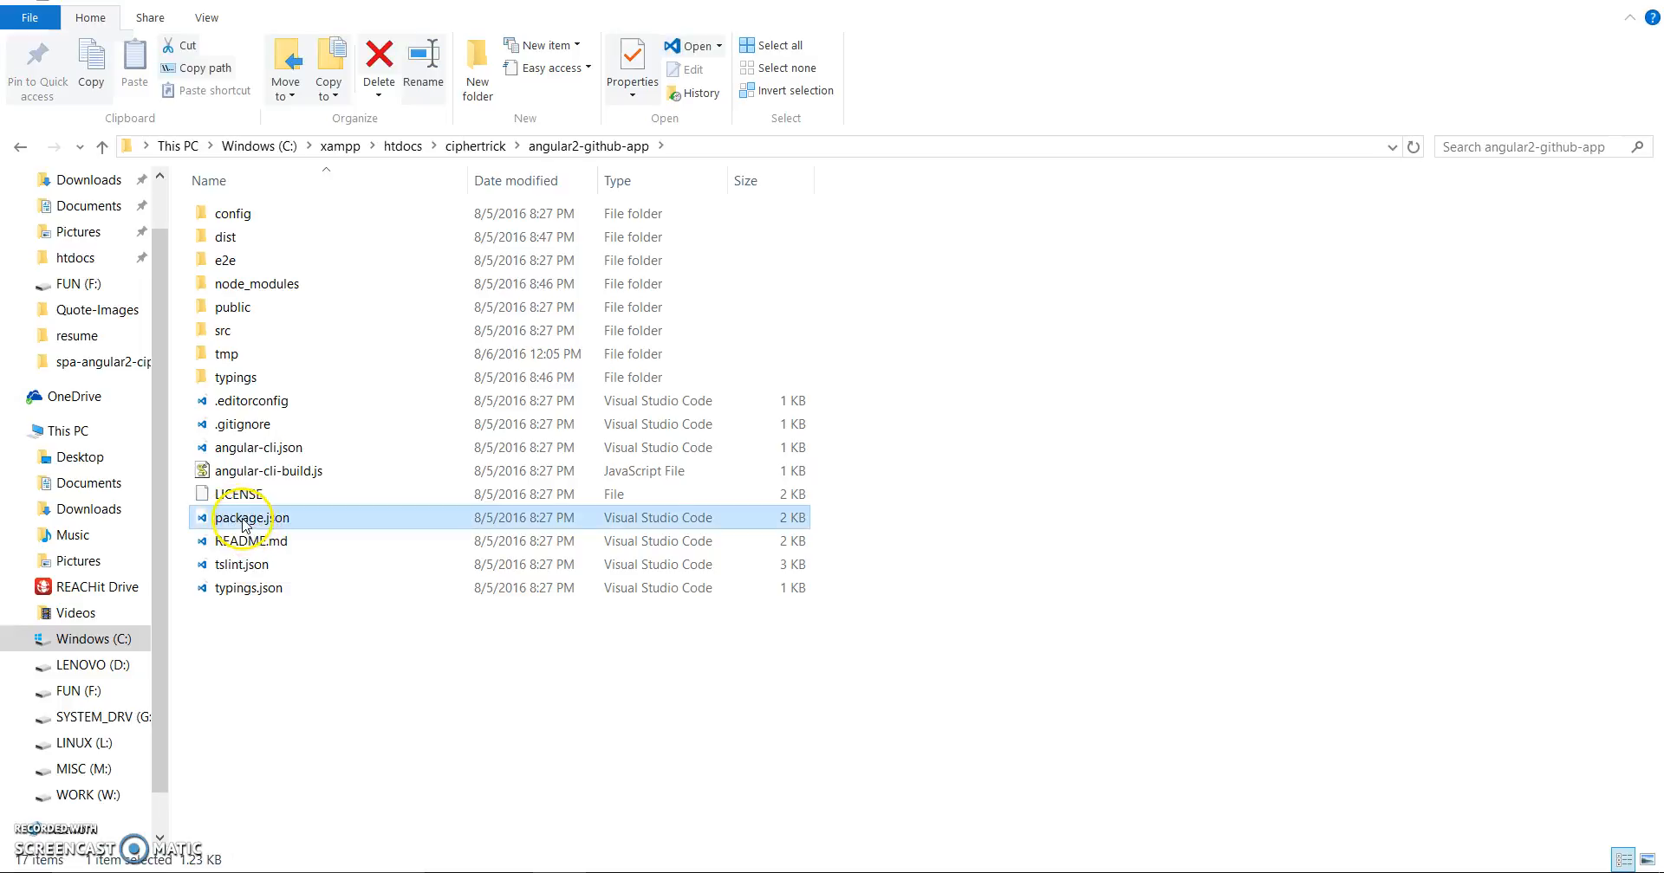
mouse_move(251, 519)
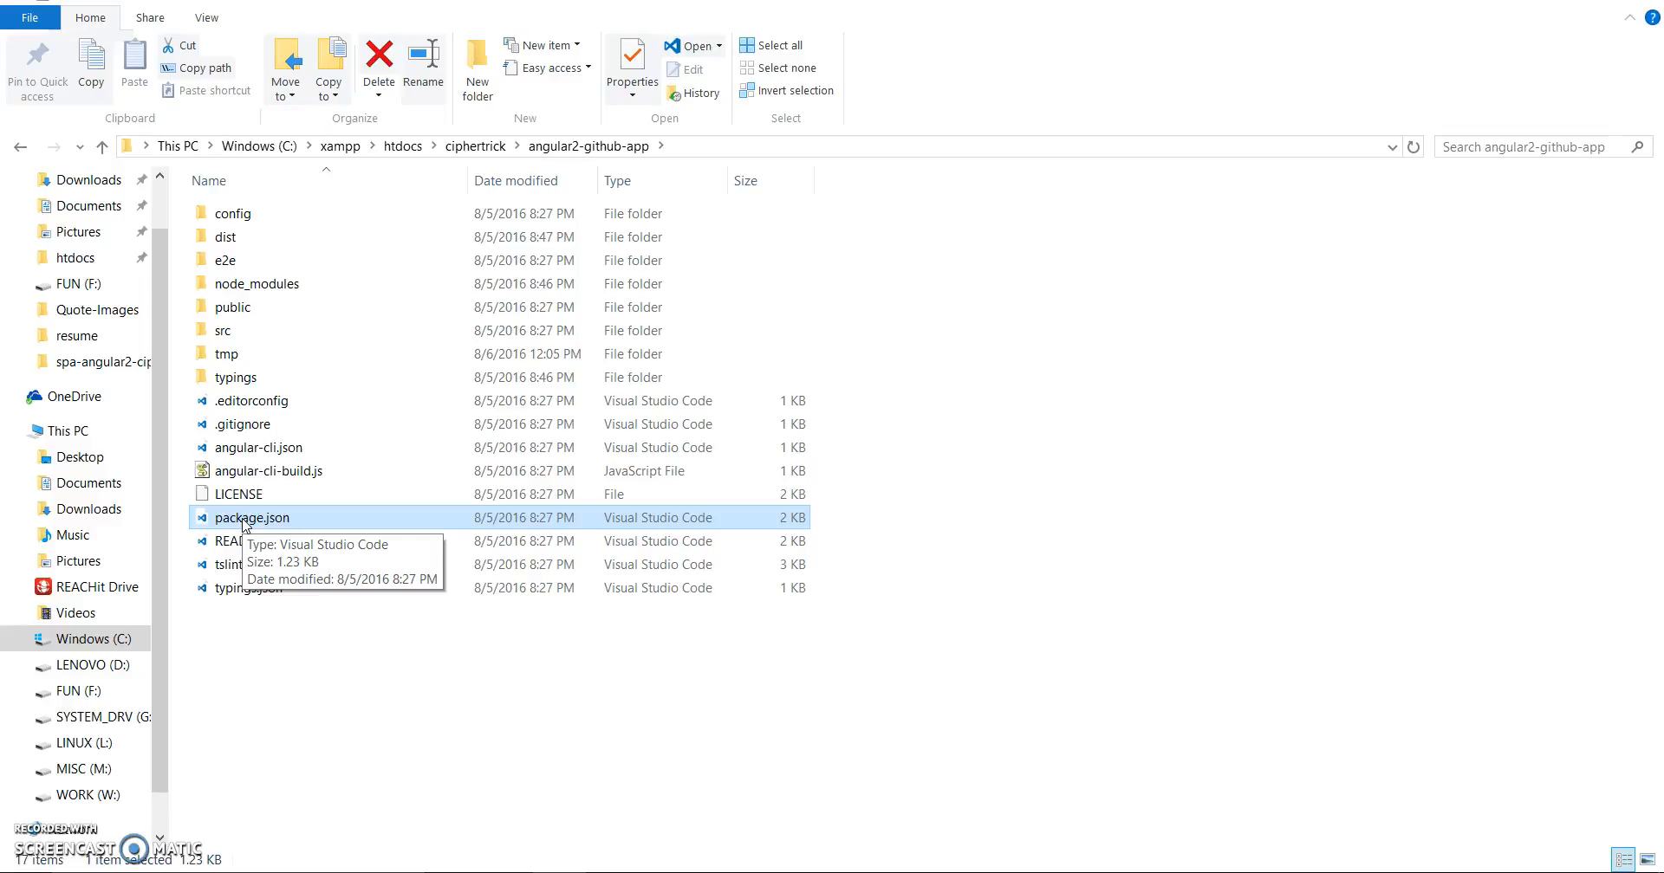
click(252, 588)
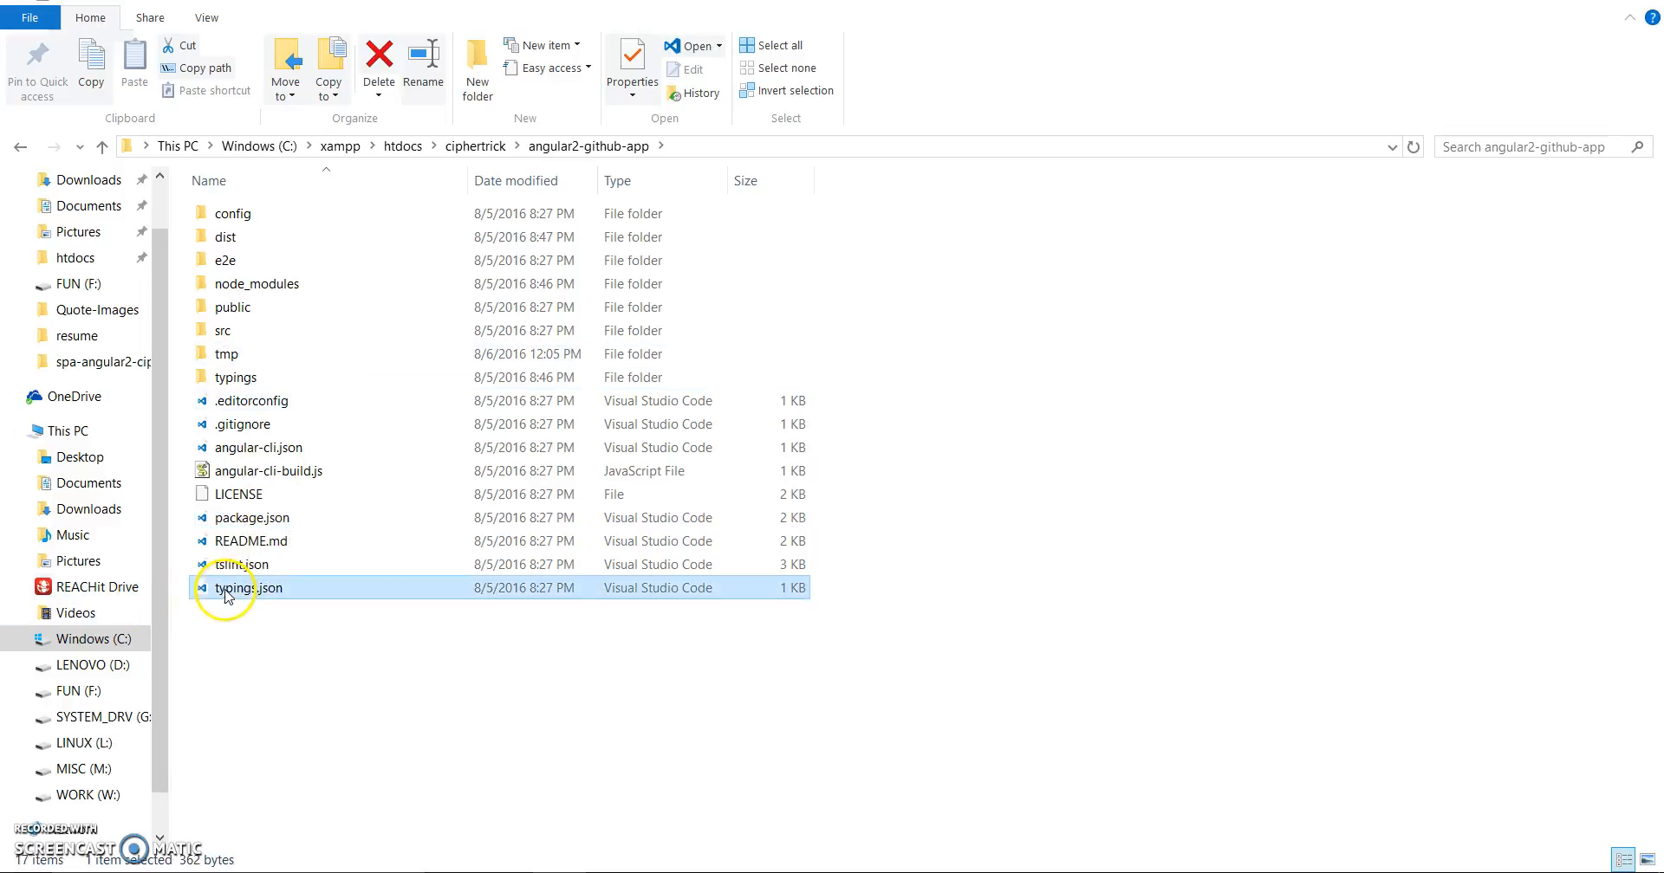
click(391, 693)
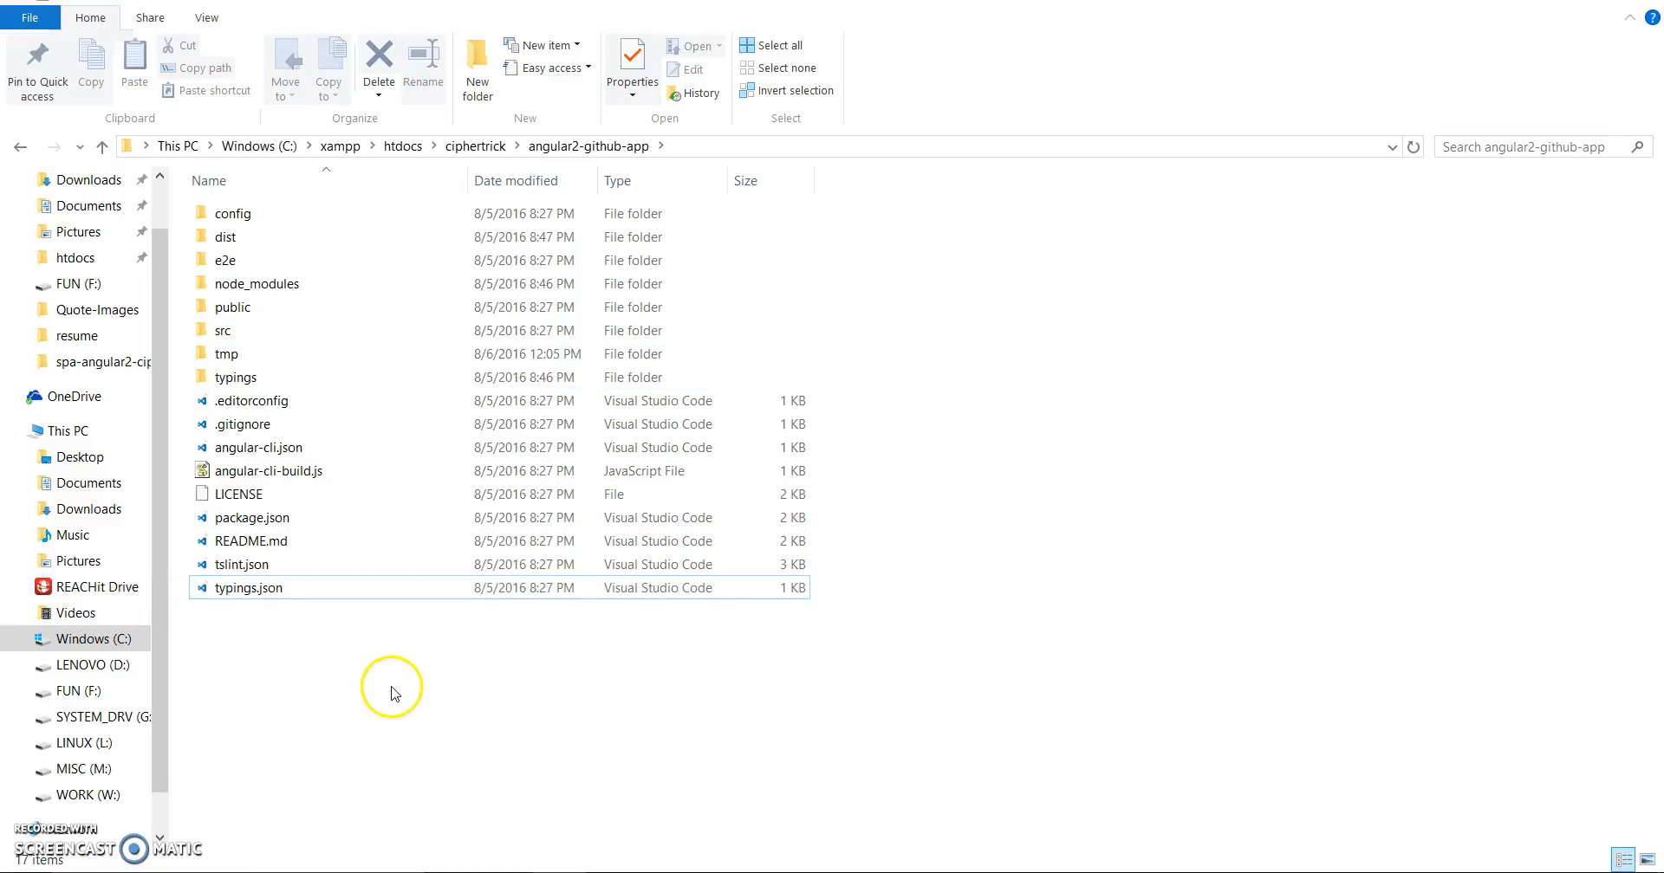
mouse_move(268, 161)
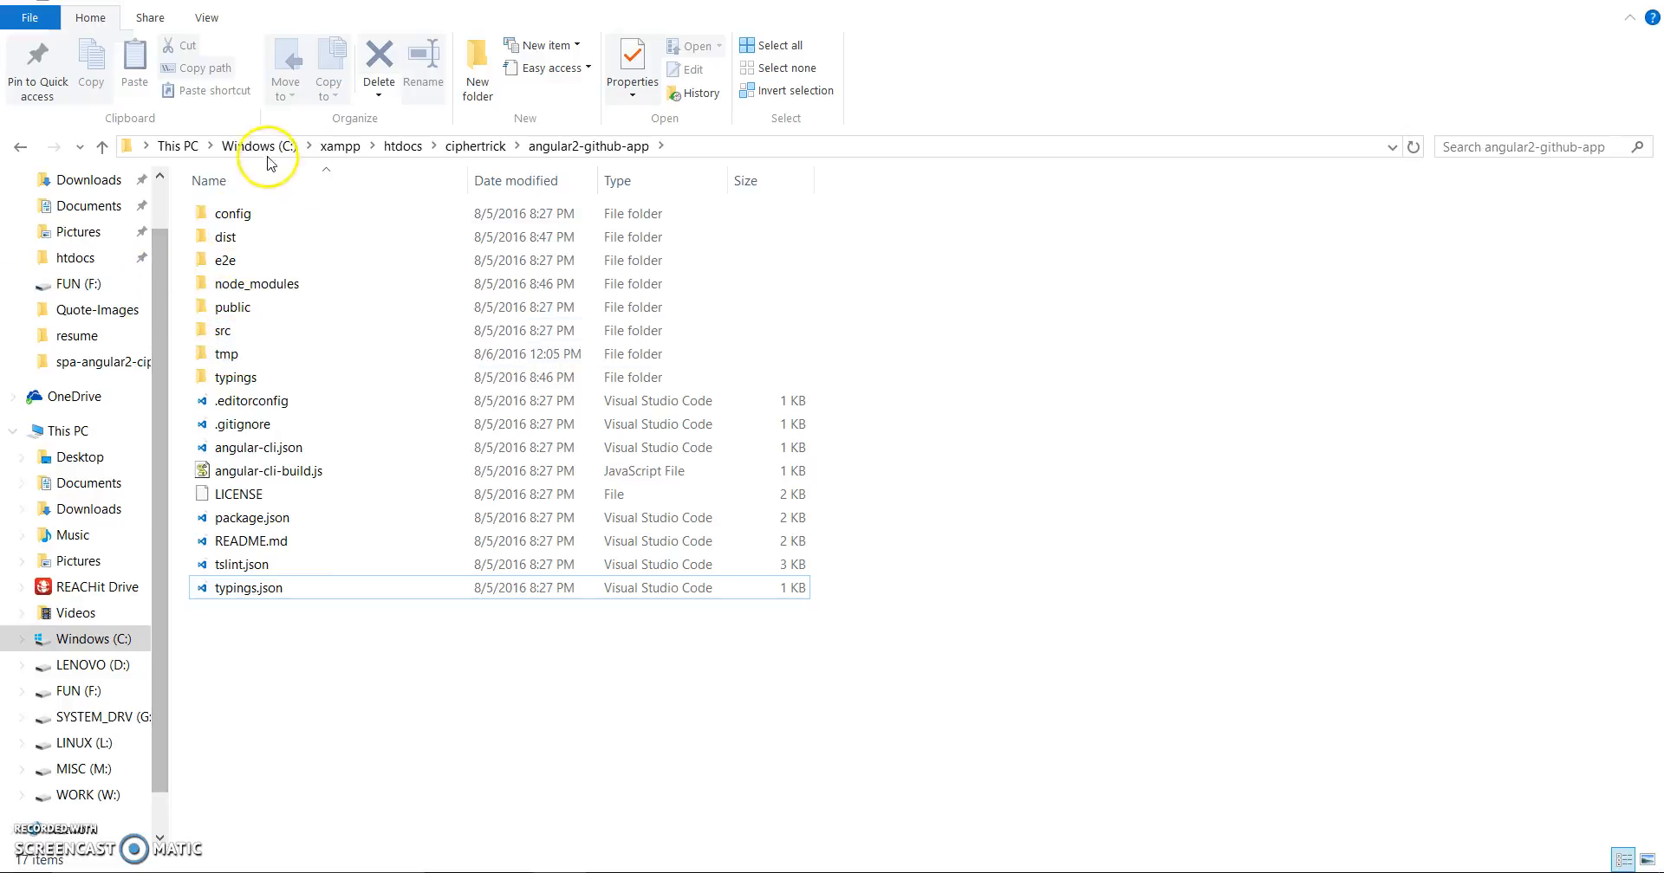
Open the angular2-github-app src folder to view its source files
click(257, 283)
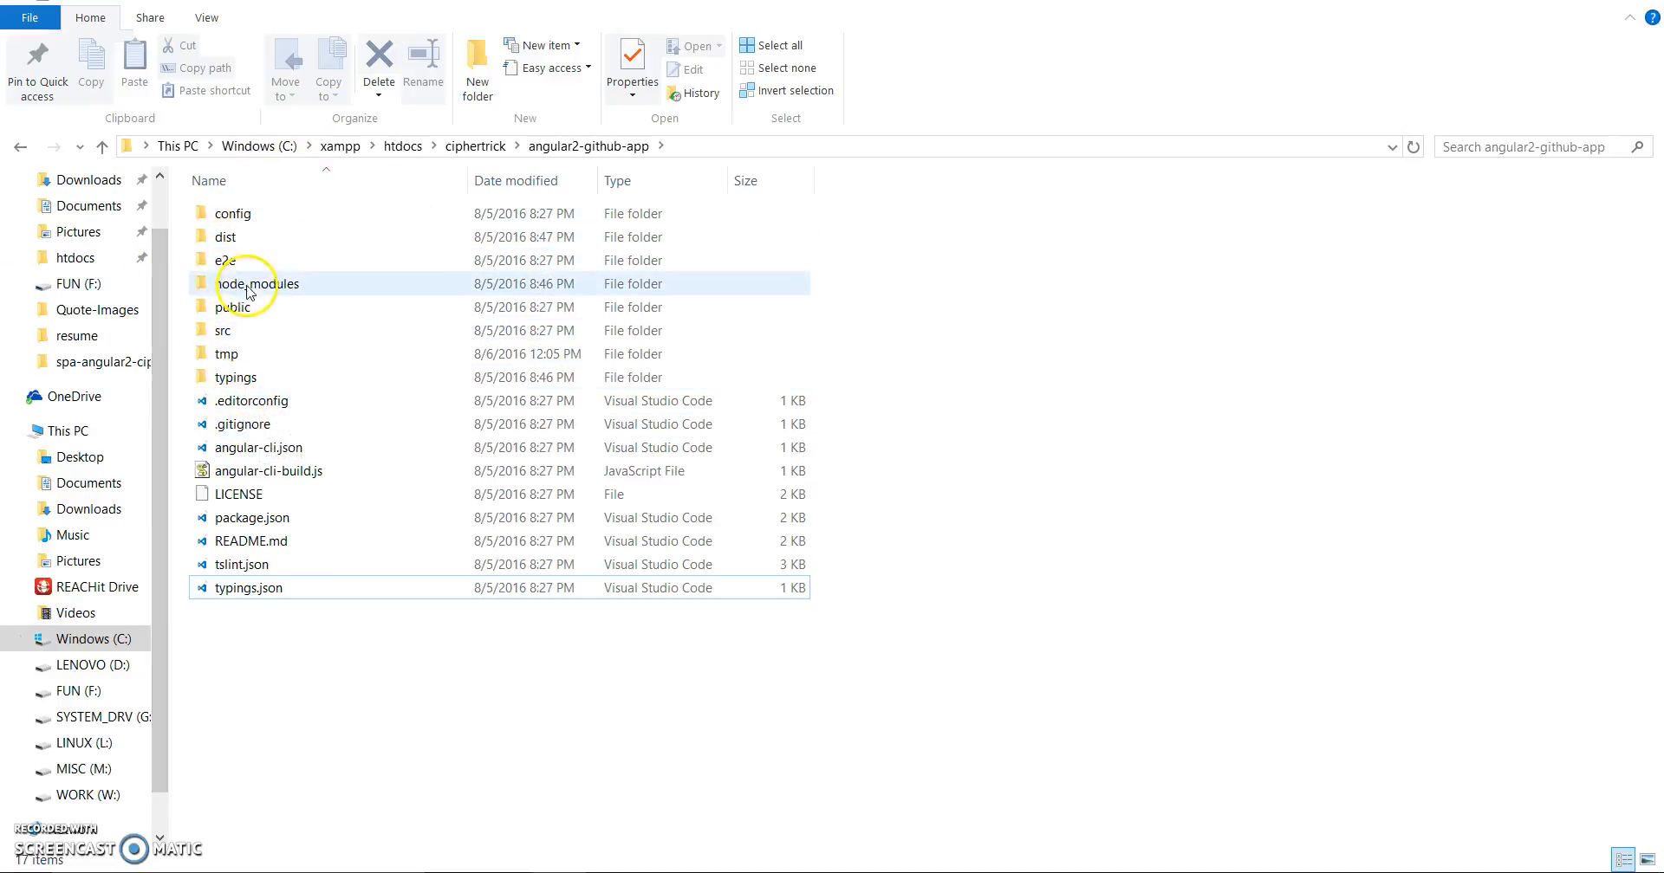
click(222, 331)
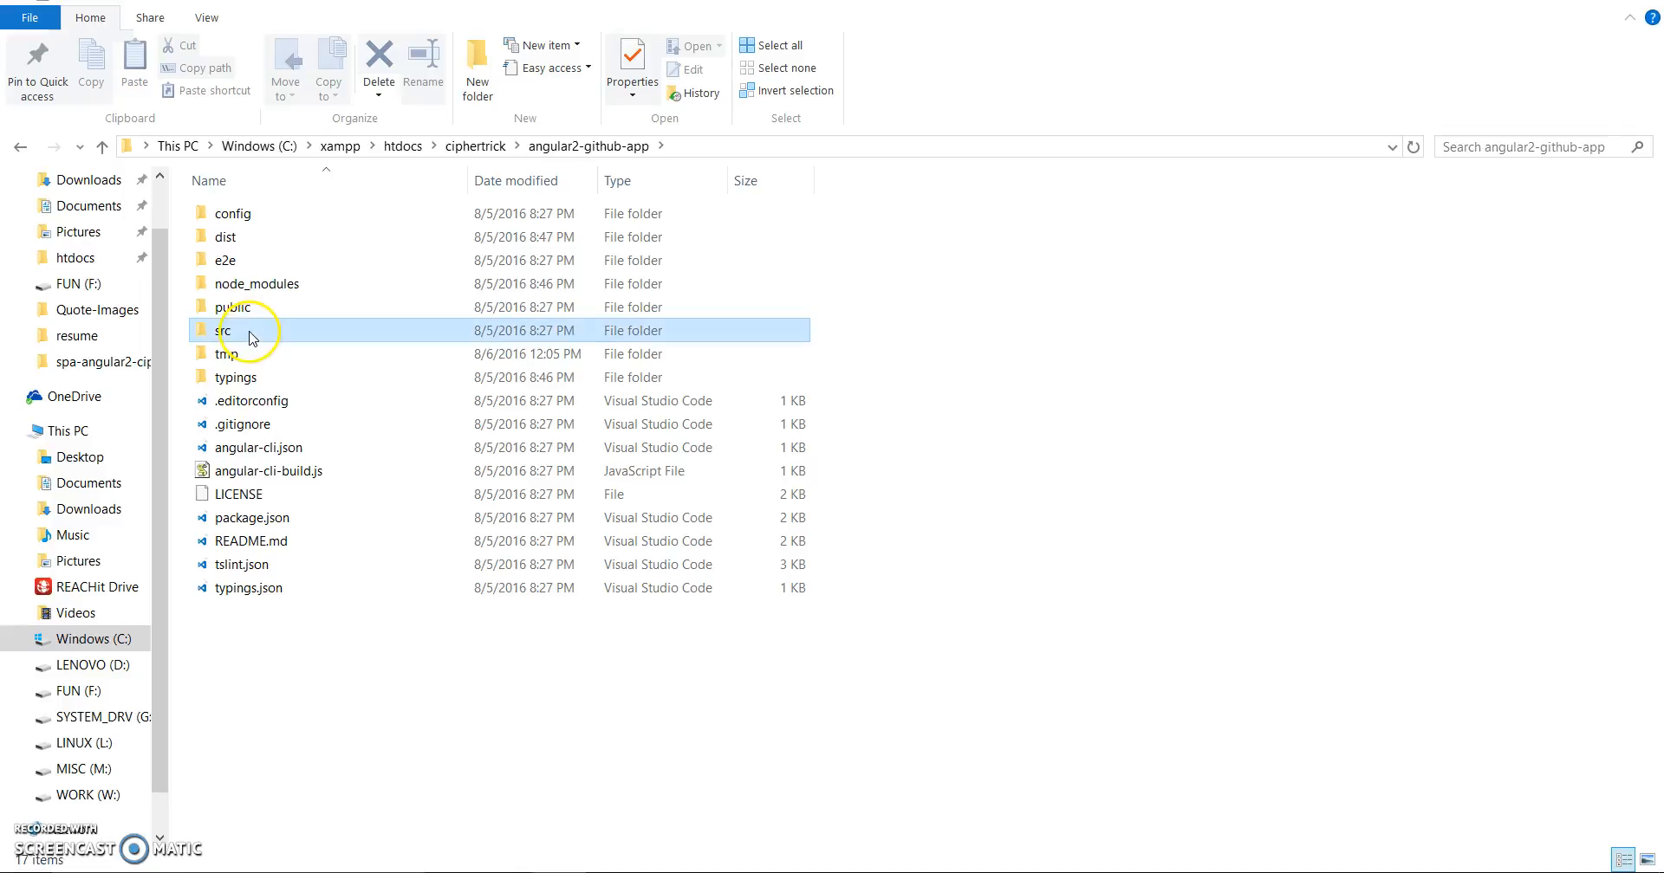
double_click(223, 331)
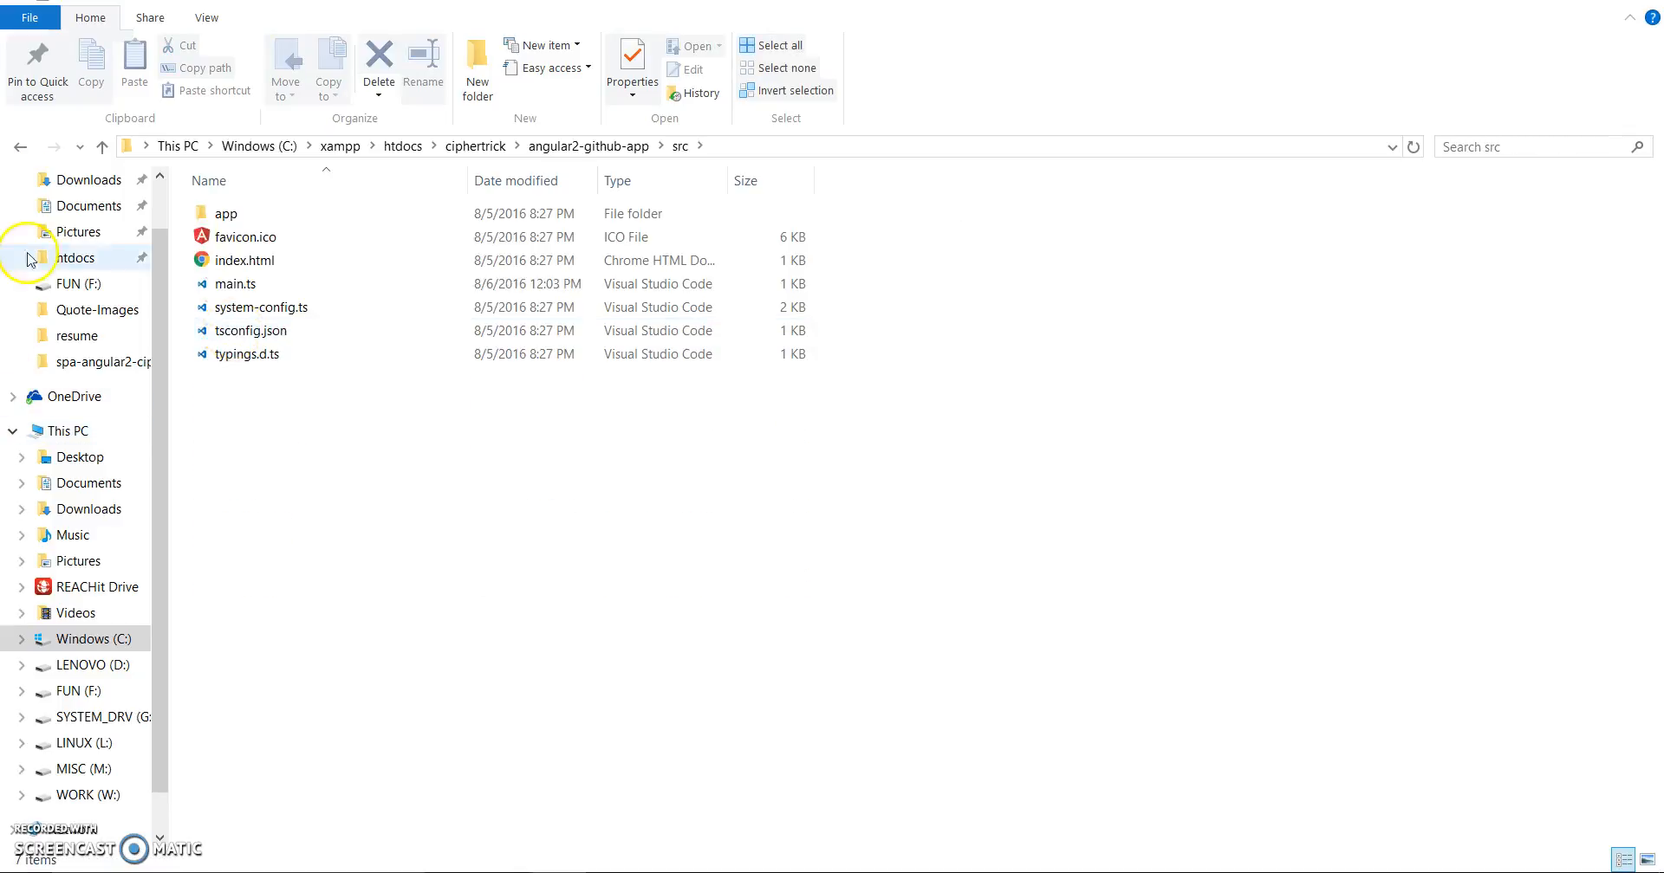
click(102, 147)
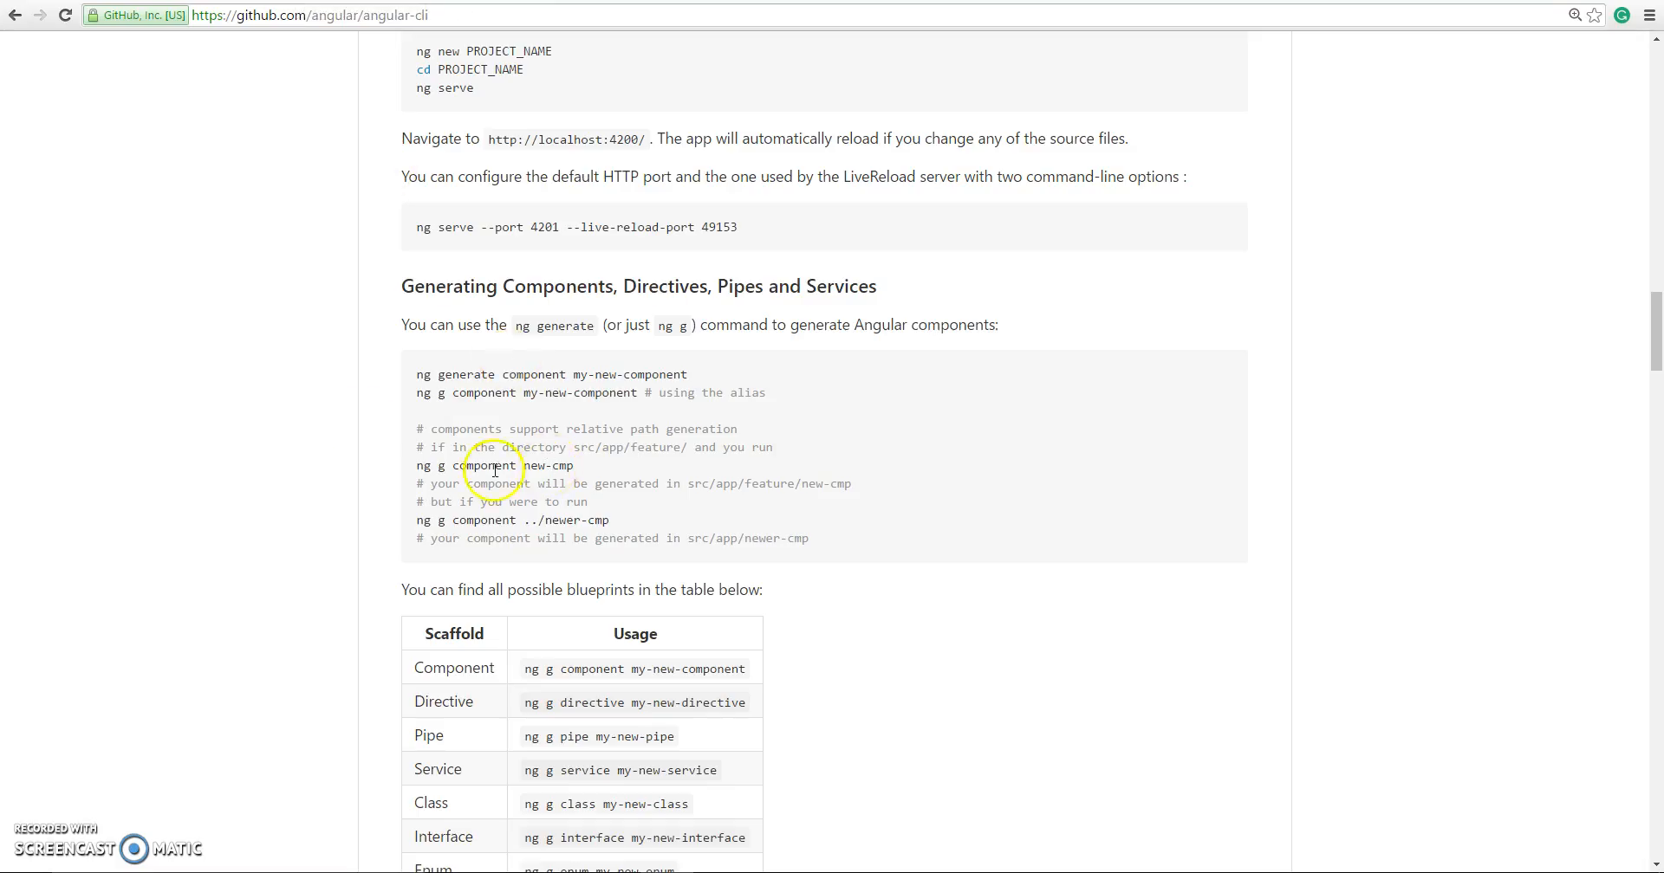
scroll(up, 3)
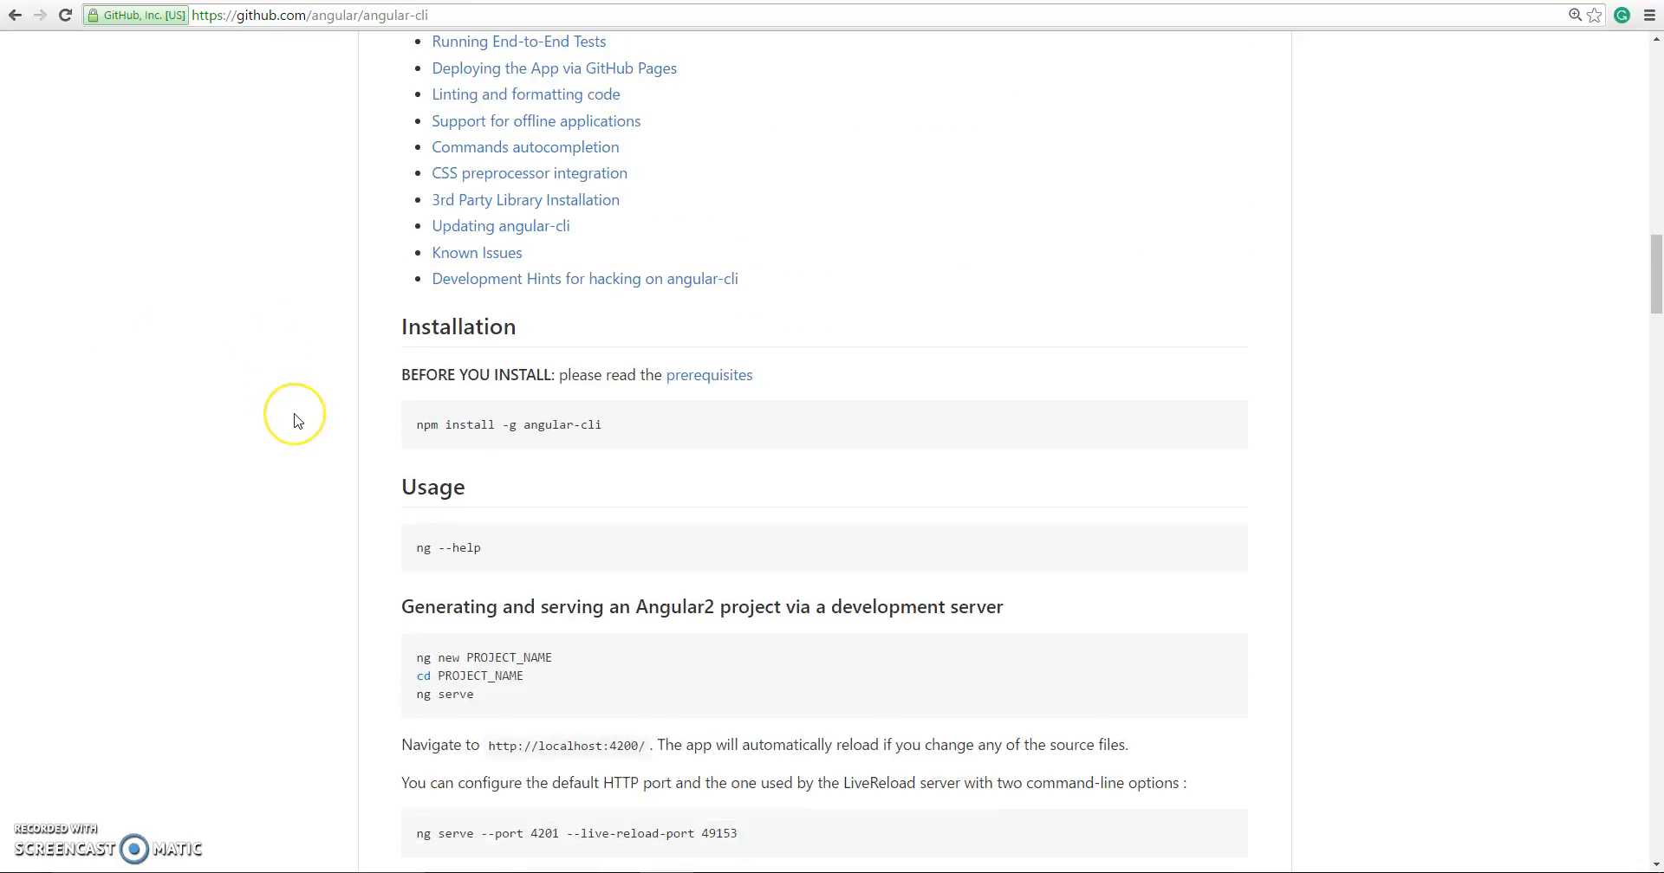
scroll(down, 3)
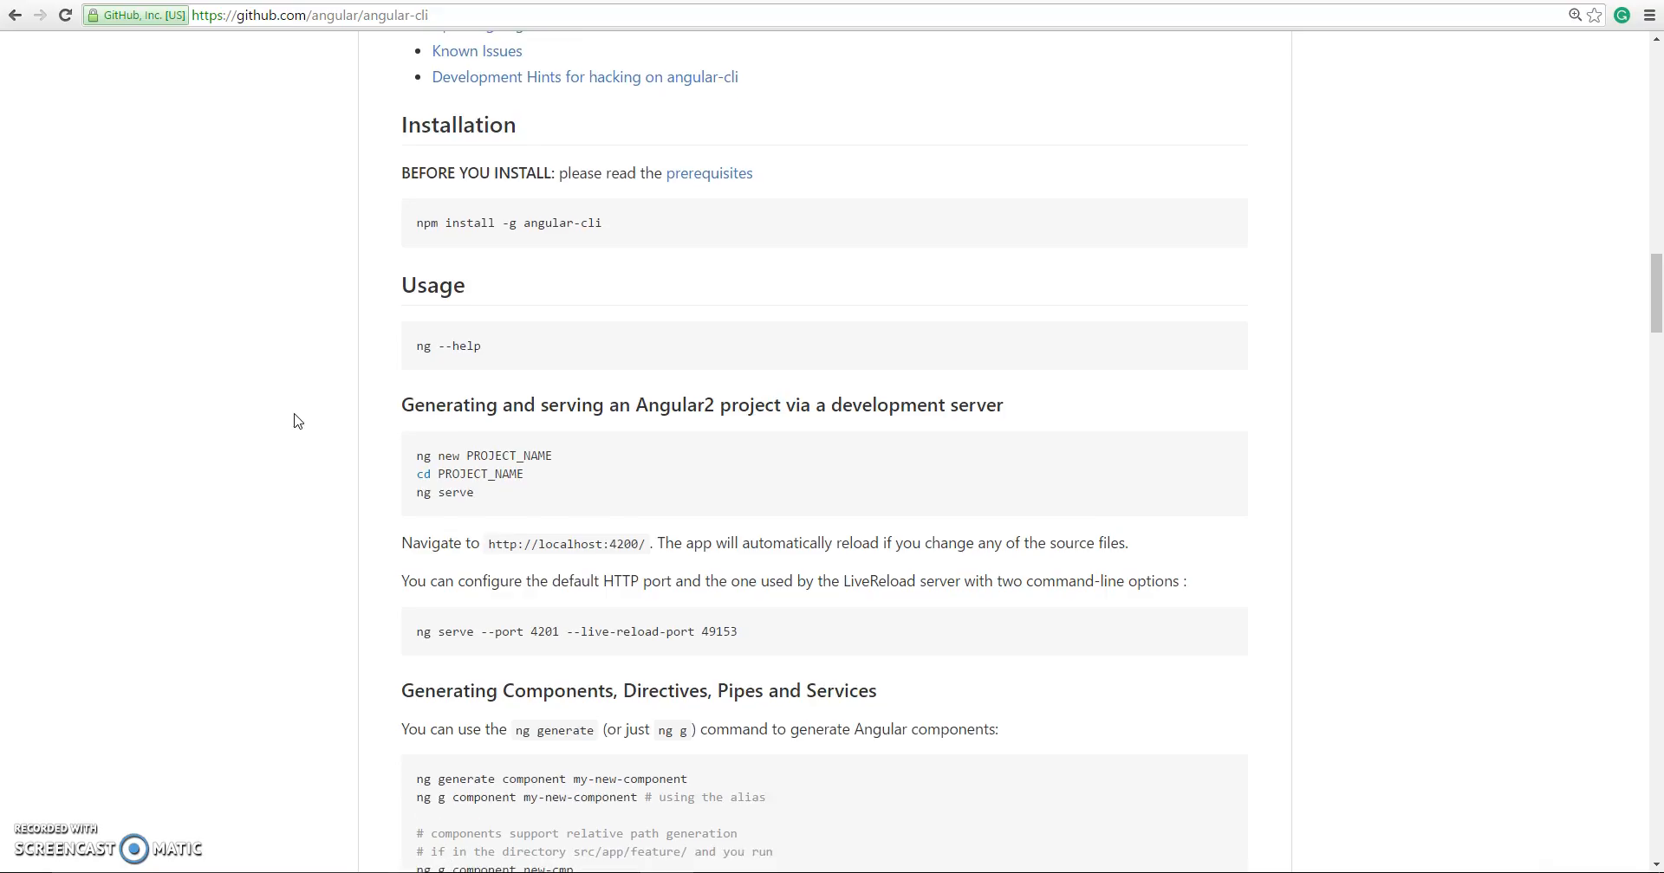
scroll(down, 3)
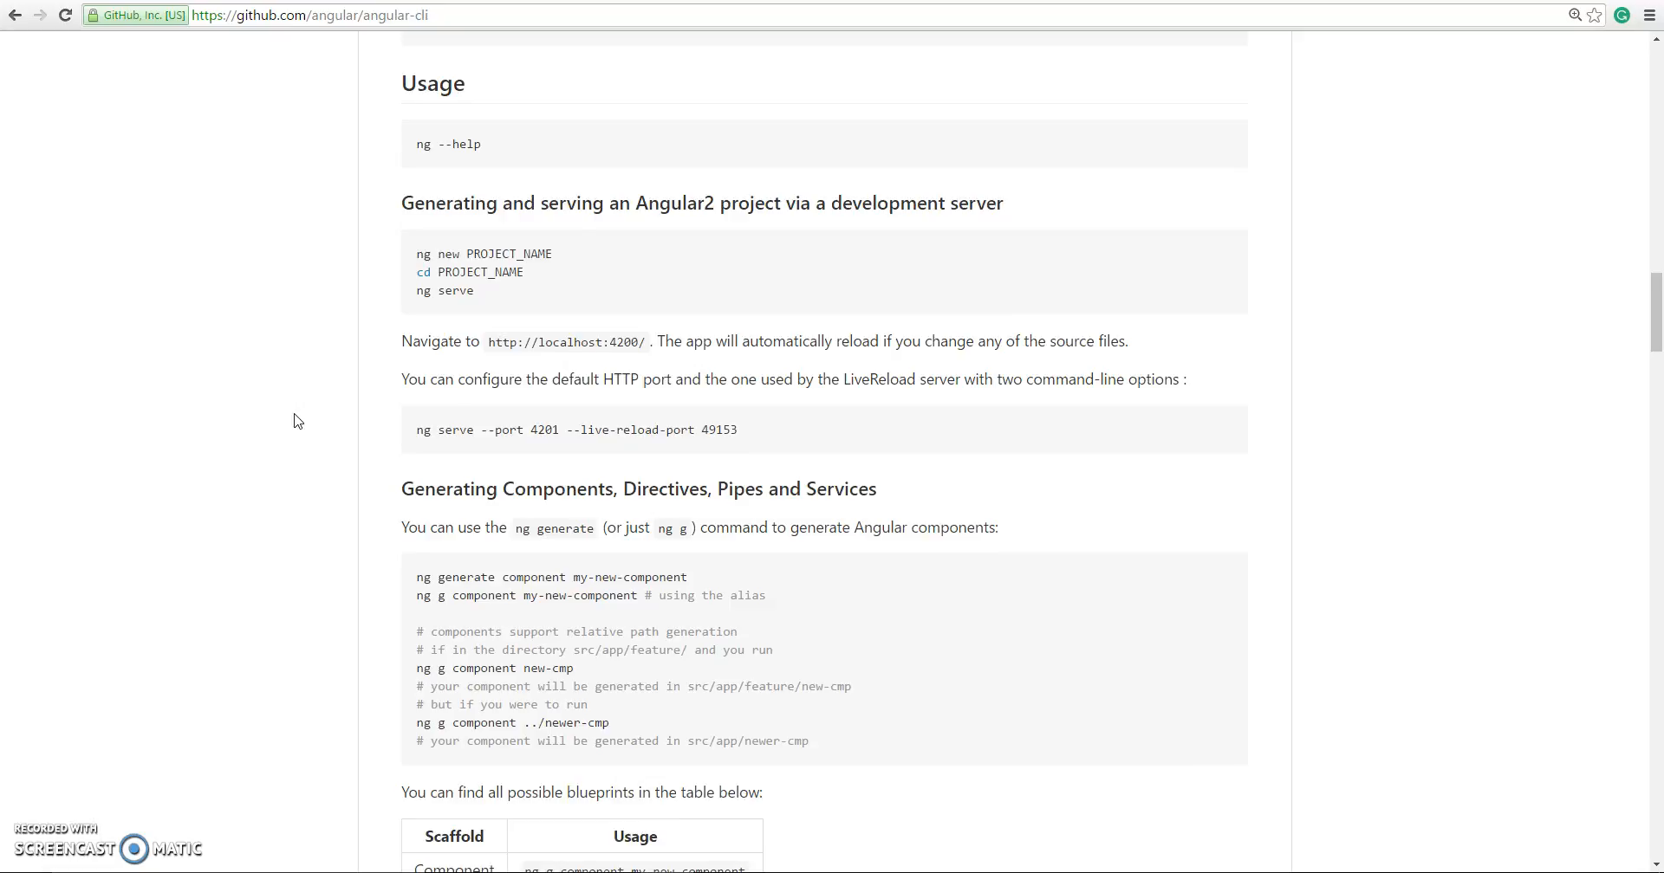
scroll(down, 3)
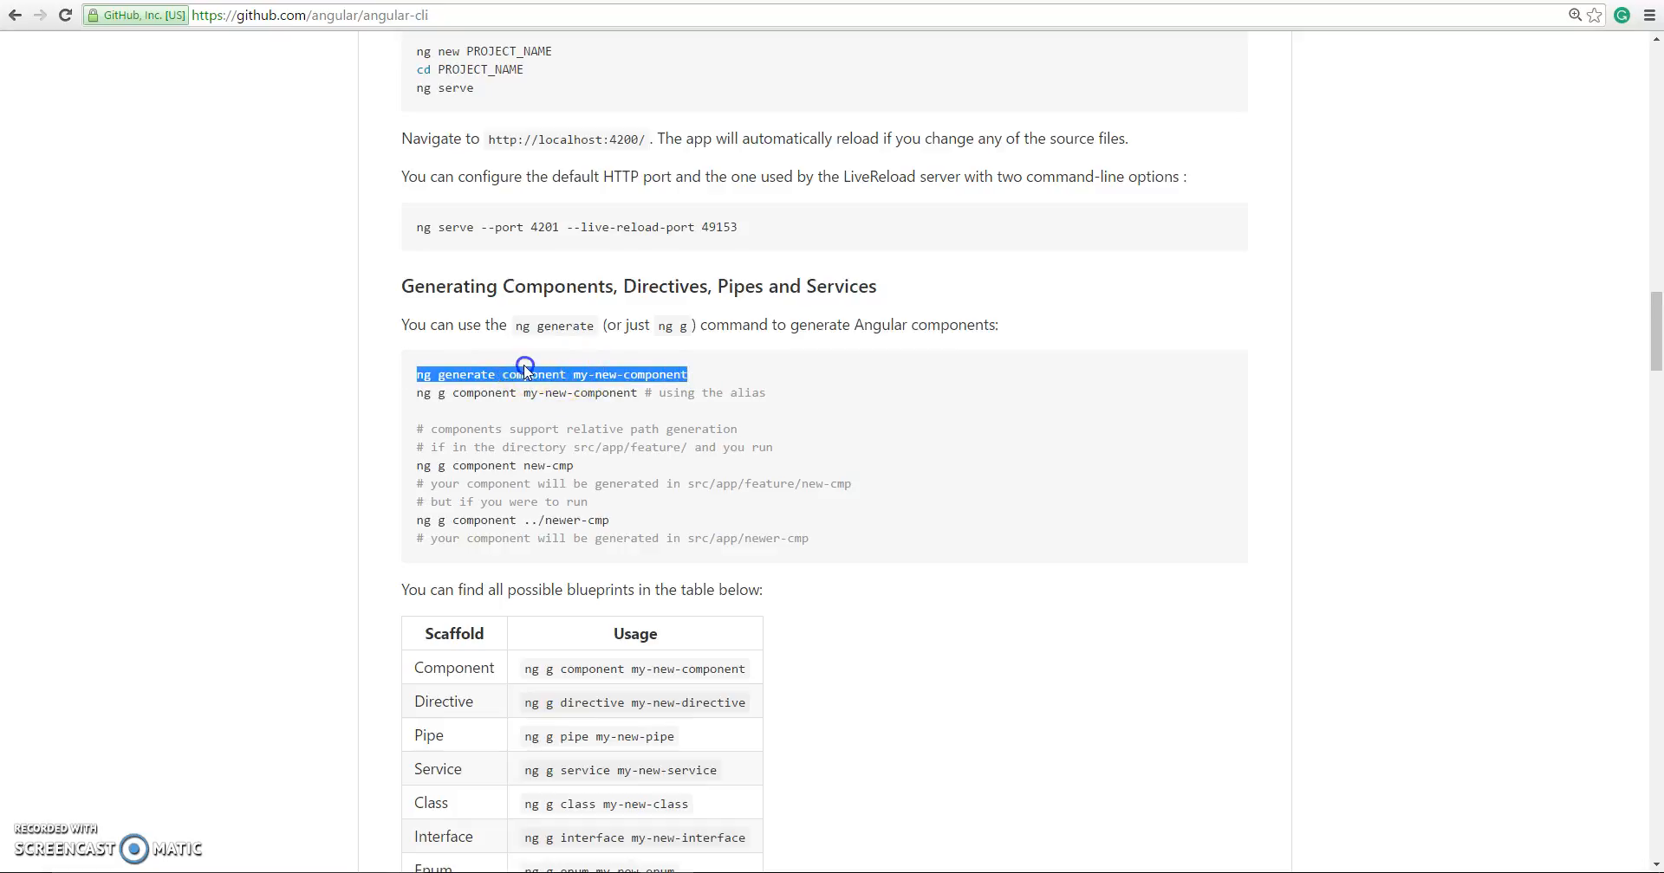
mouse_move(454, 661)
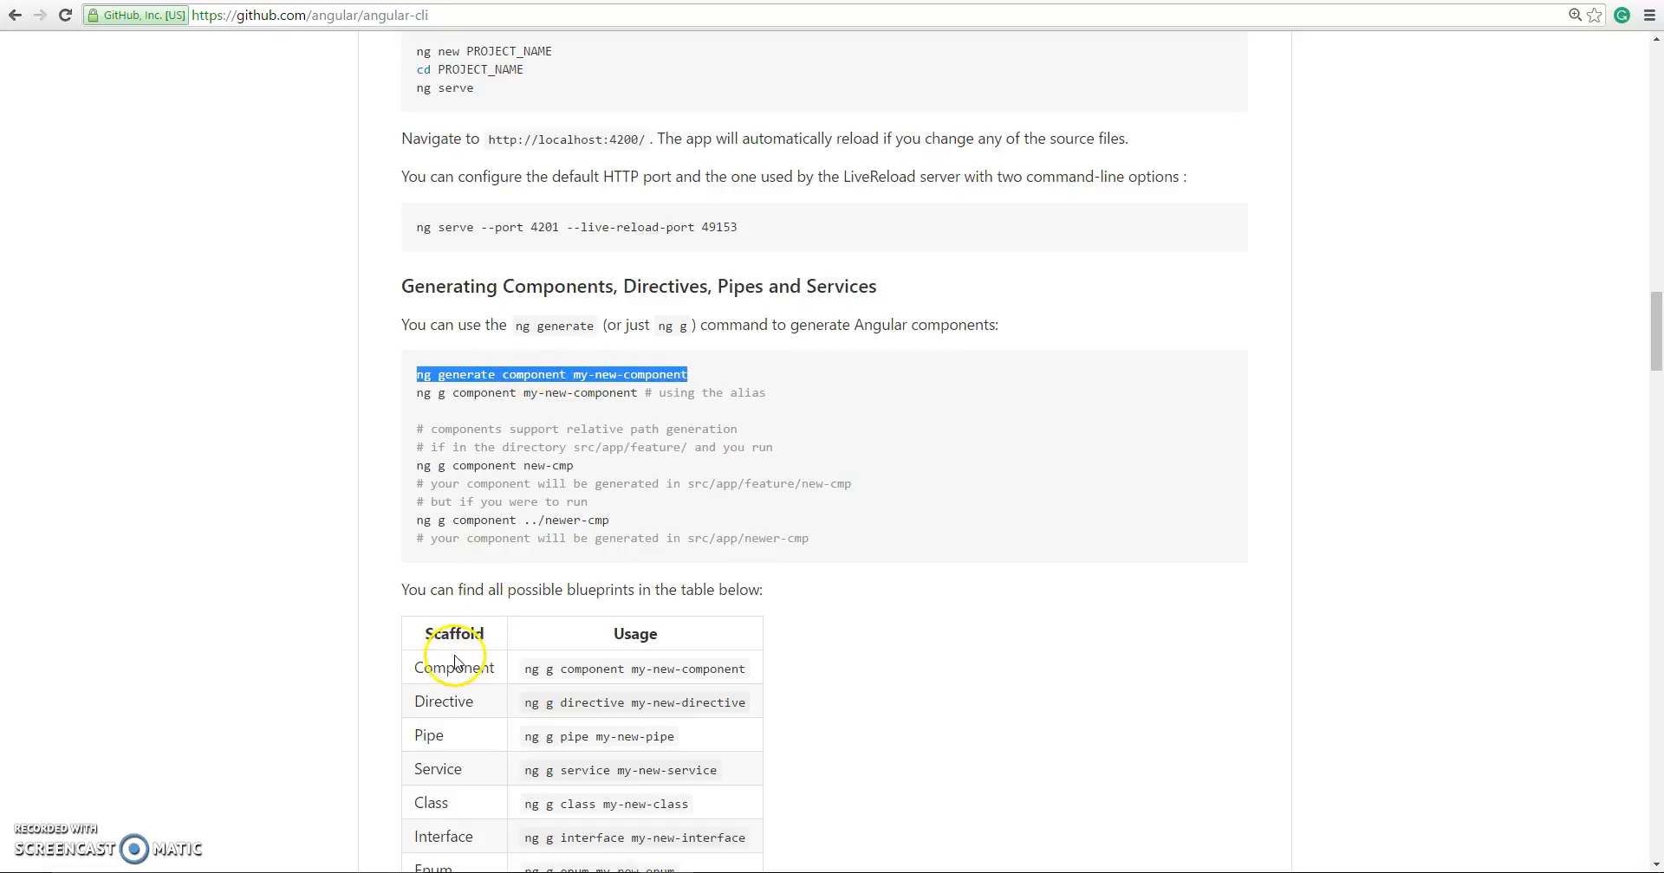
scroll(down, 3)
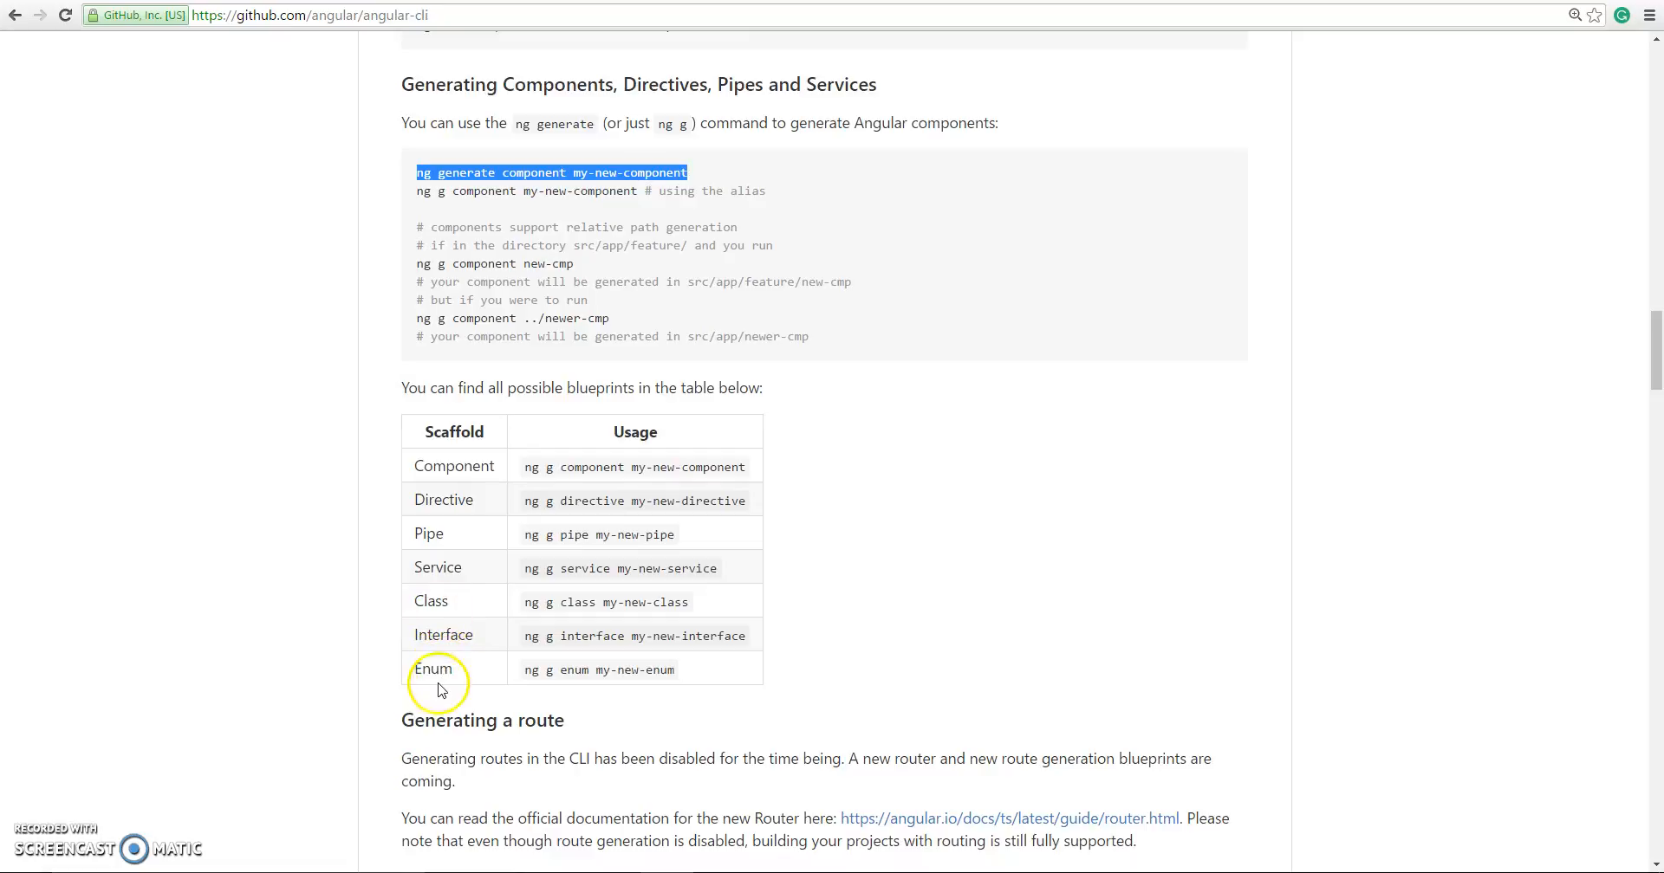
mouse_move(440, 695)
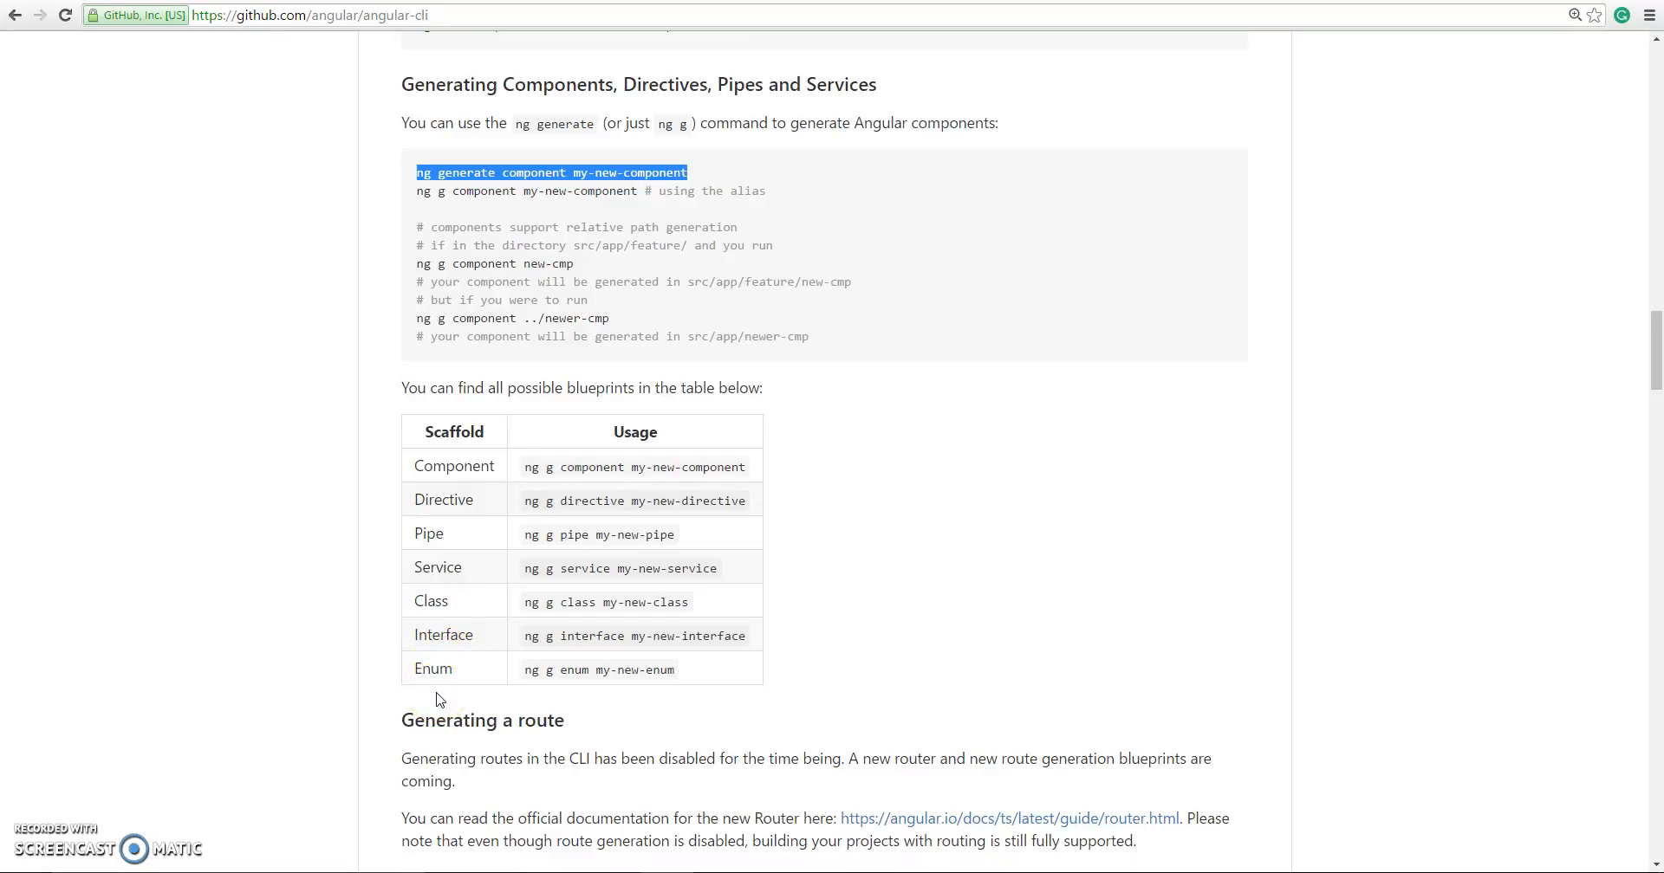
scroll(down, 3)
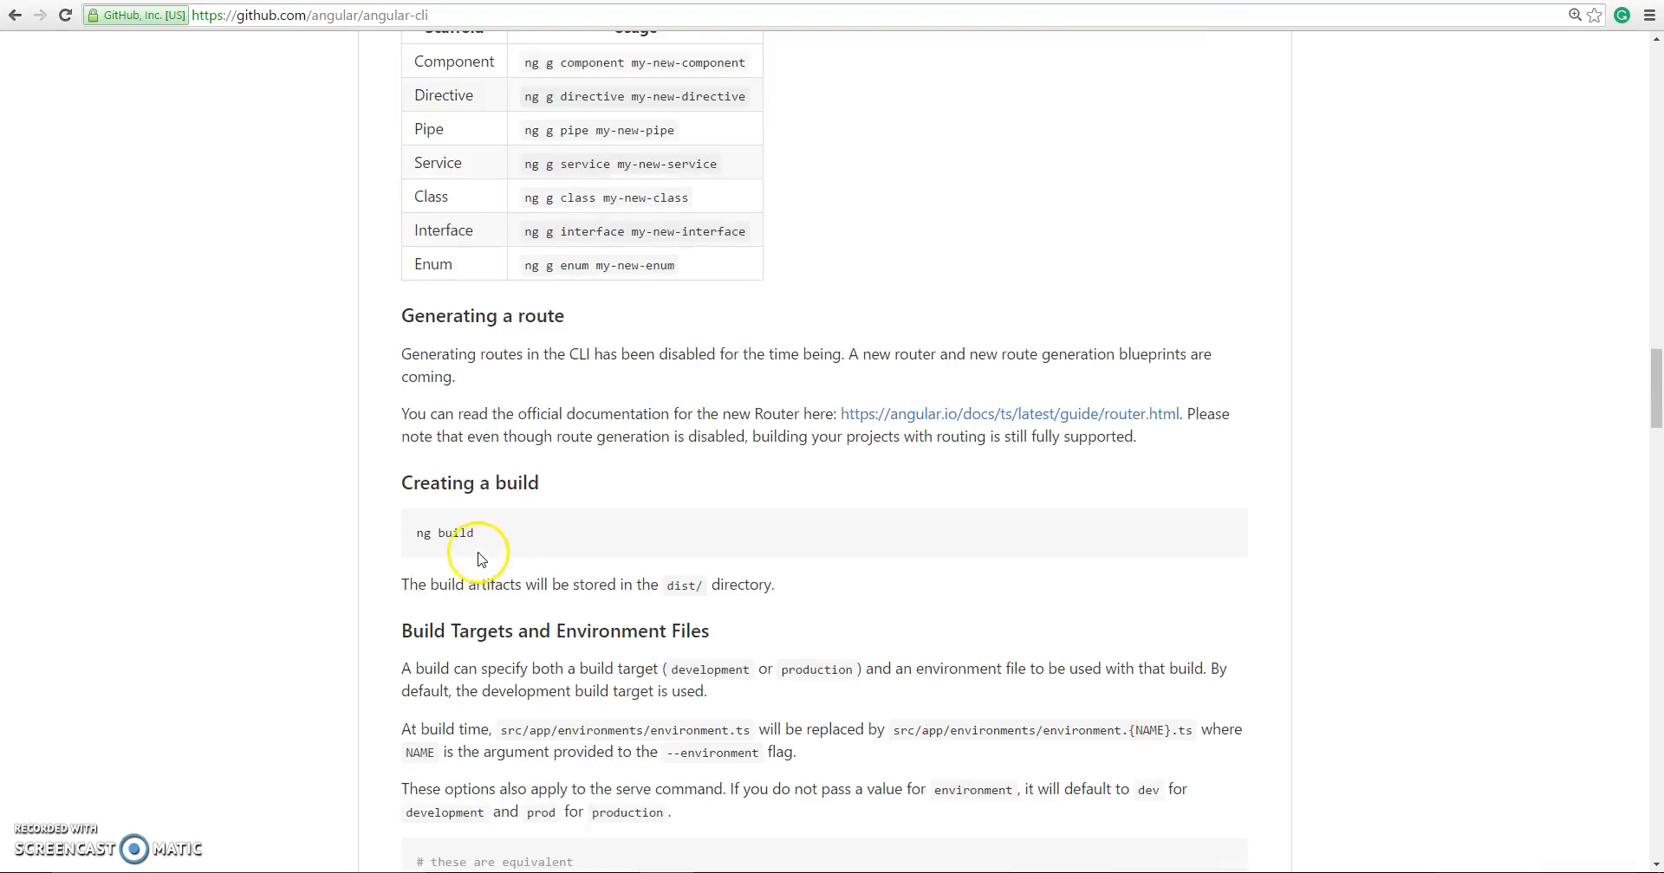
scroll(down, 3)
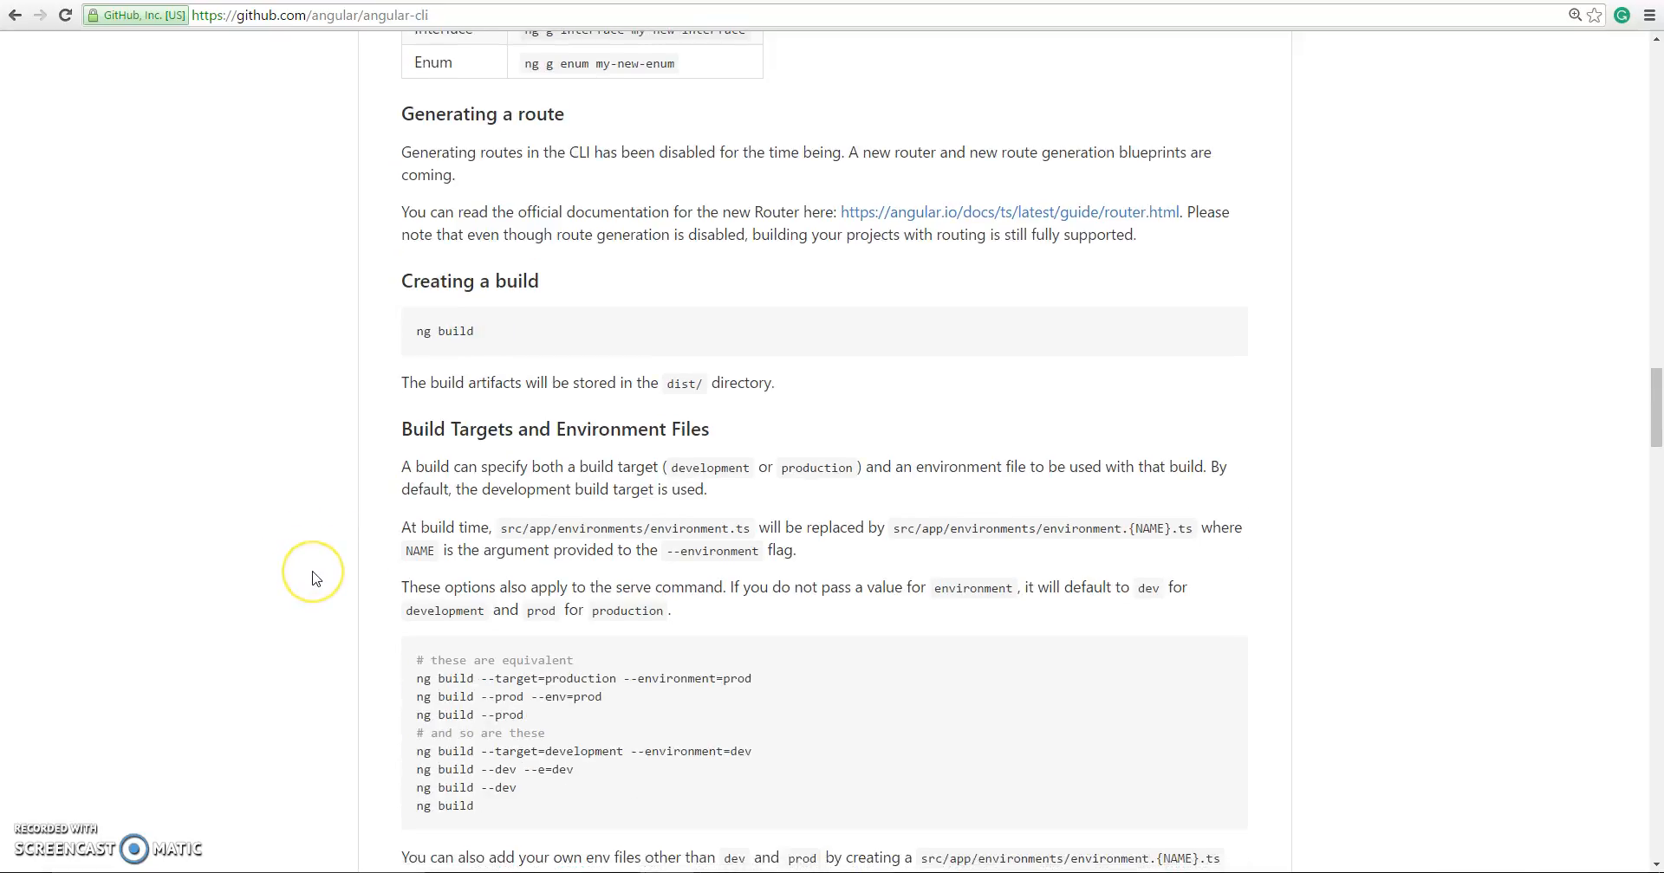
mouse_move(357, 376)
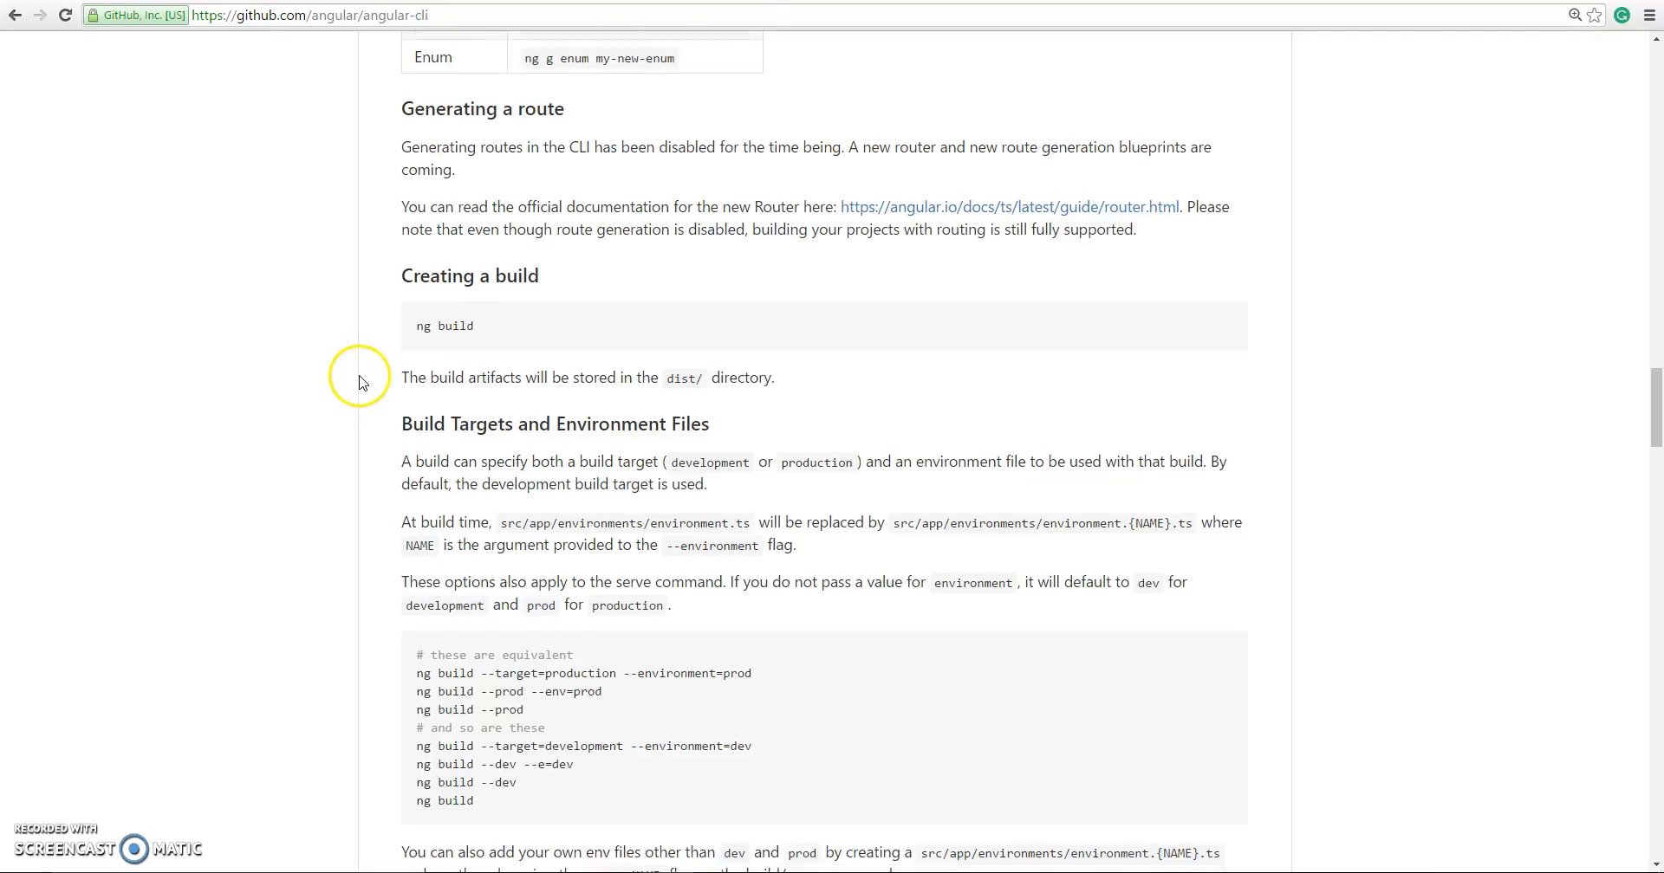
scroll(down, 3)
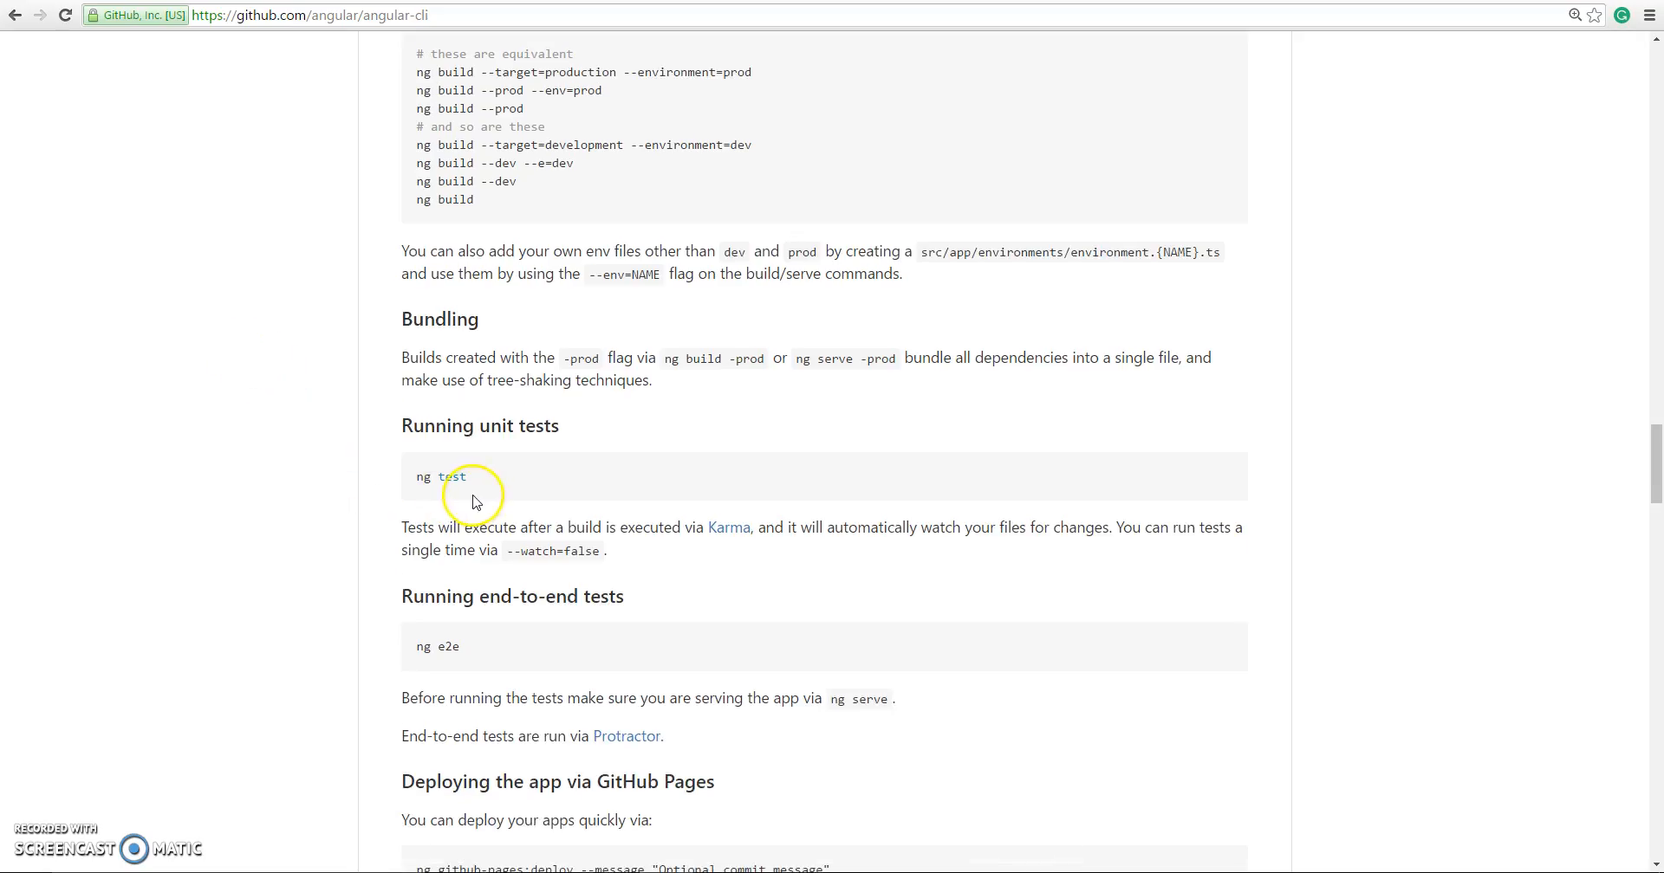
mouse_move(462, 667)
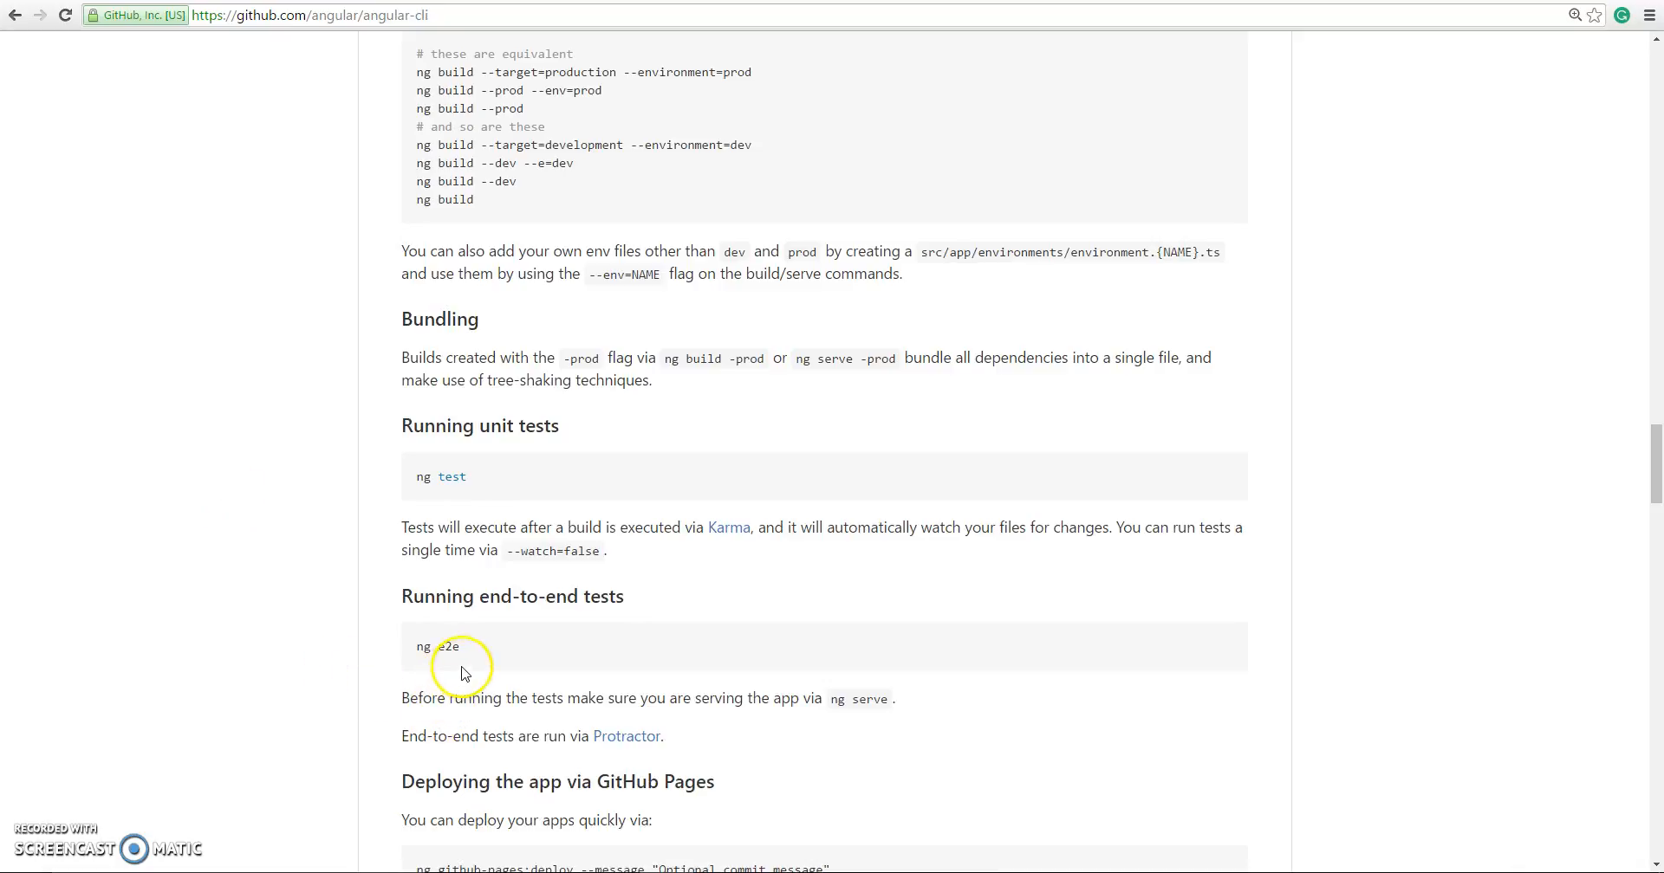
scroll(down, 3)
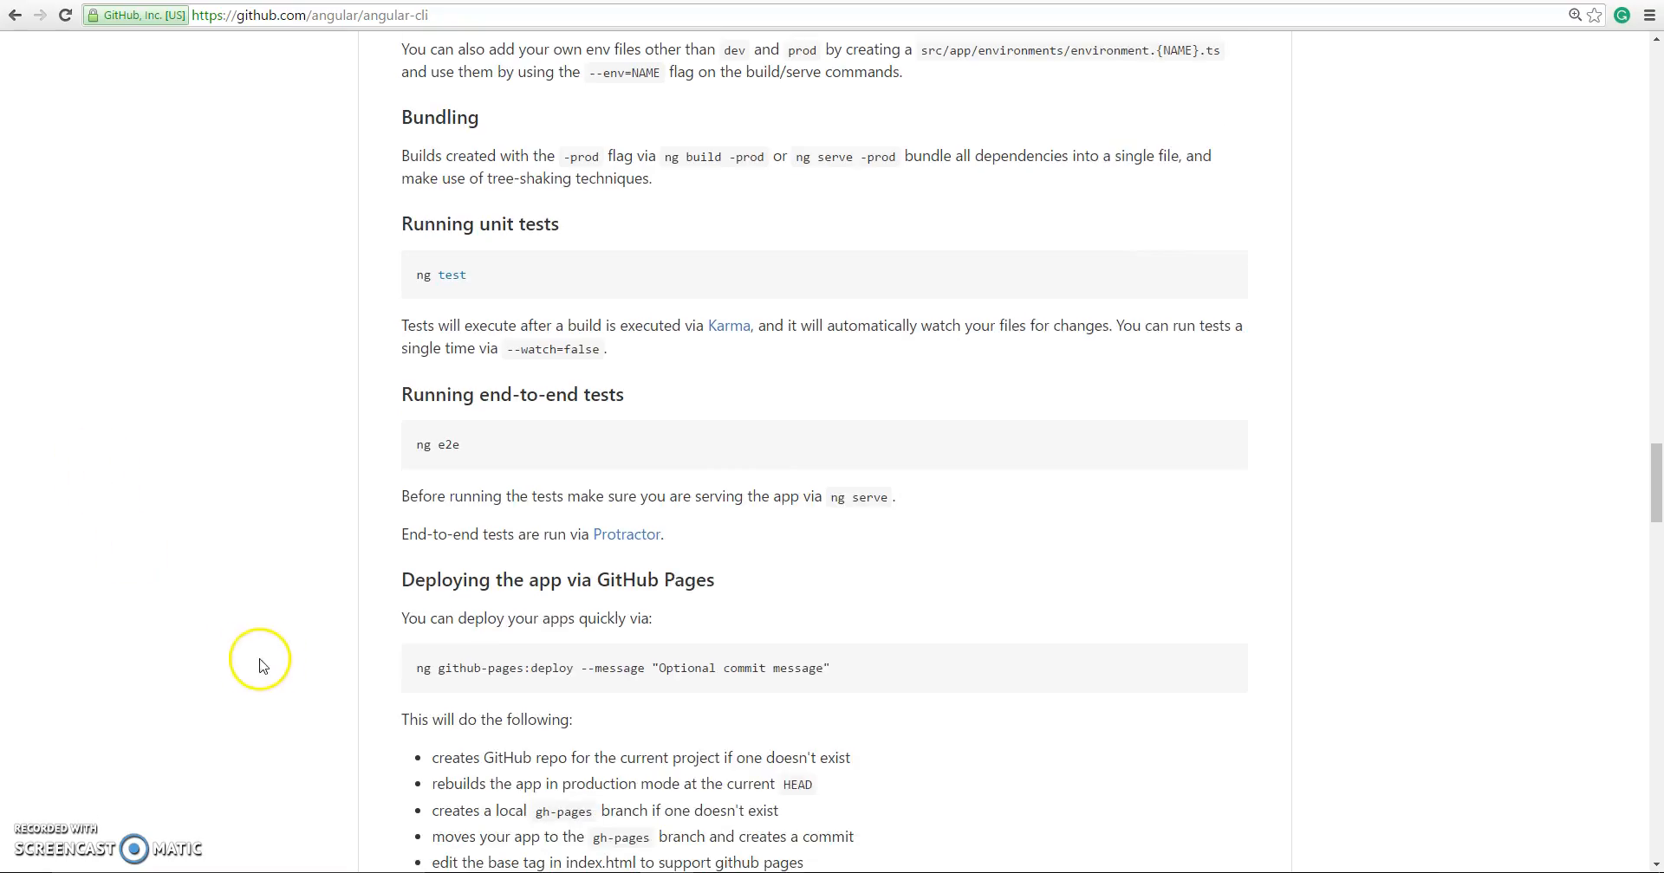
mouse_move(244, 351)
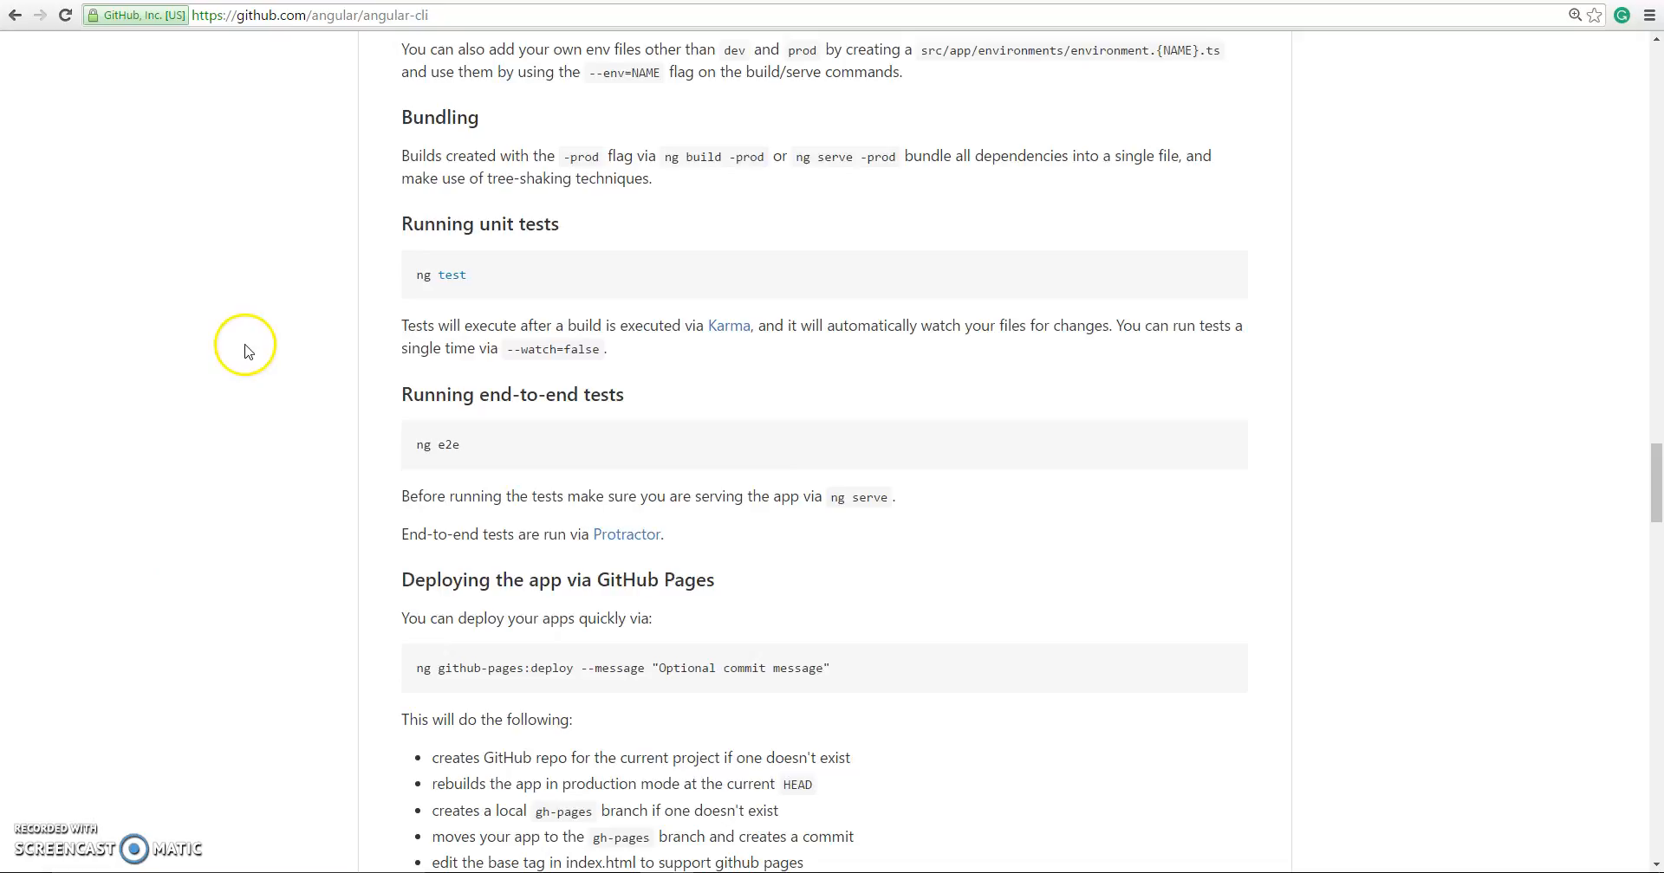
scroll(up, 3)
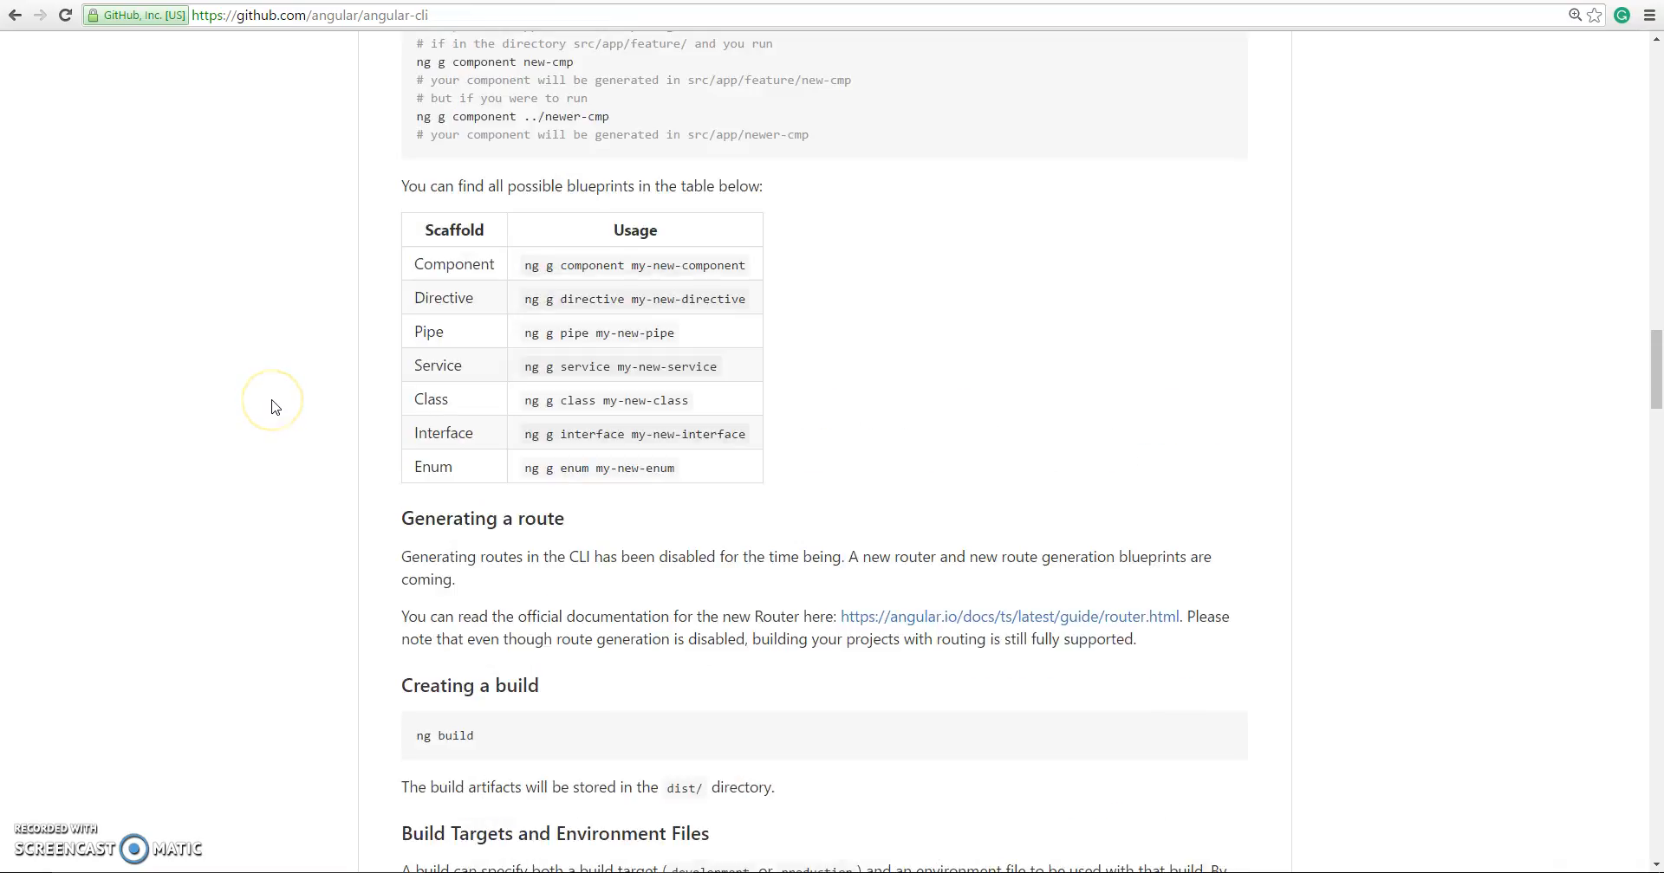
mouse_move(273, 407)
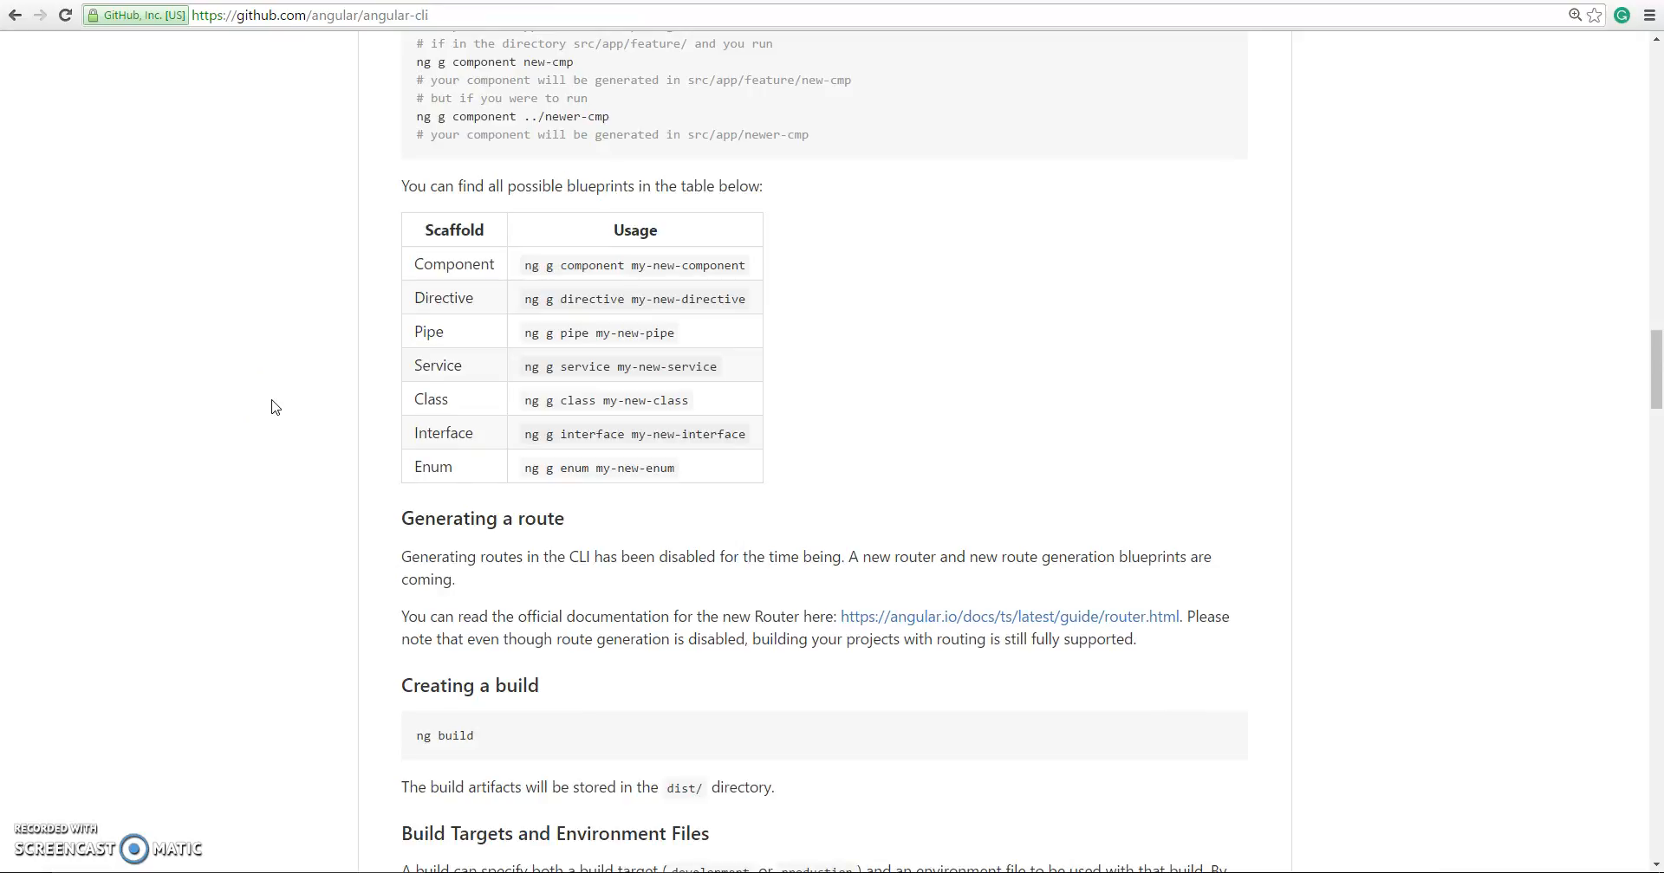
mouse_move(362, 140)
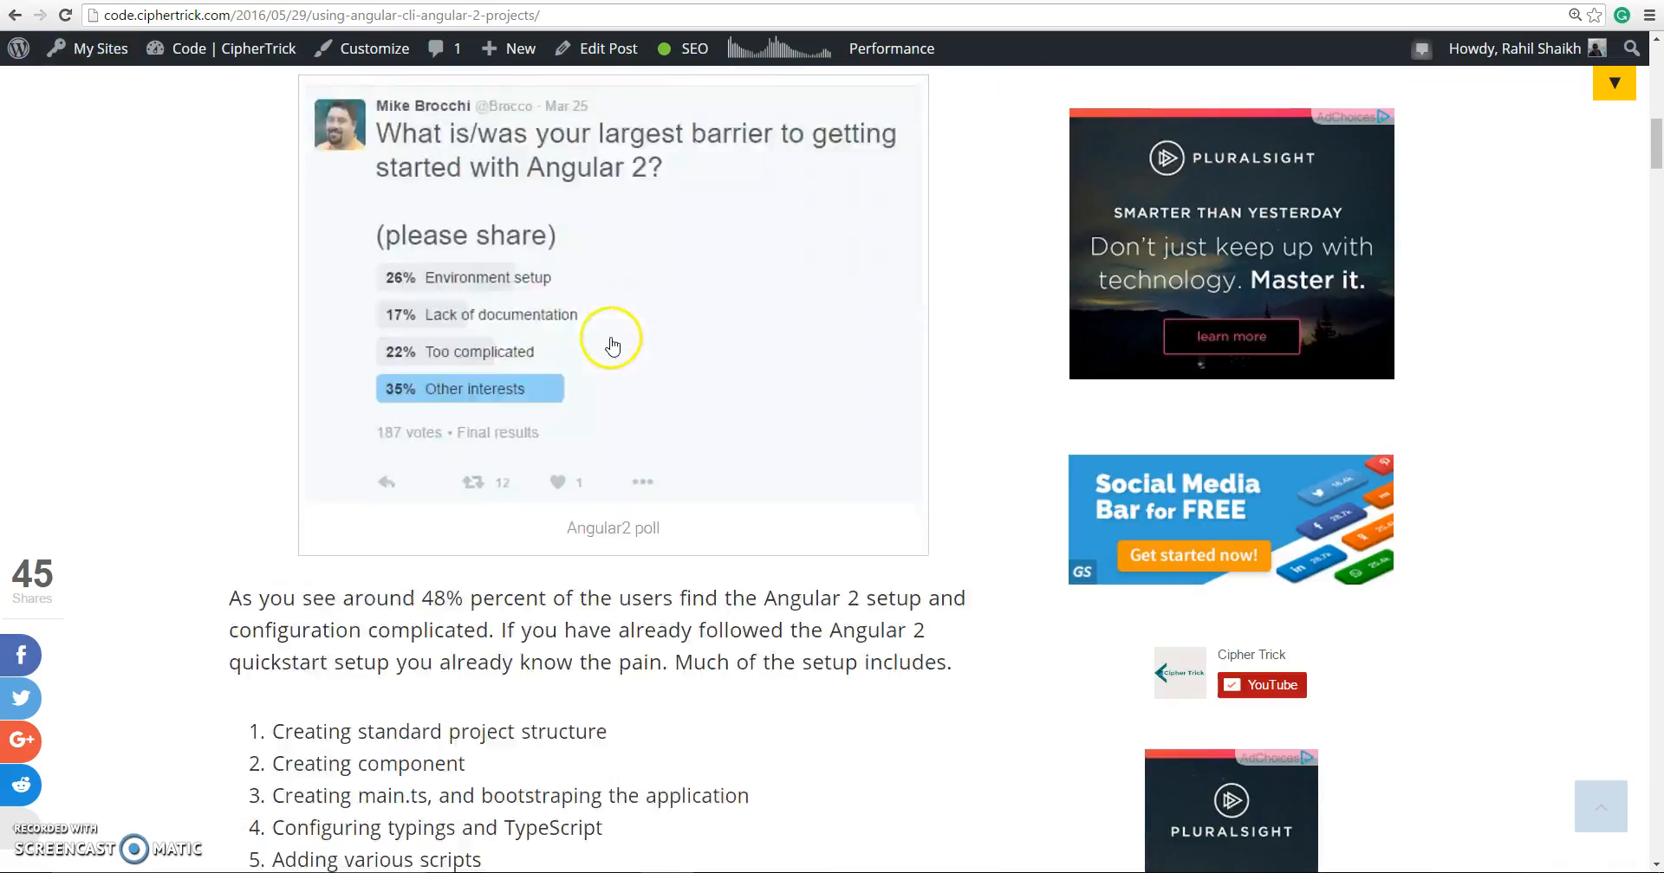
Return to the CipherTrick 'Using Angular CLI for Angular 2 Projects' article tab
scroll(down, 3)
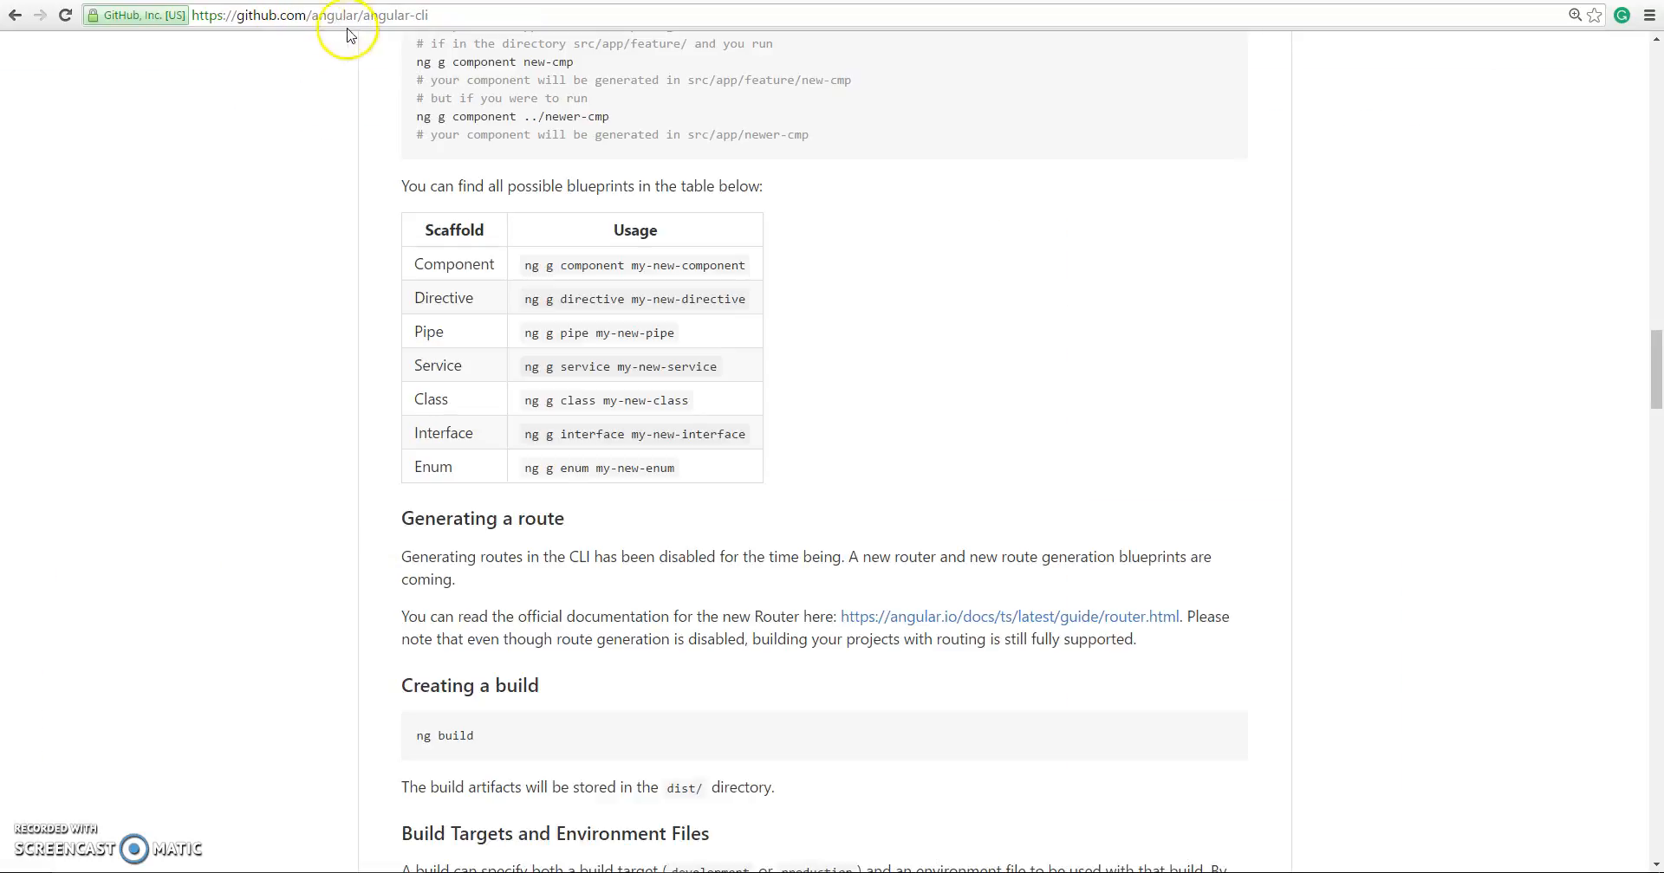
click(297, 14)
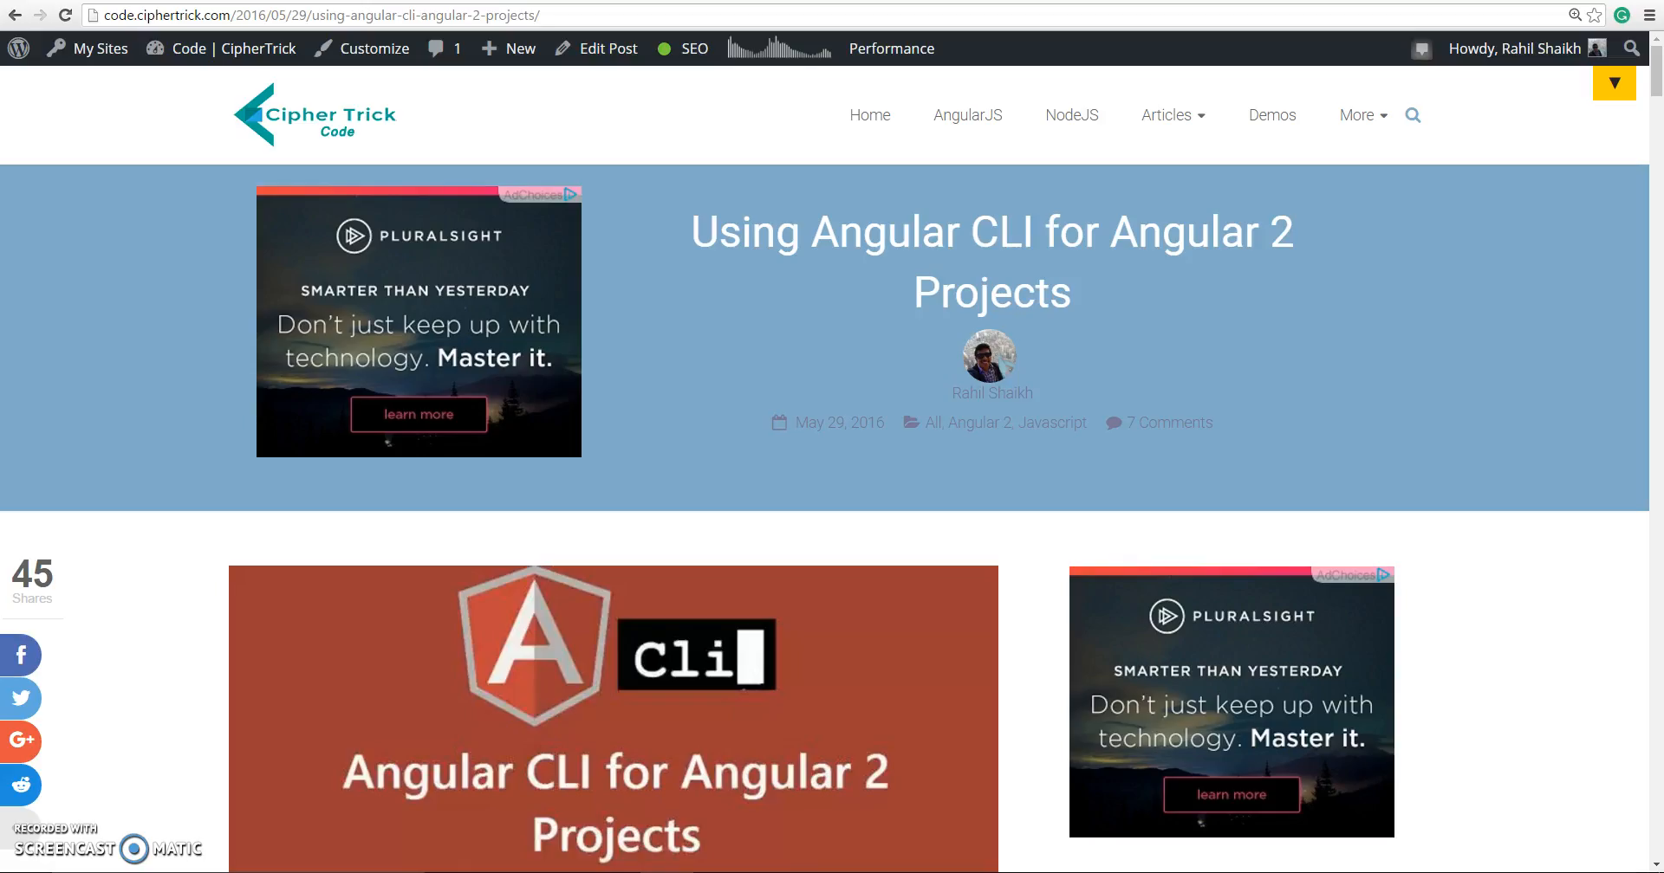